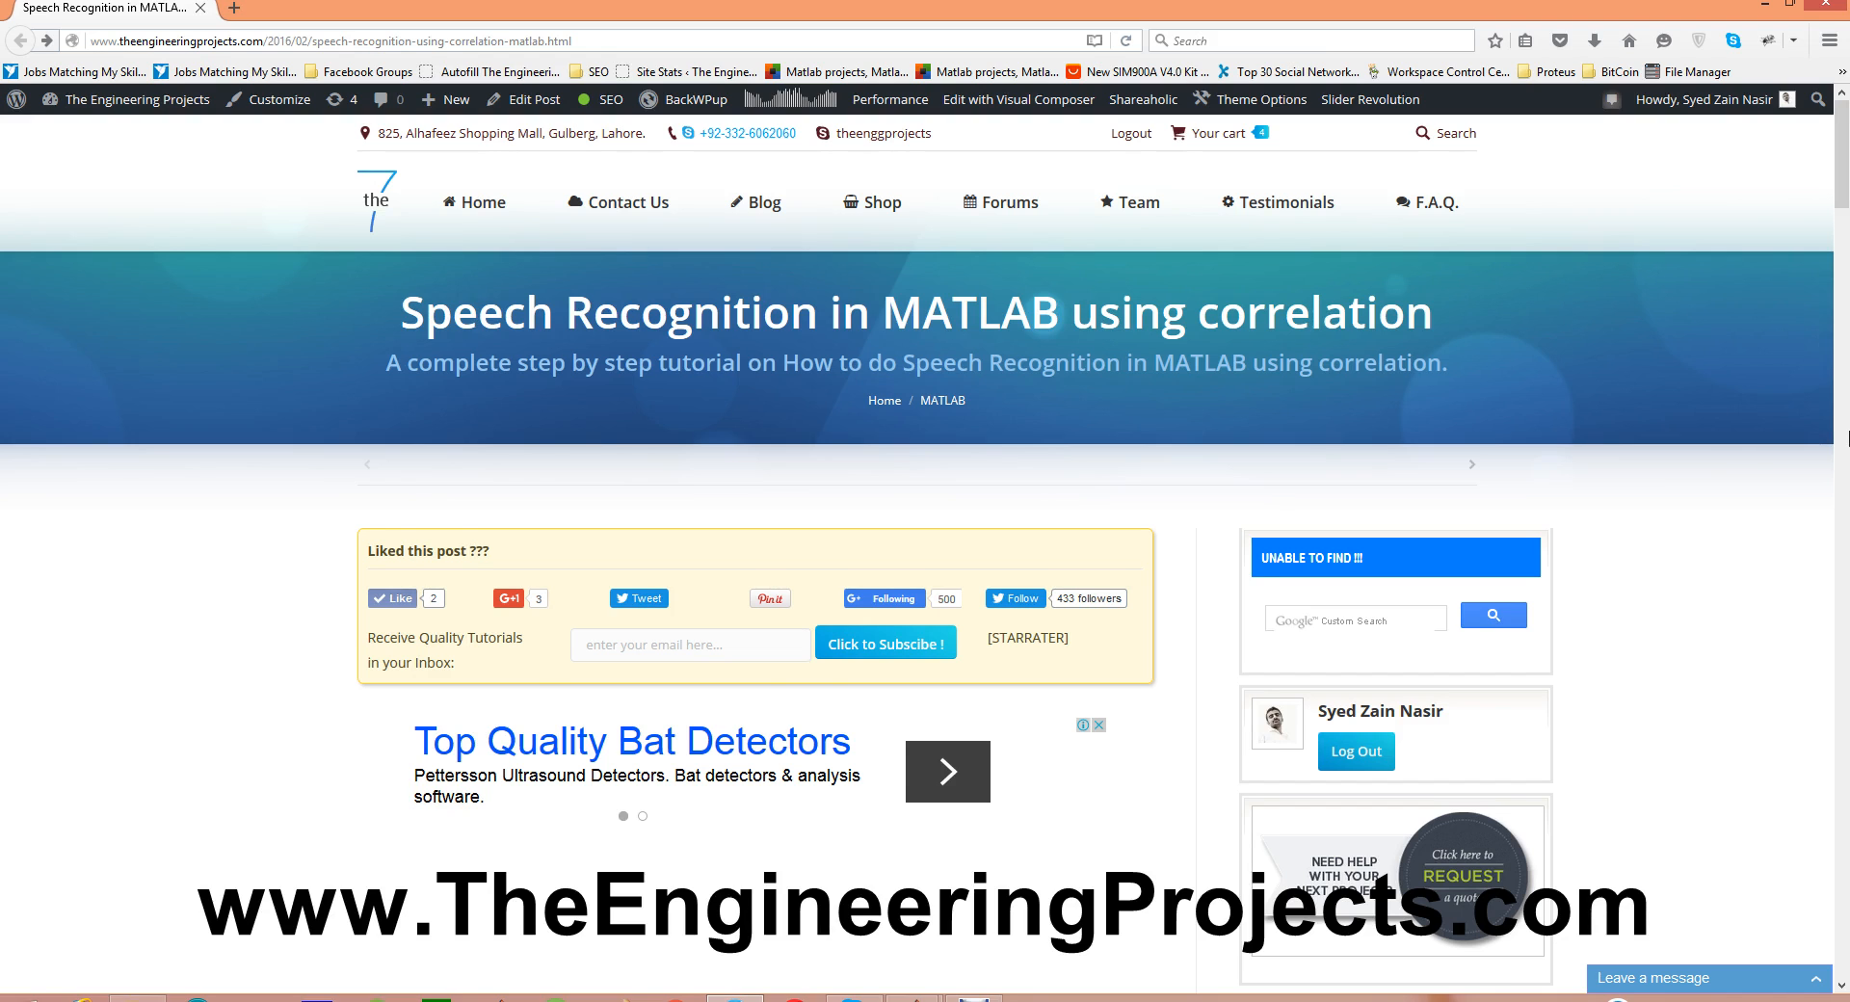
Scroll the tutorial page down to the introductory paragraph
scroll("down", 3)
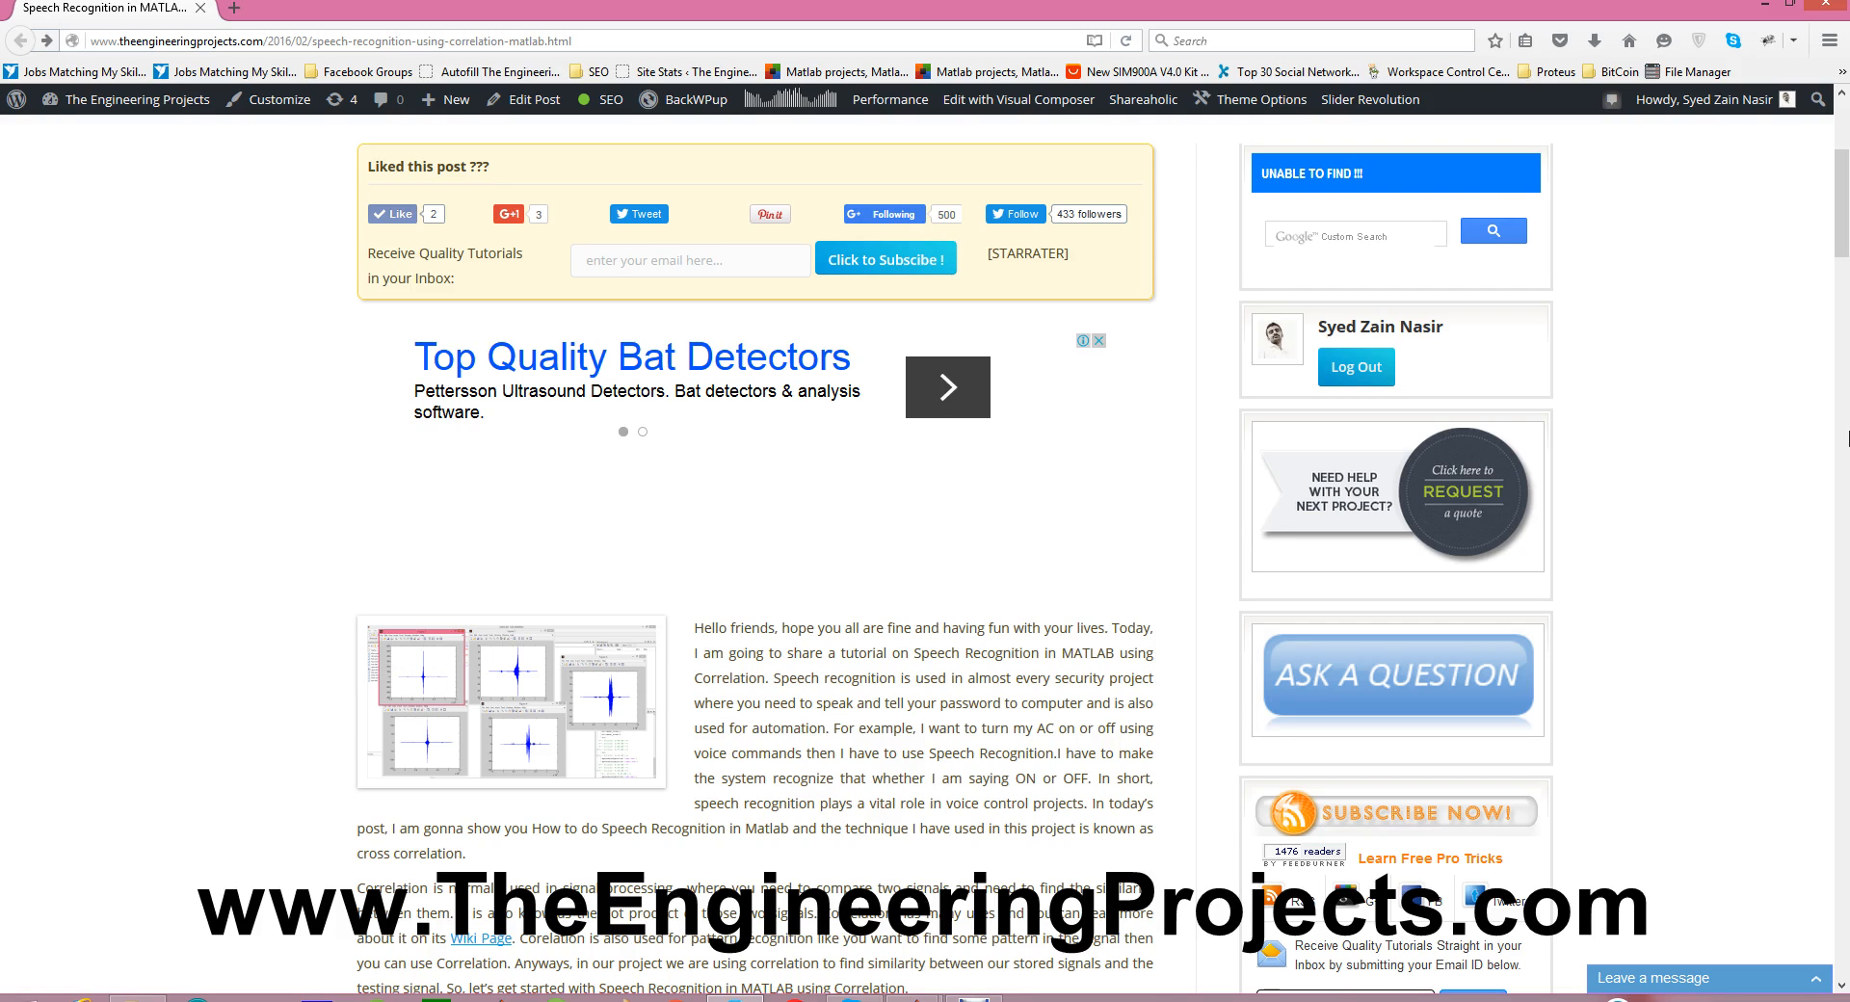
Scroll down to the section with the MATLAB code download button and audio file list
scroll("down", 3)
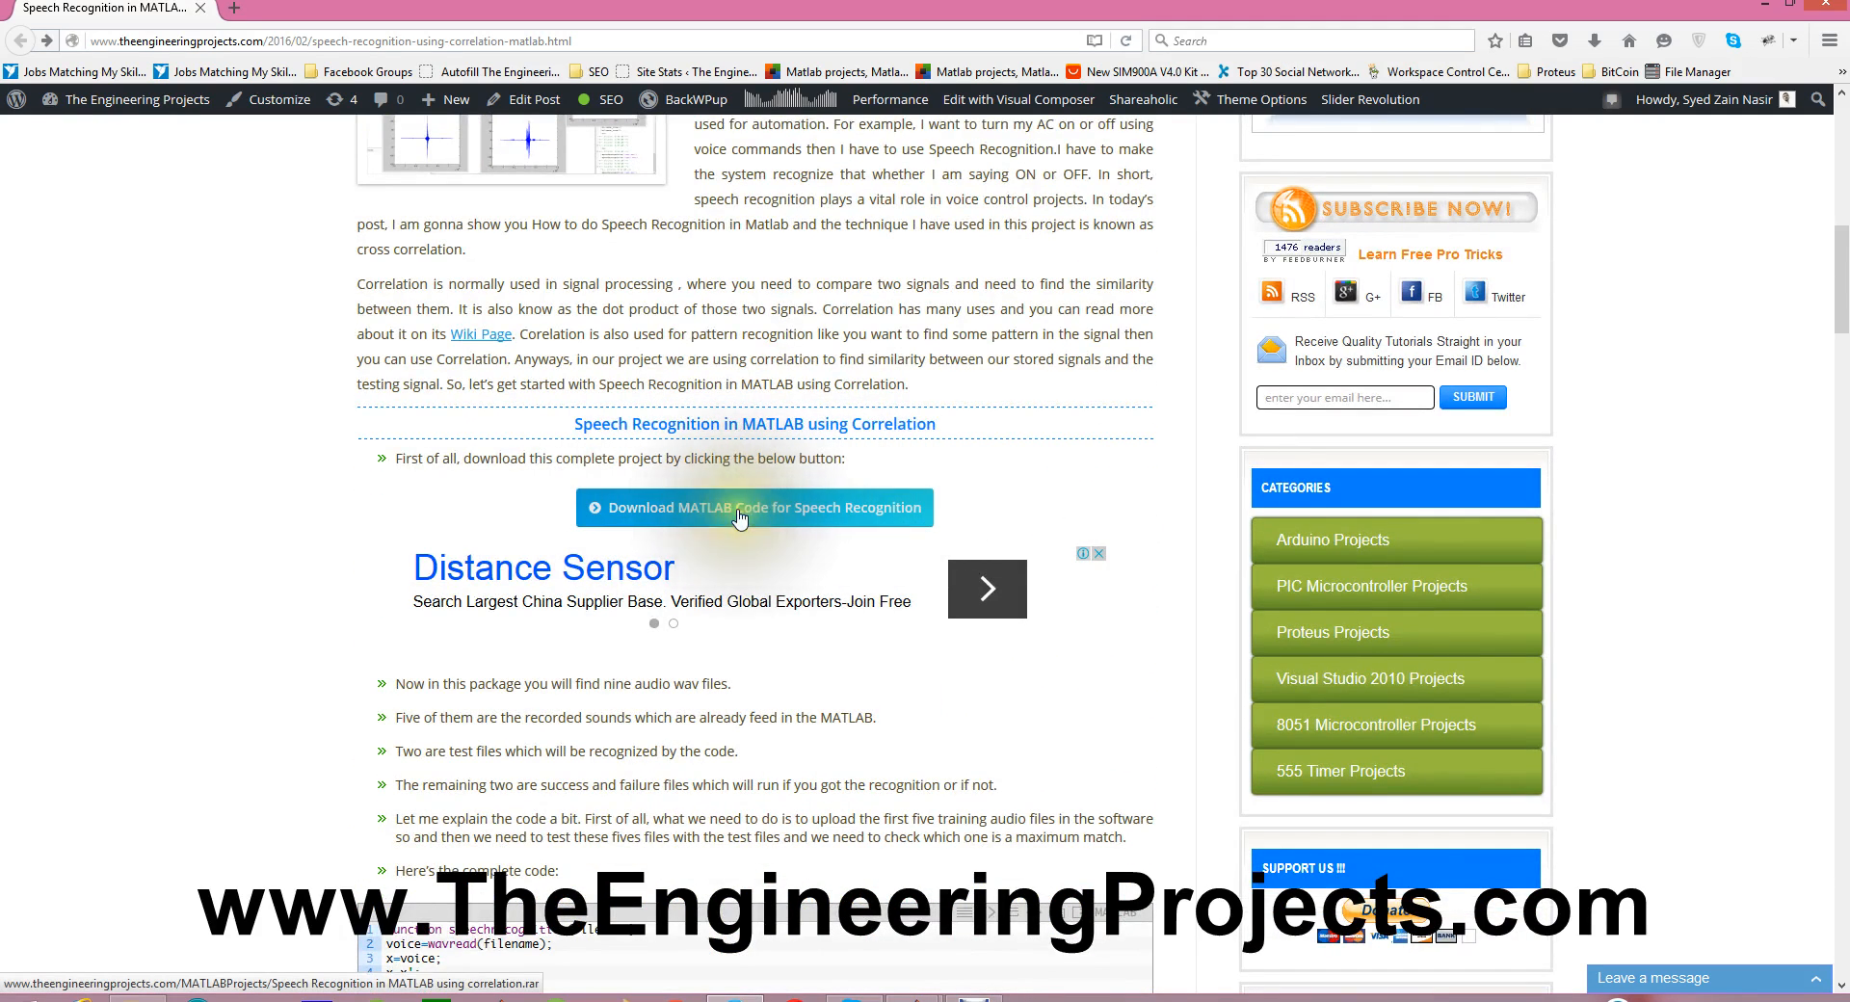
Start the MATLAB code download, cancel it in IDM and dismiss the cancellation notice
left_click(753, 507)
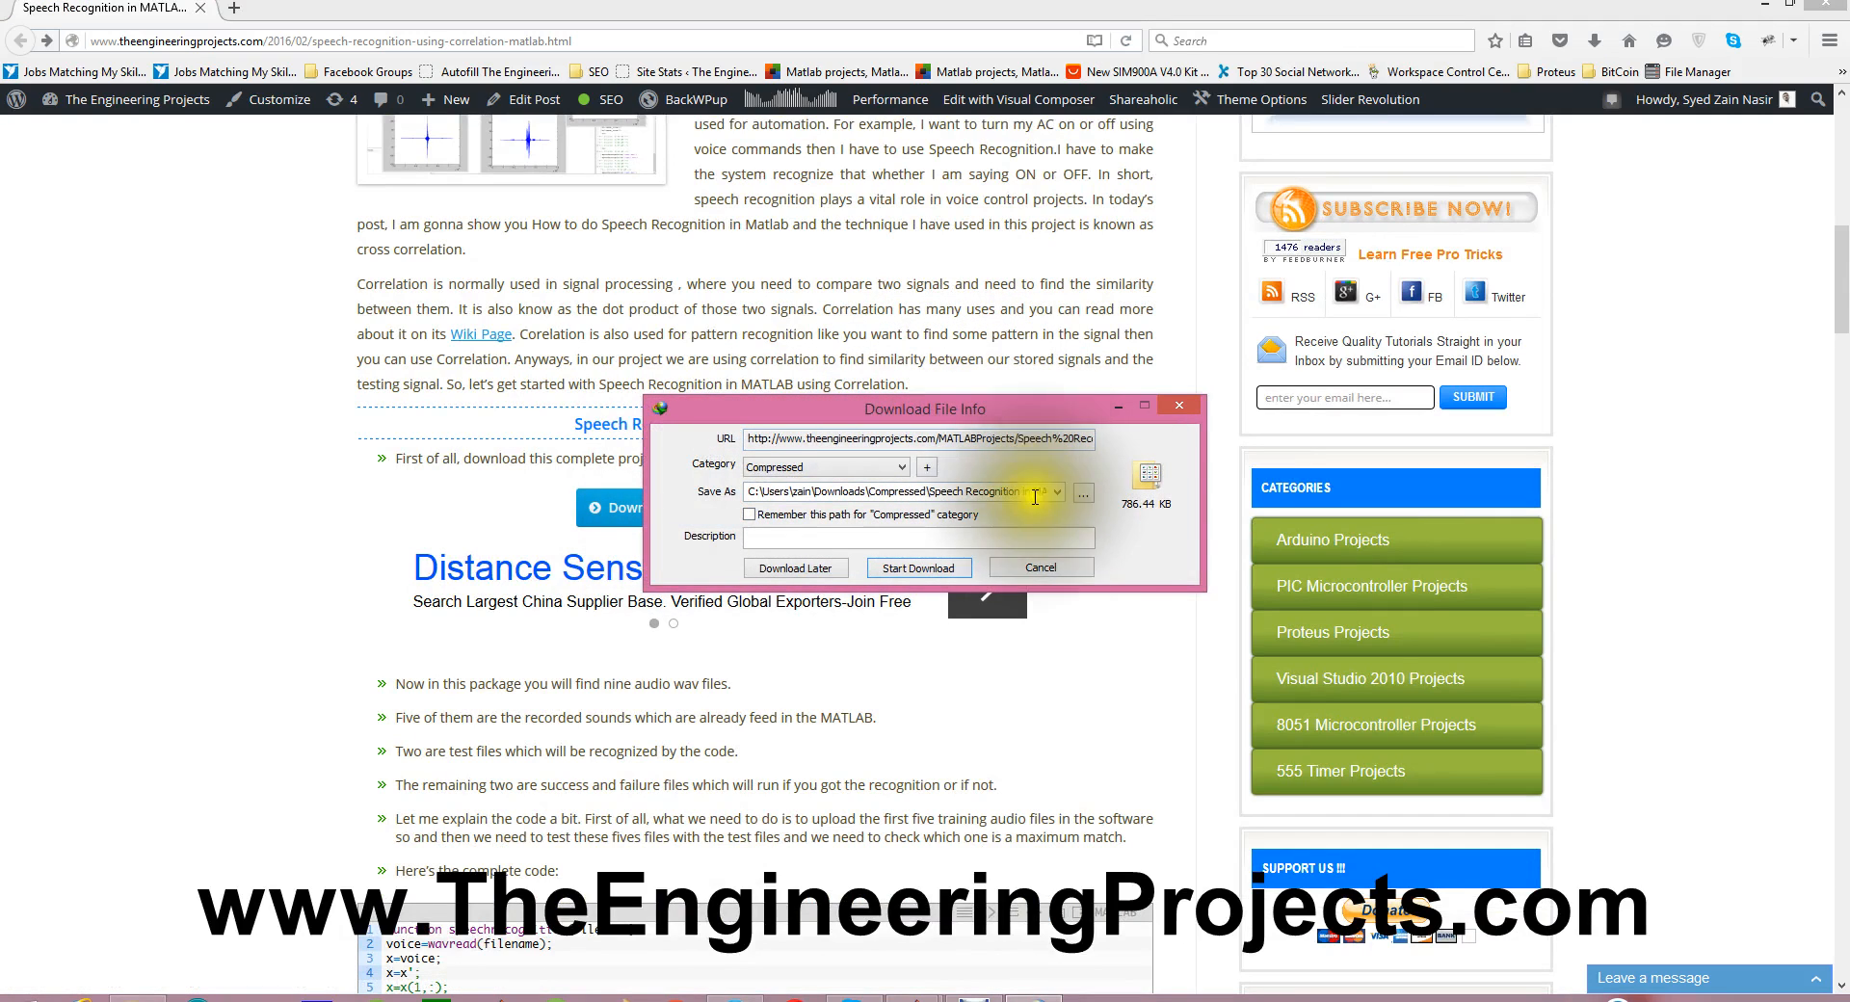
left_click(1038, 568)
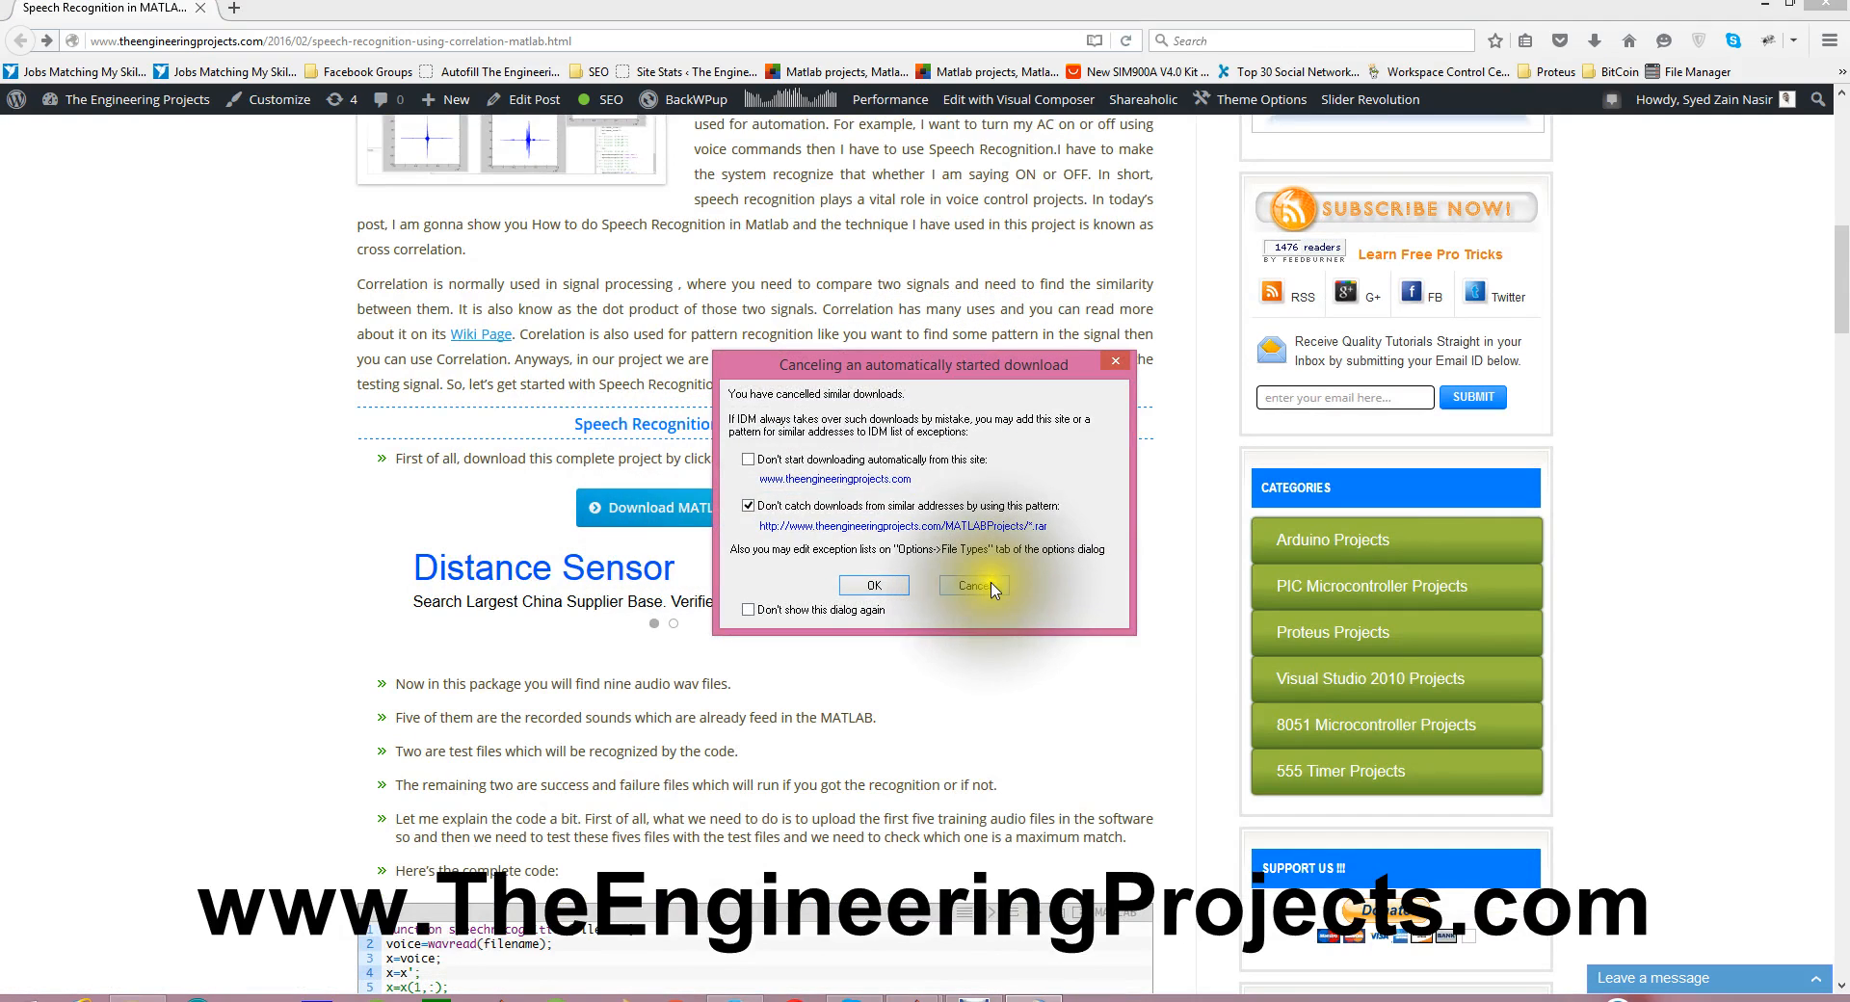
left_click(973, 586)
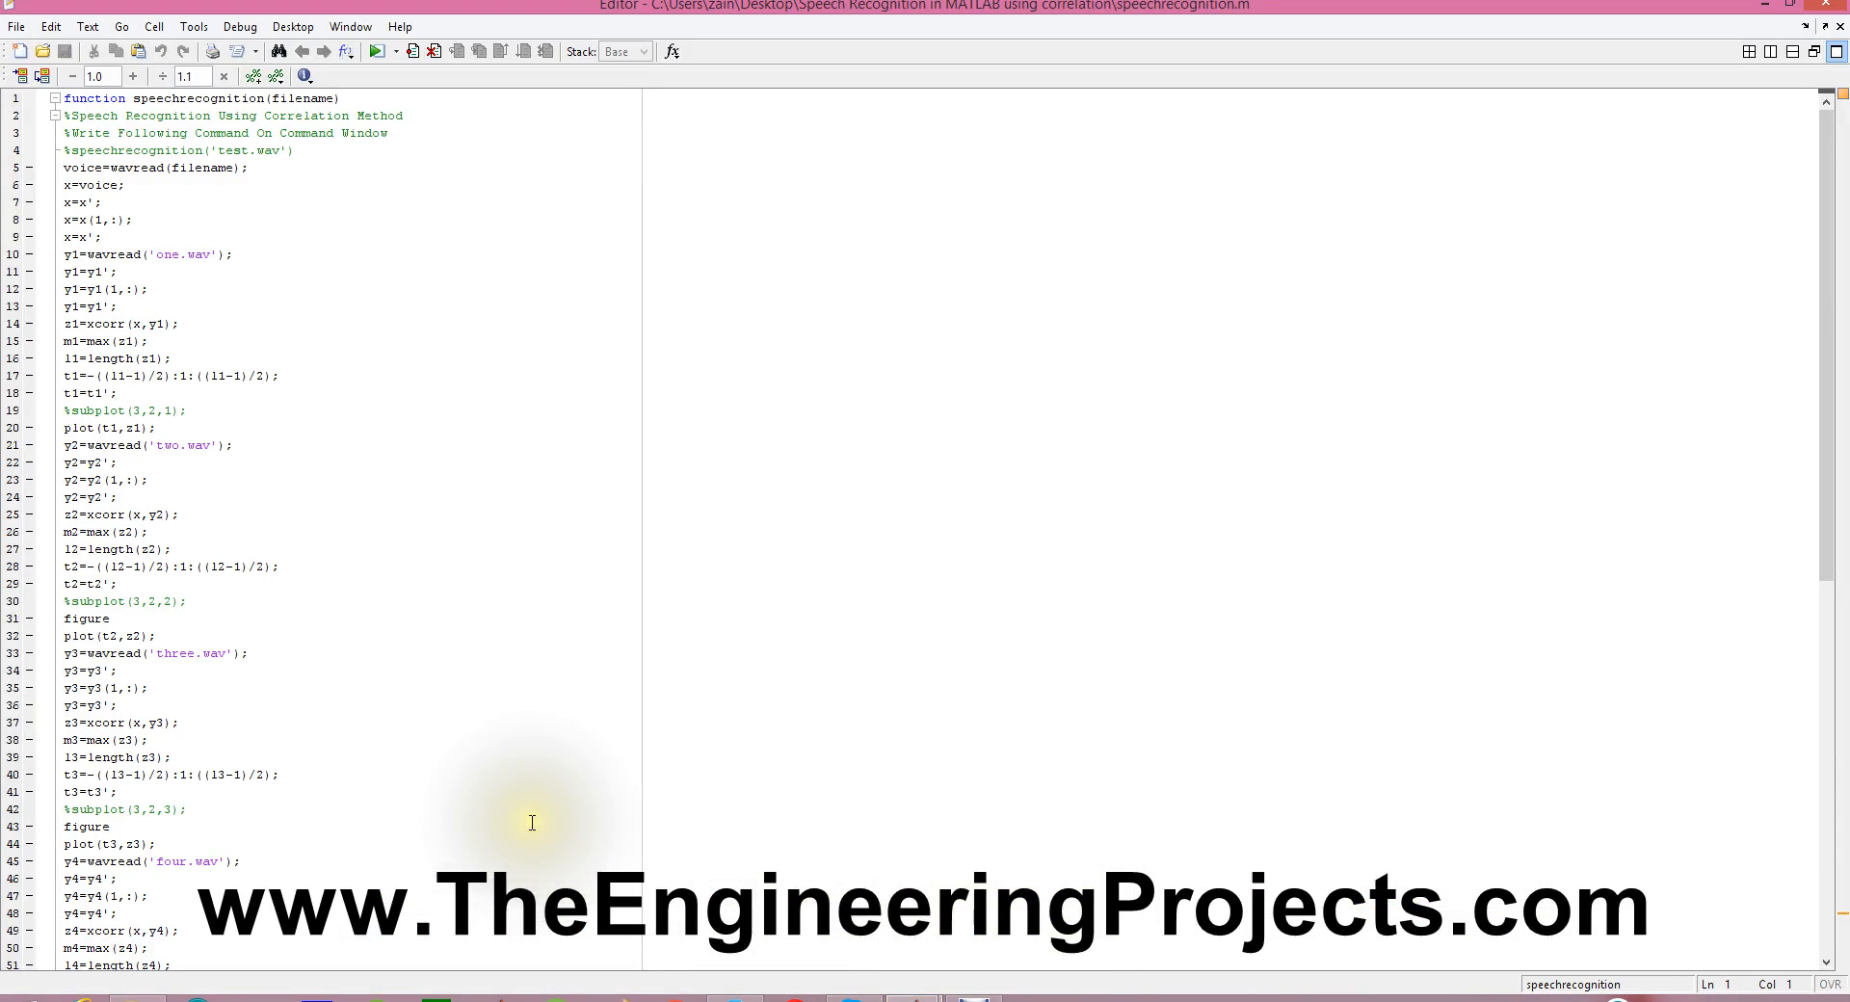
mouse_move(183, 973)
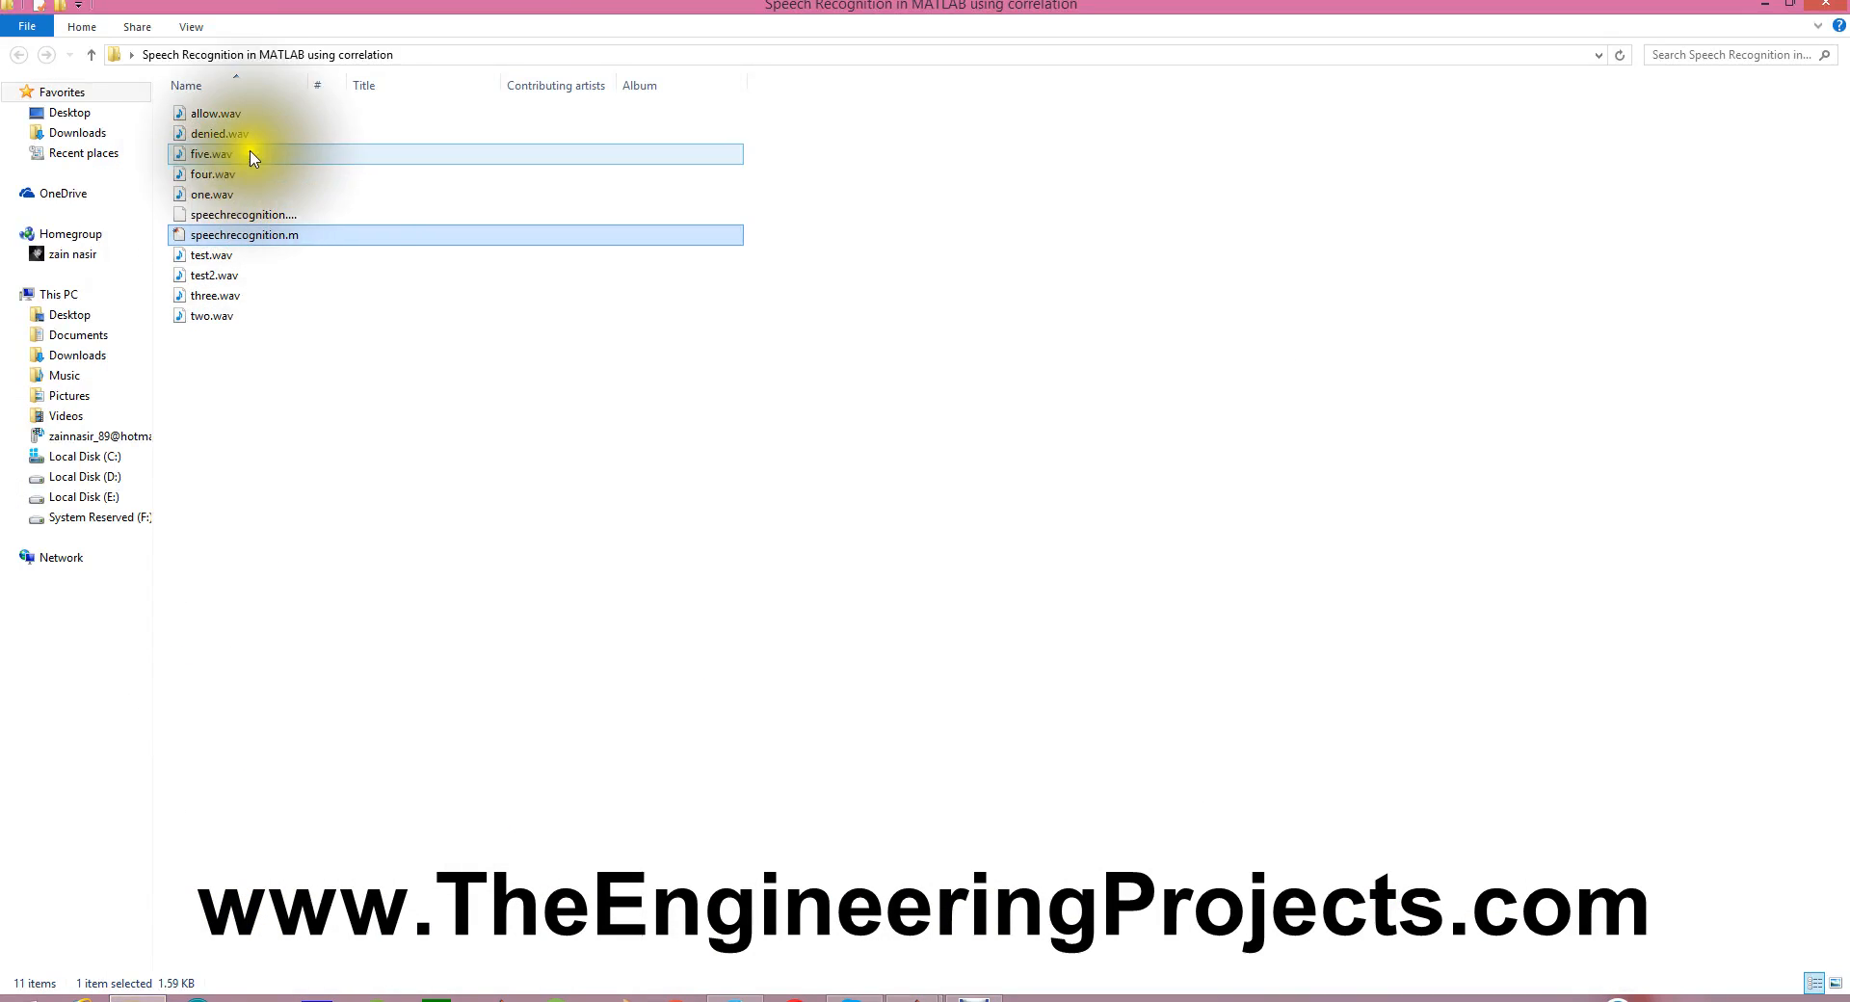
mouse_move(229, 173)
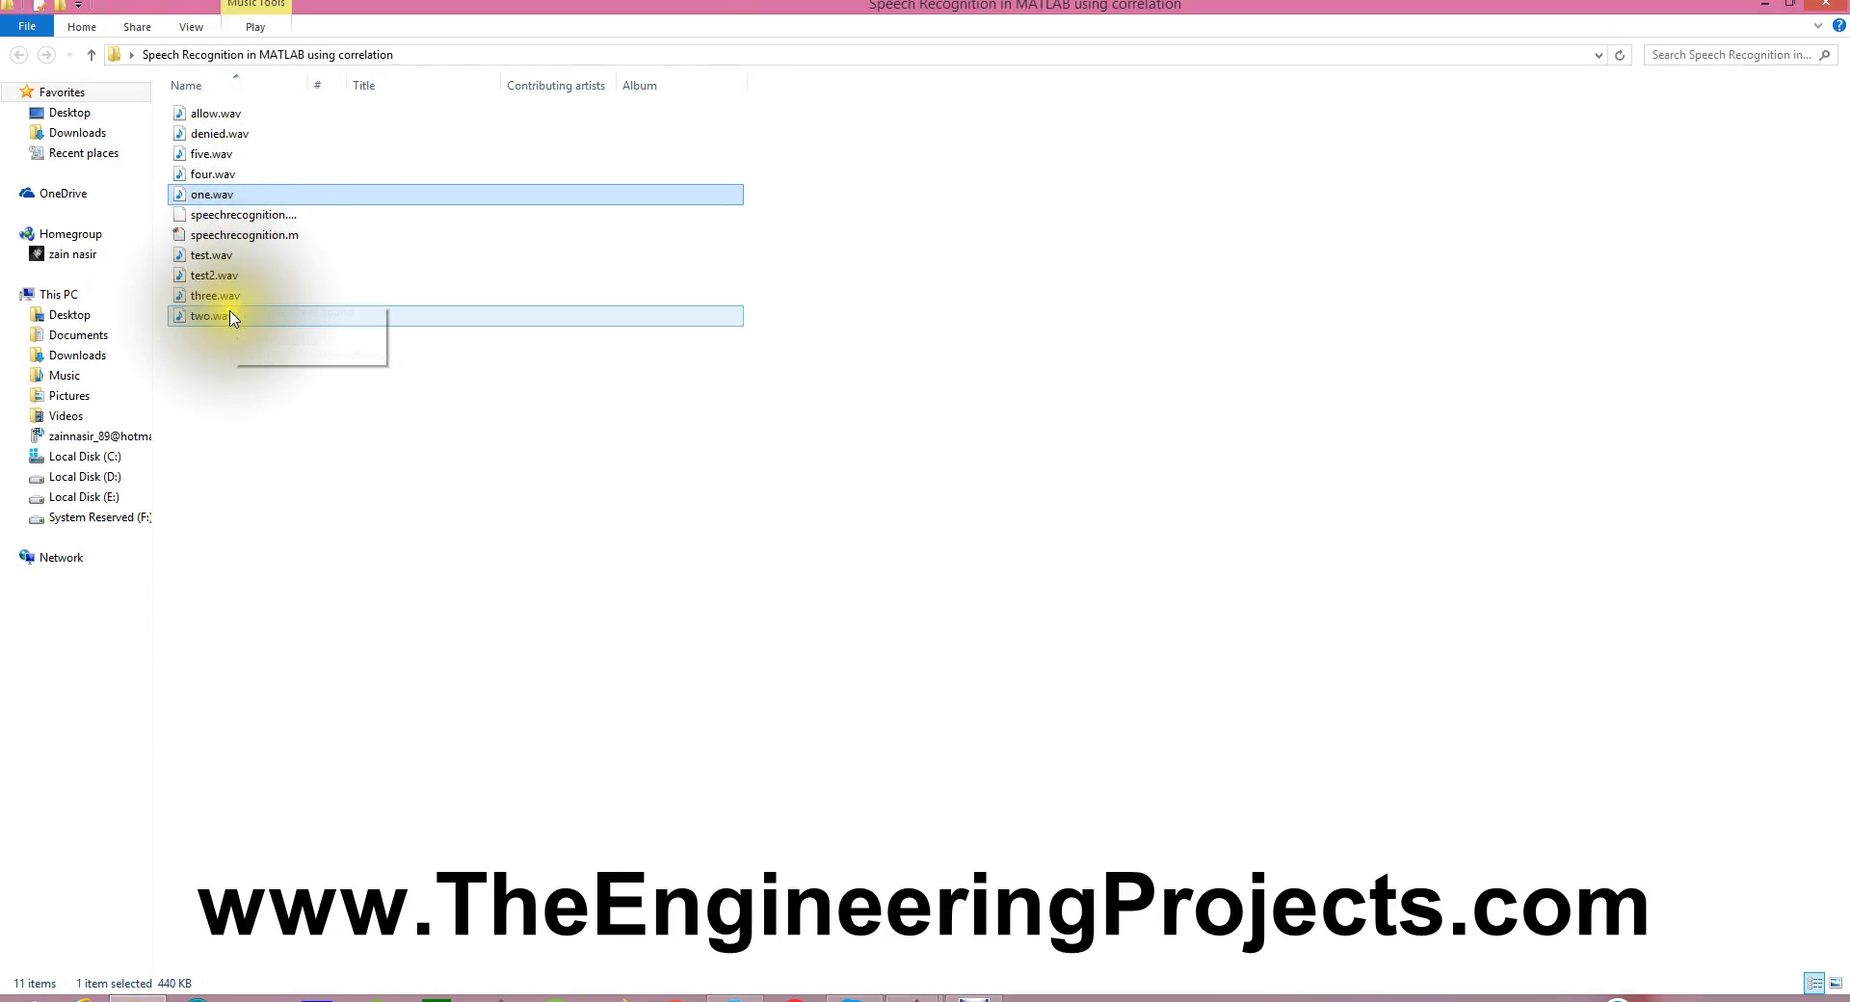
Play the one.wav recording, replay it, and close the media player
left_click(212, 173)
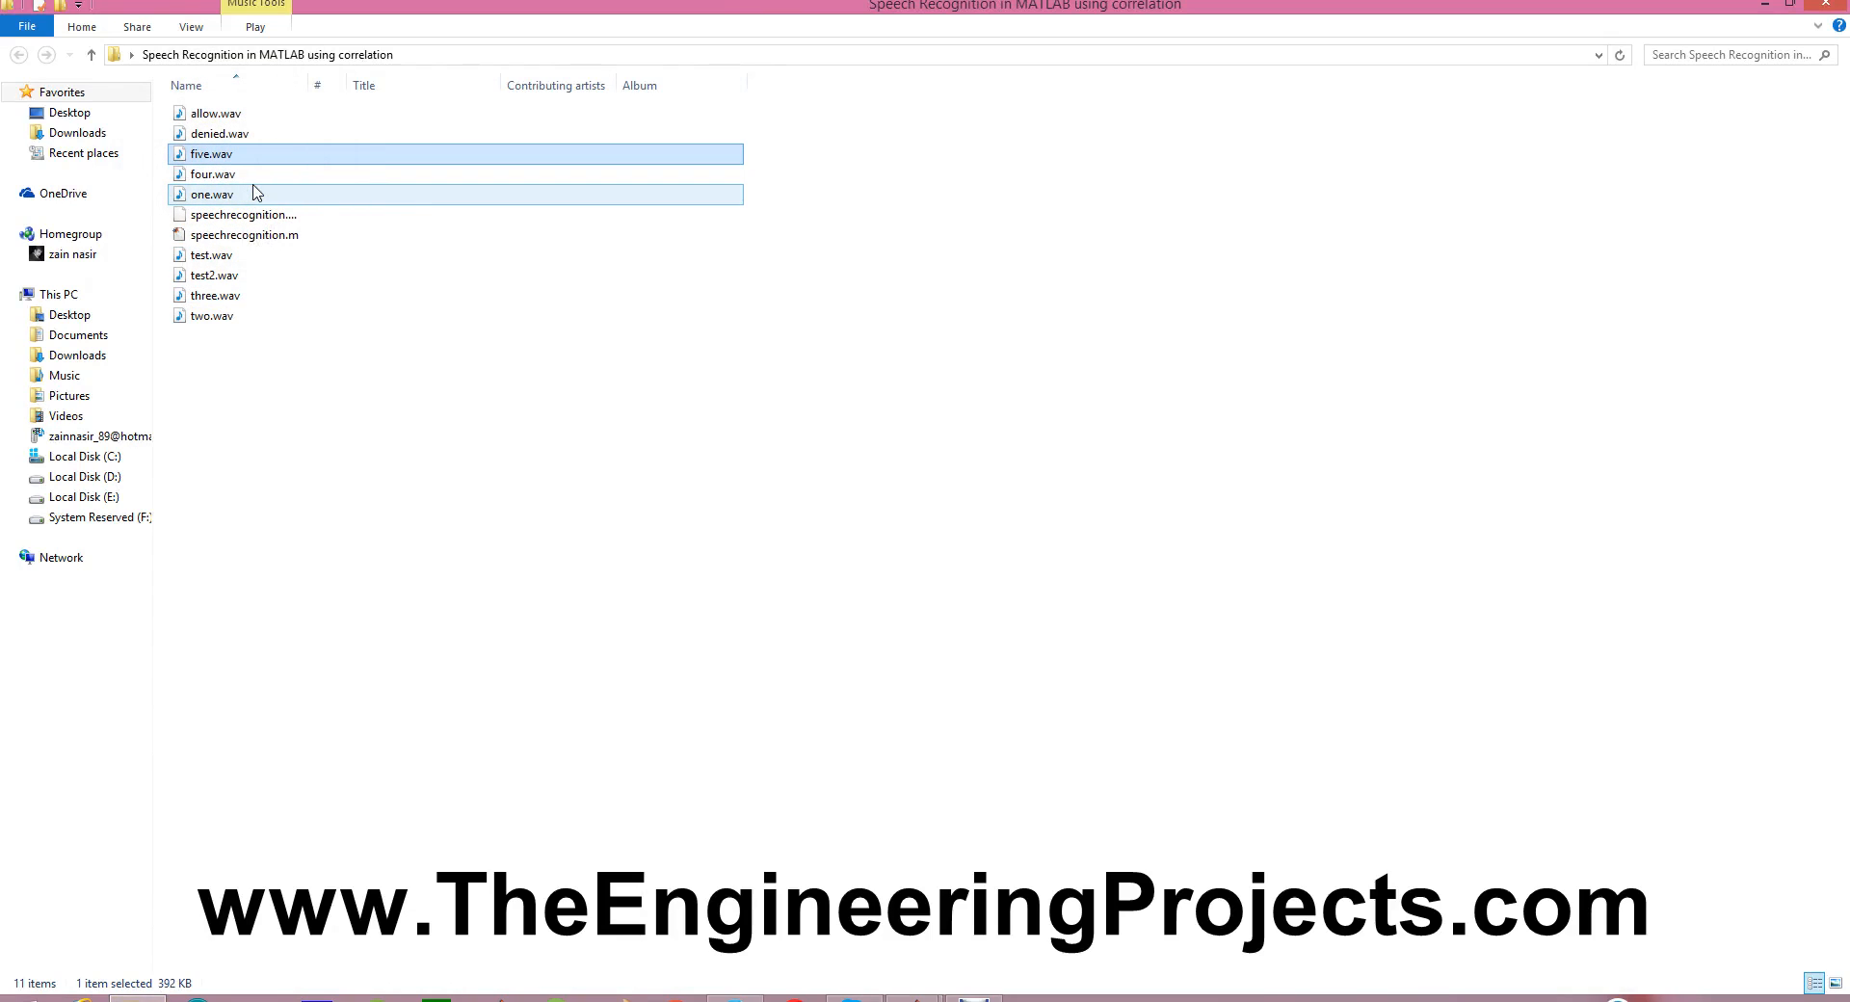
mouse_move(212, 193)
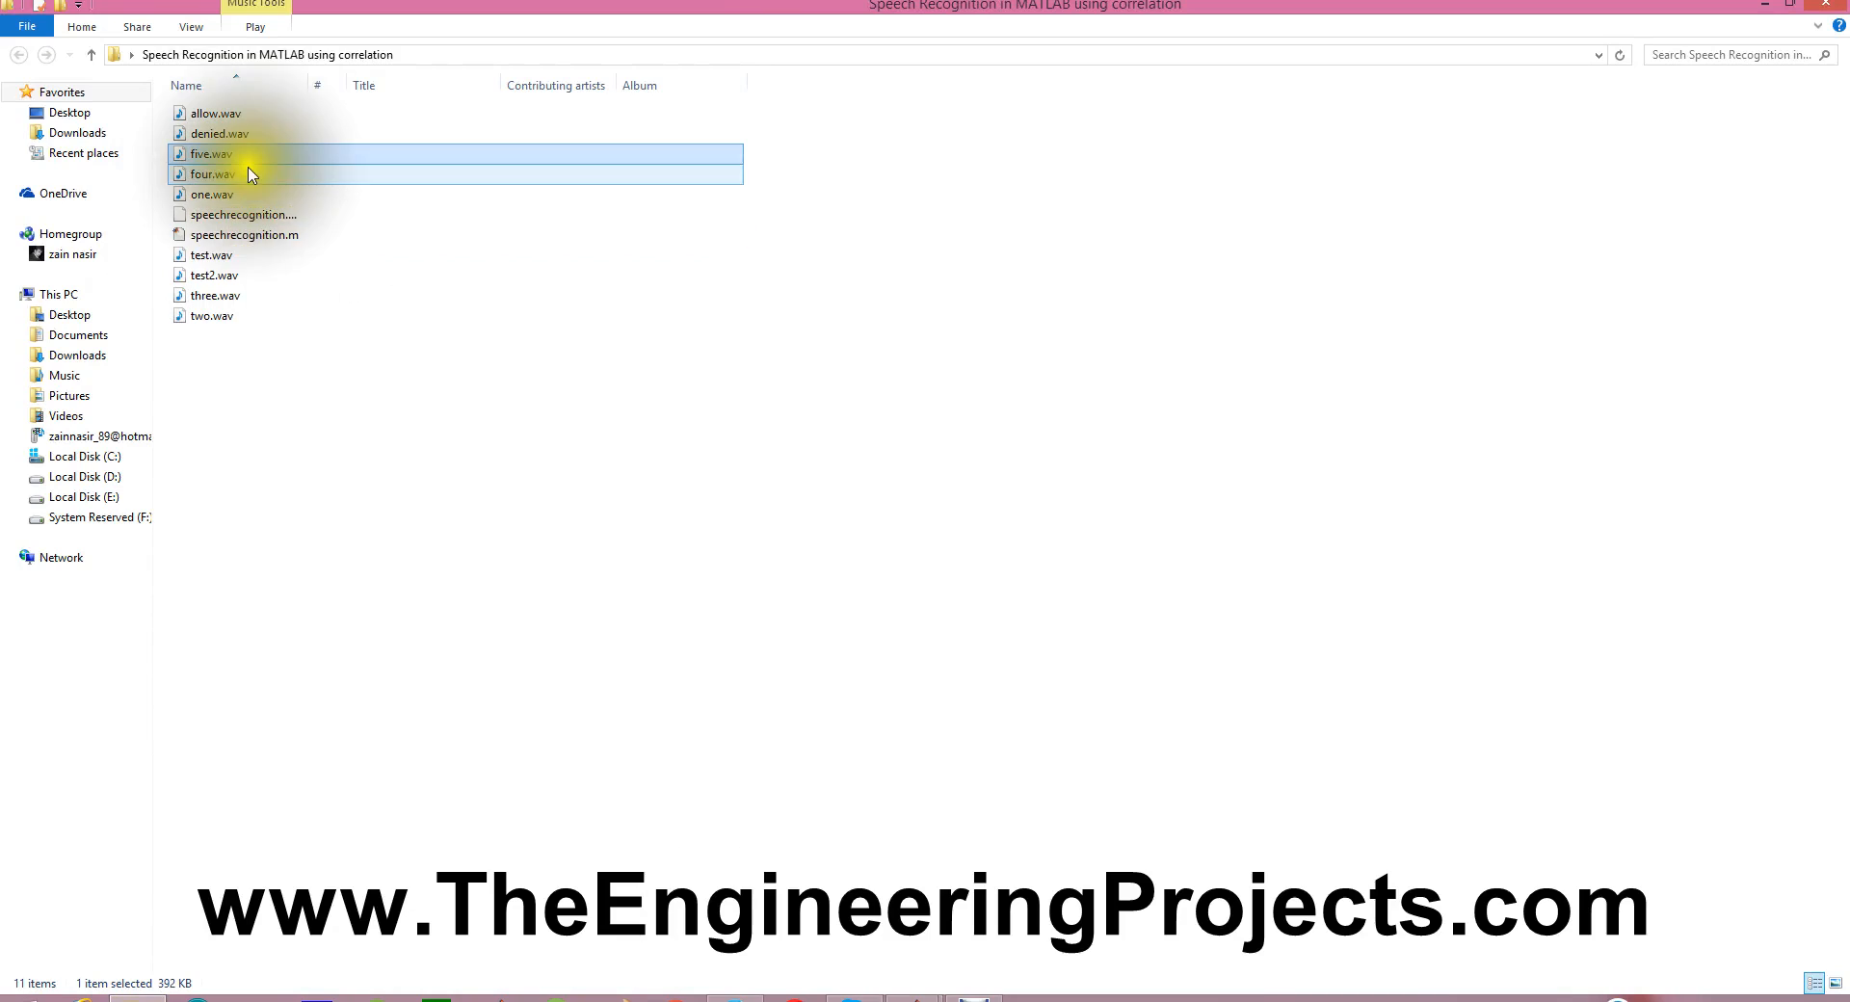
left_click(211, 193)
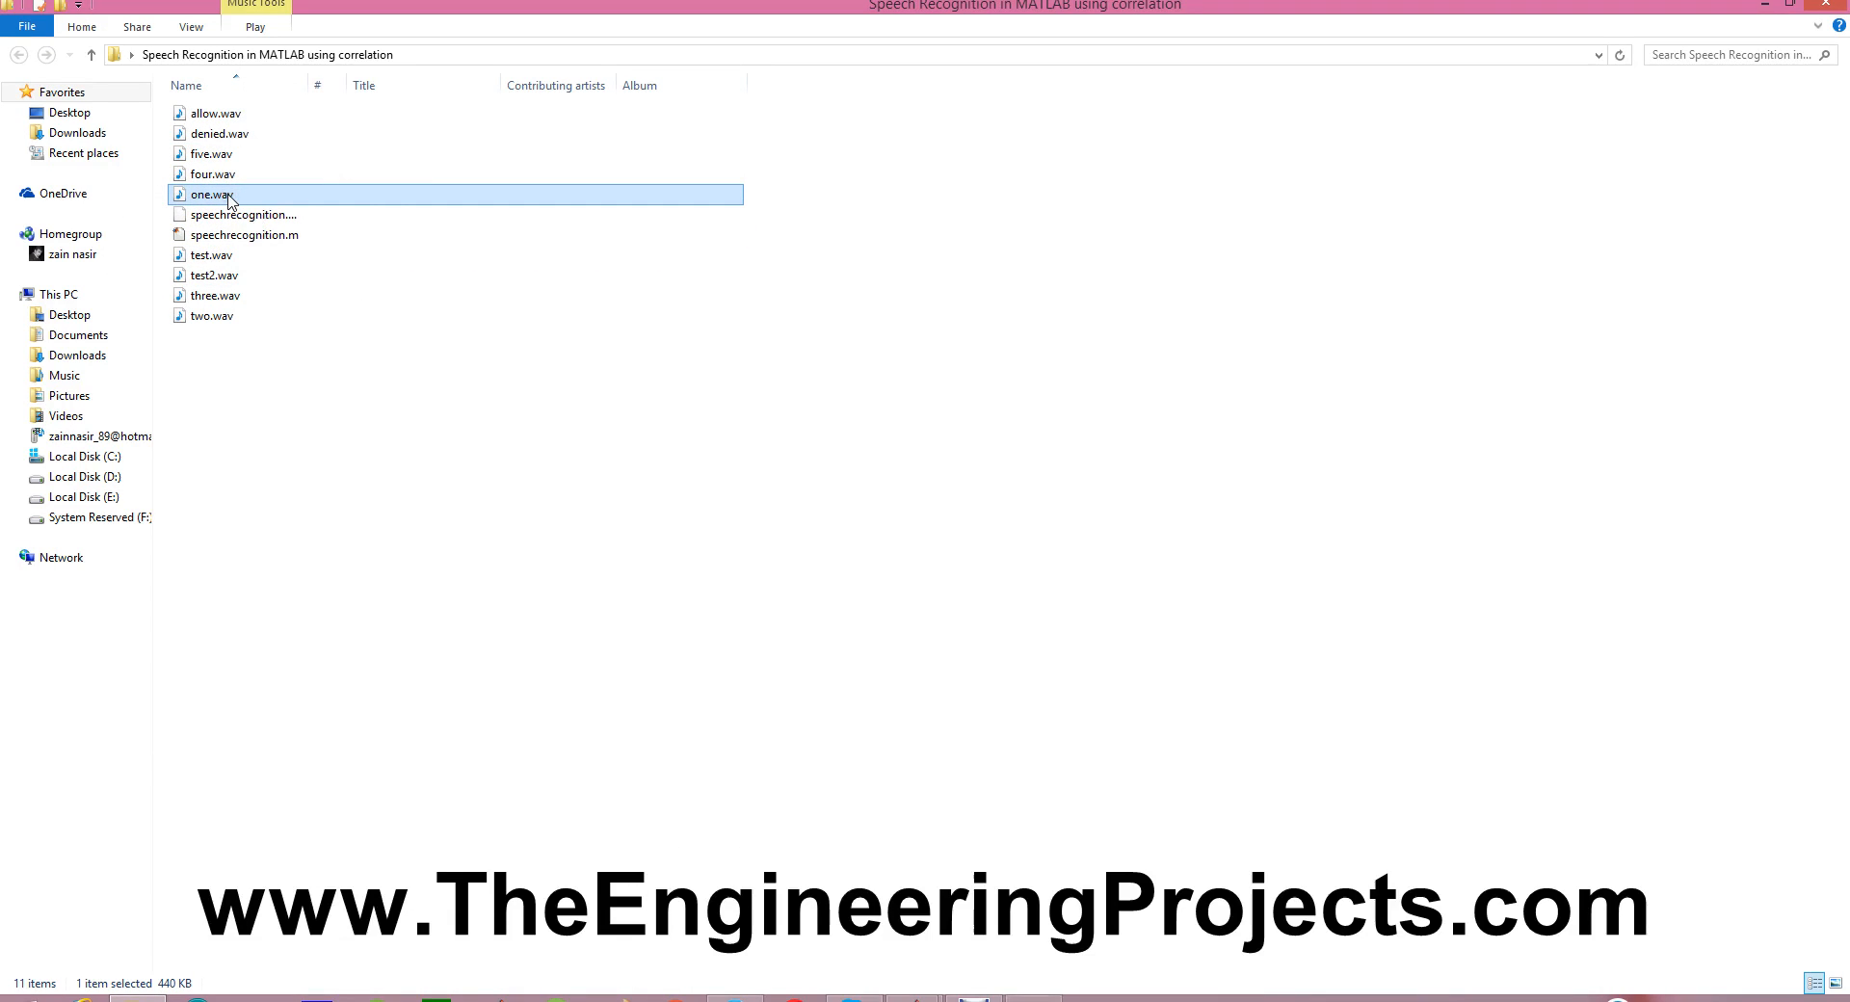
double_click(210, 194)
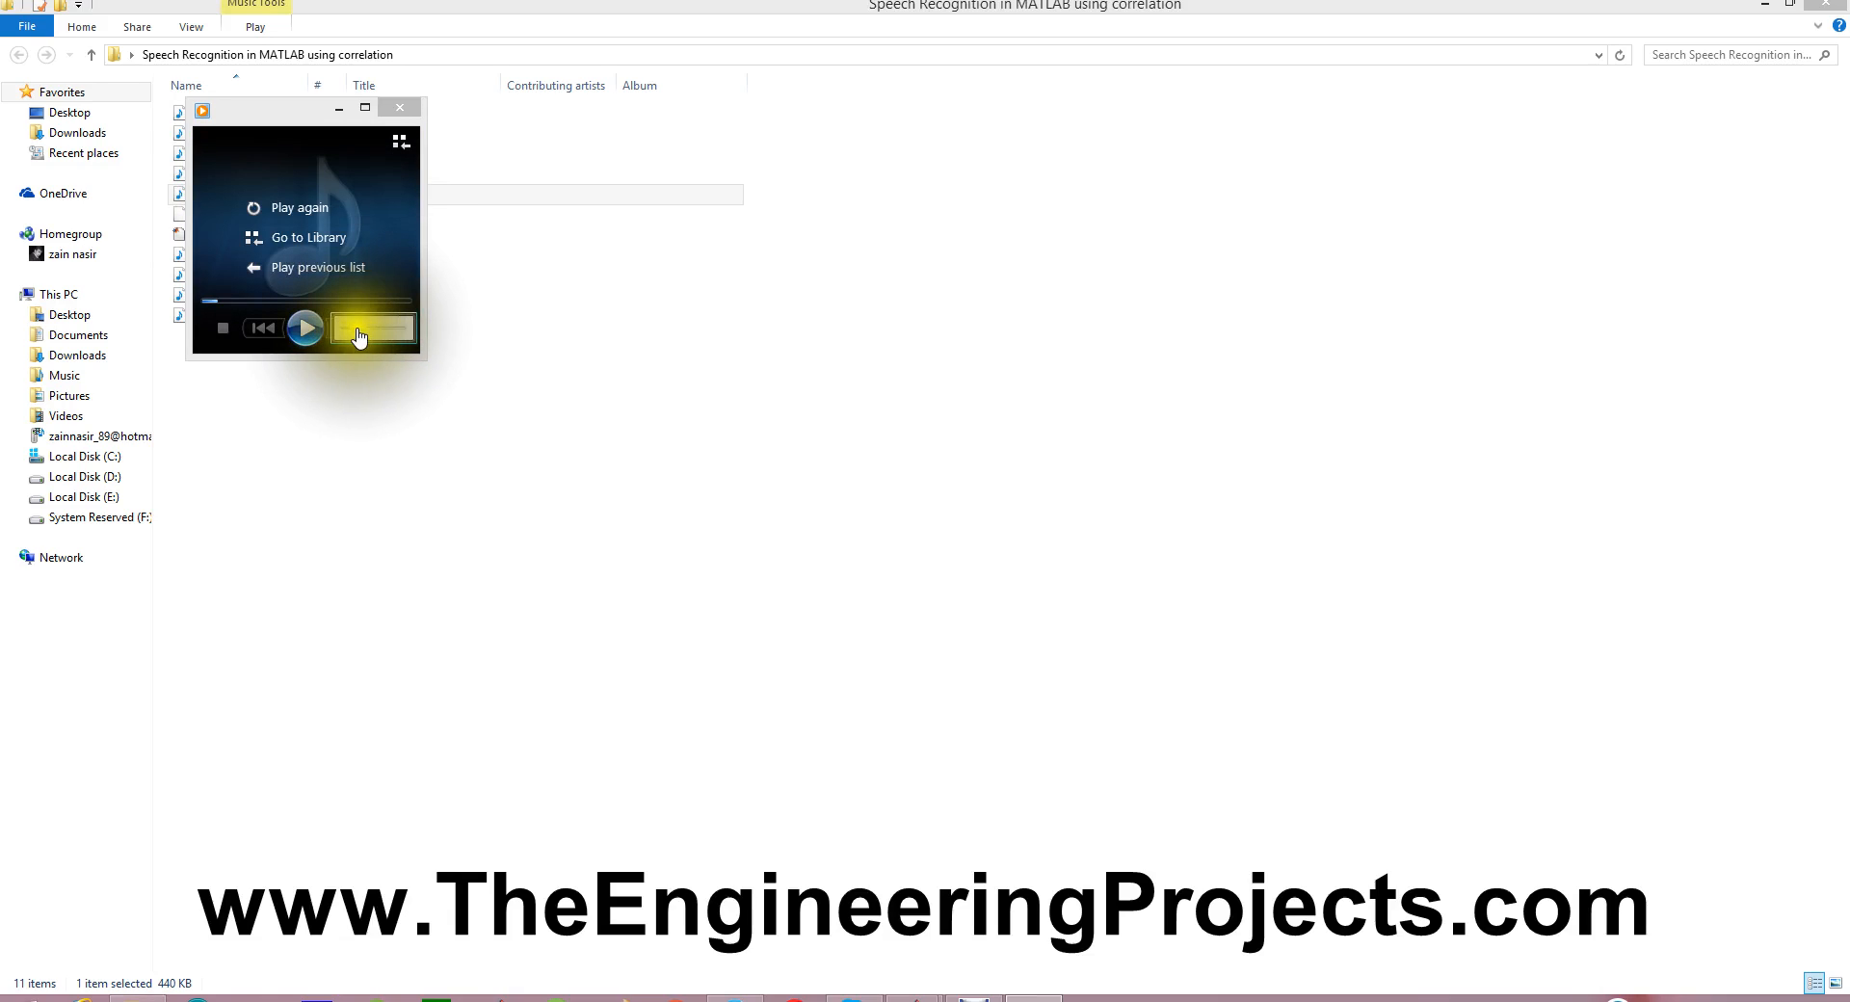
left_click(305, 327)
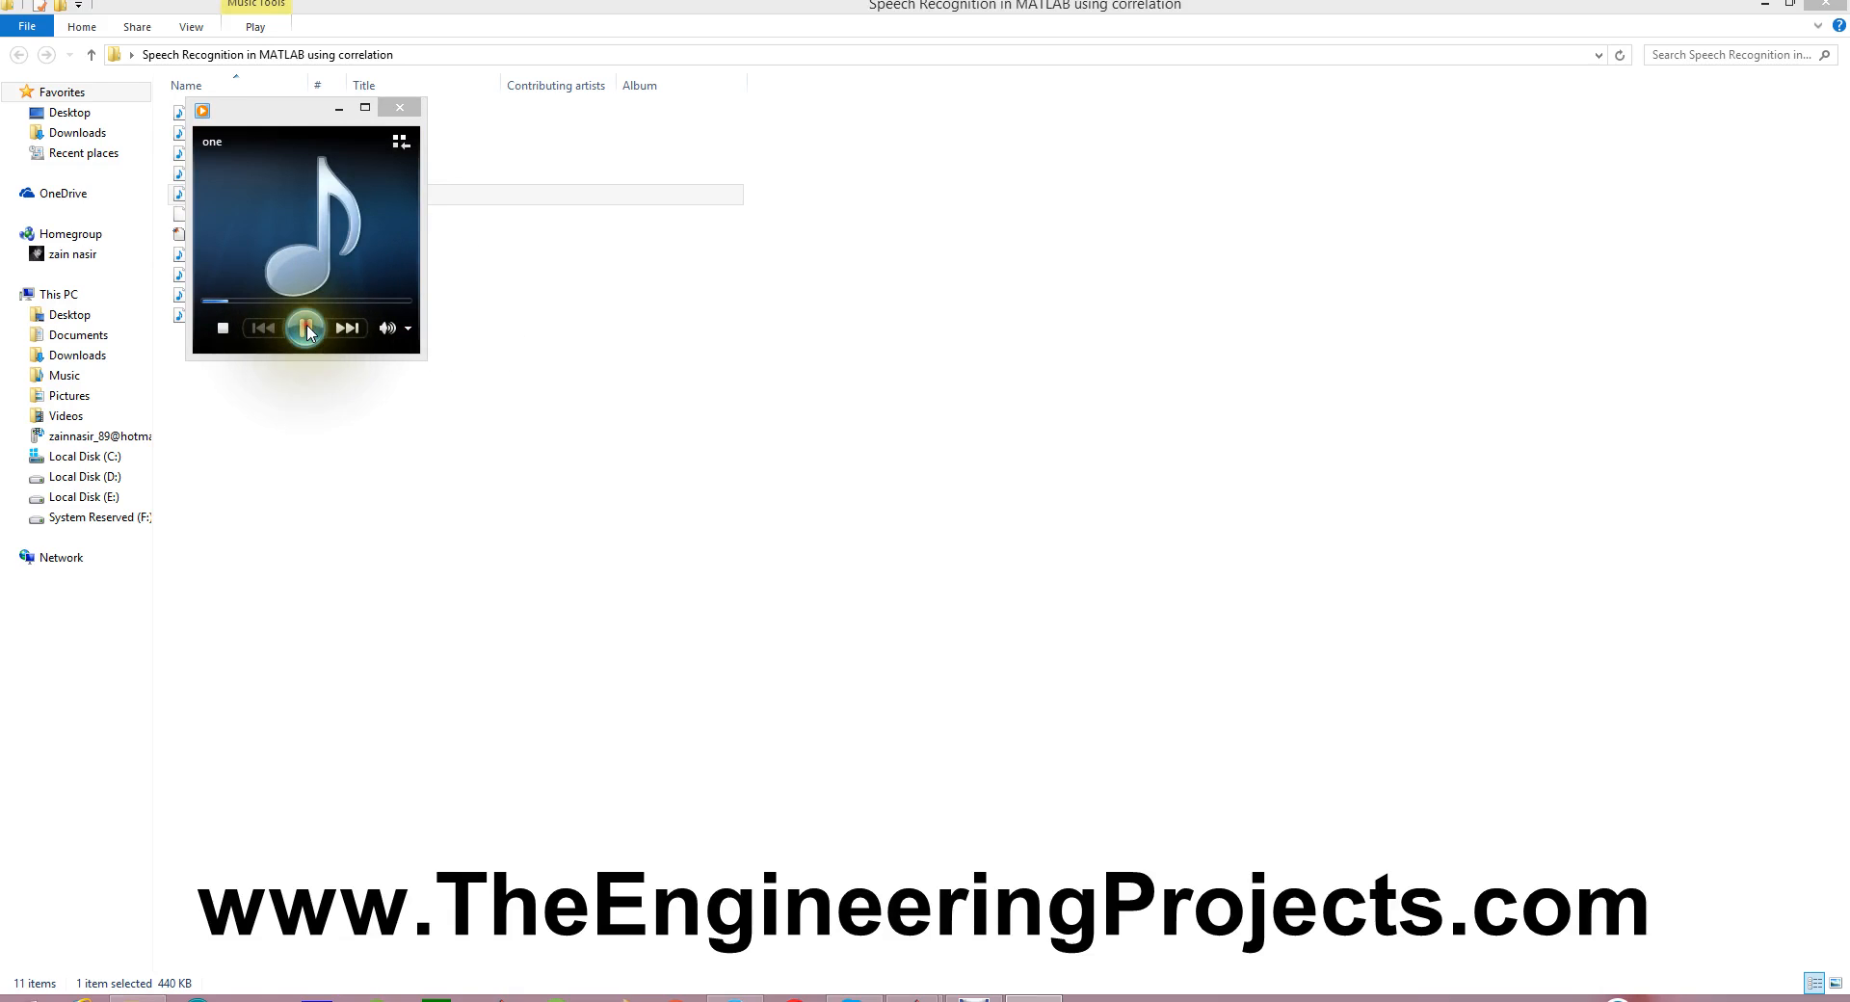
left_click(305, 328)
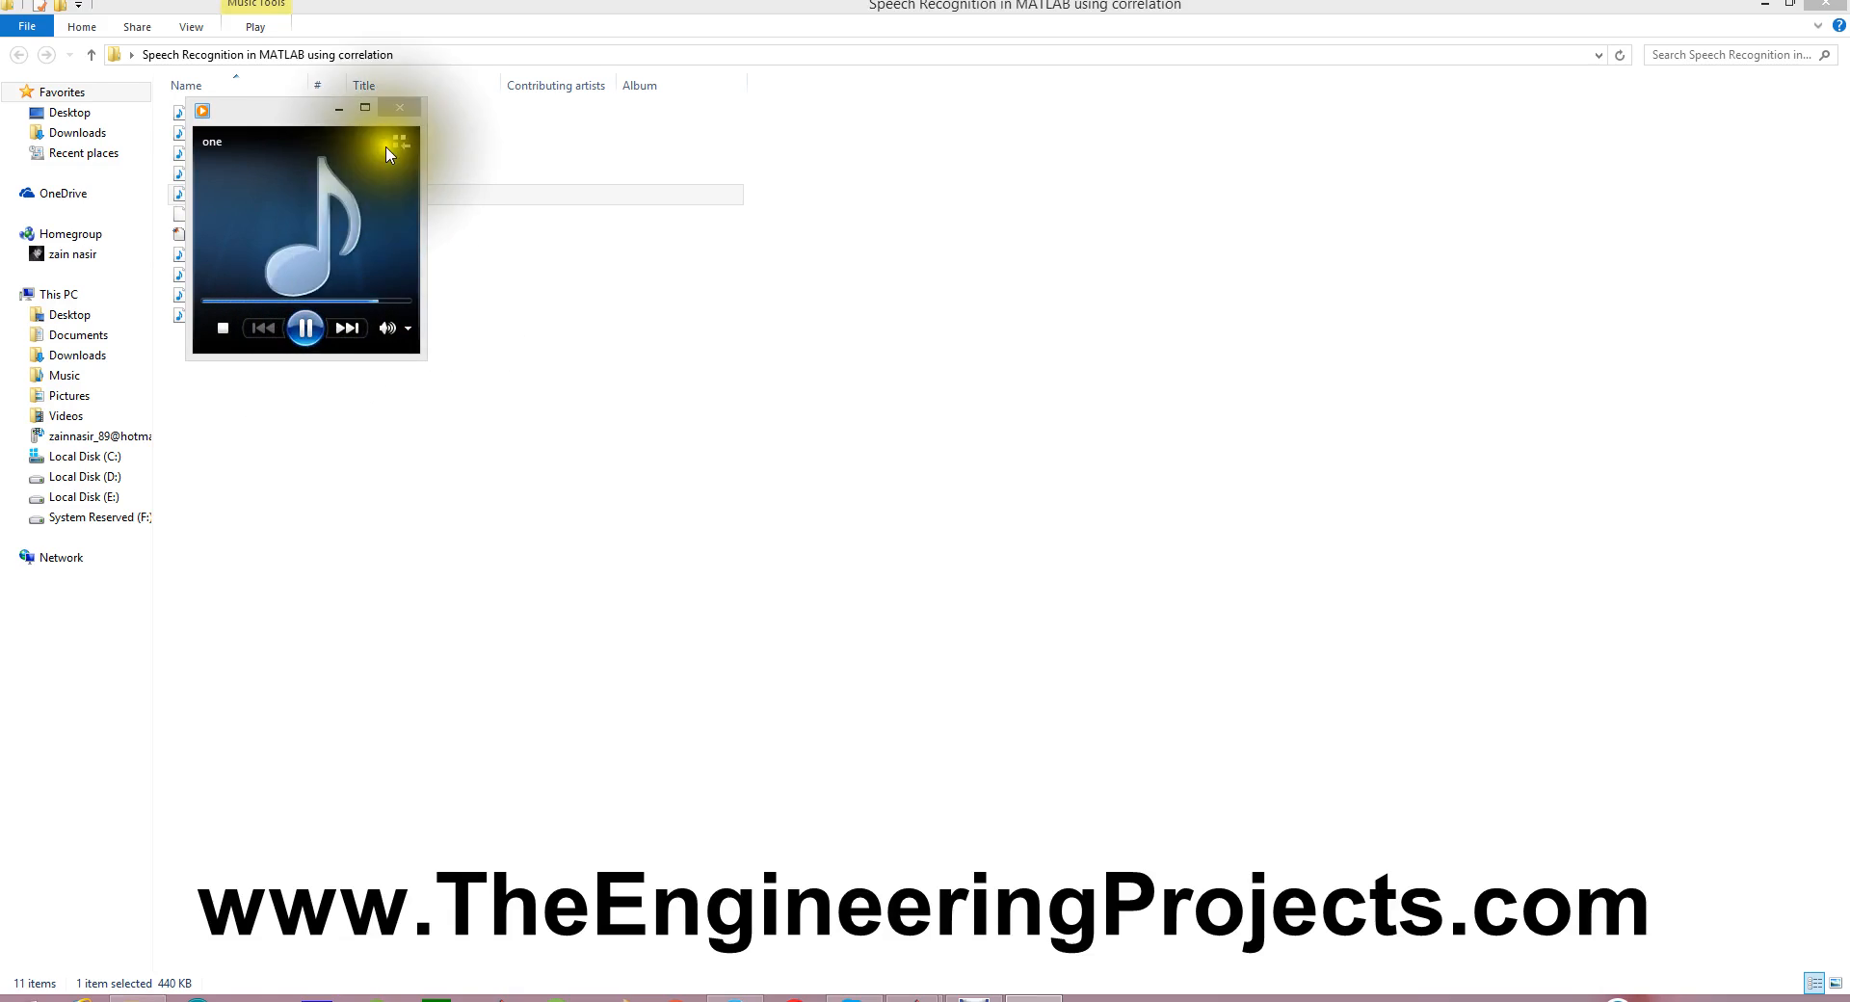
left_click(399, 108)
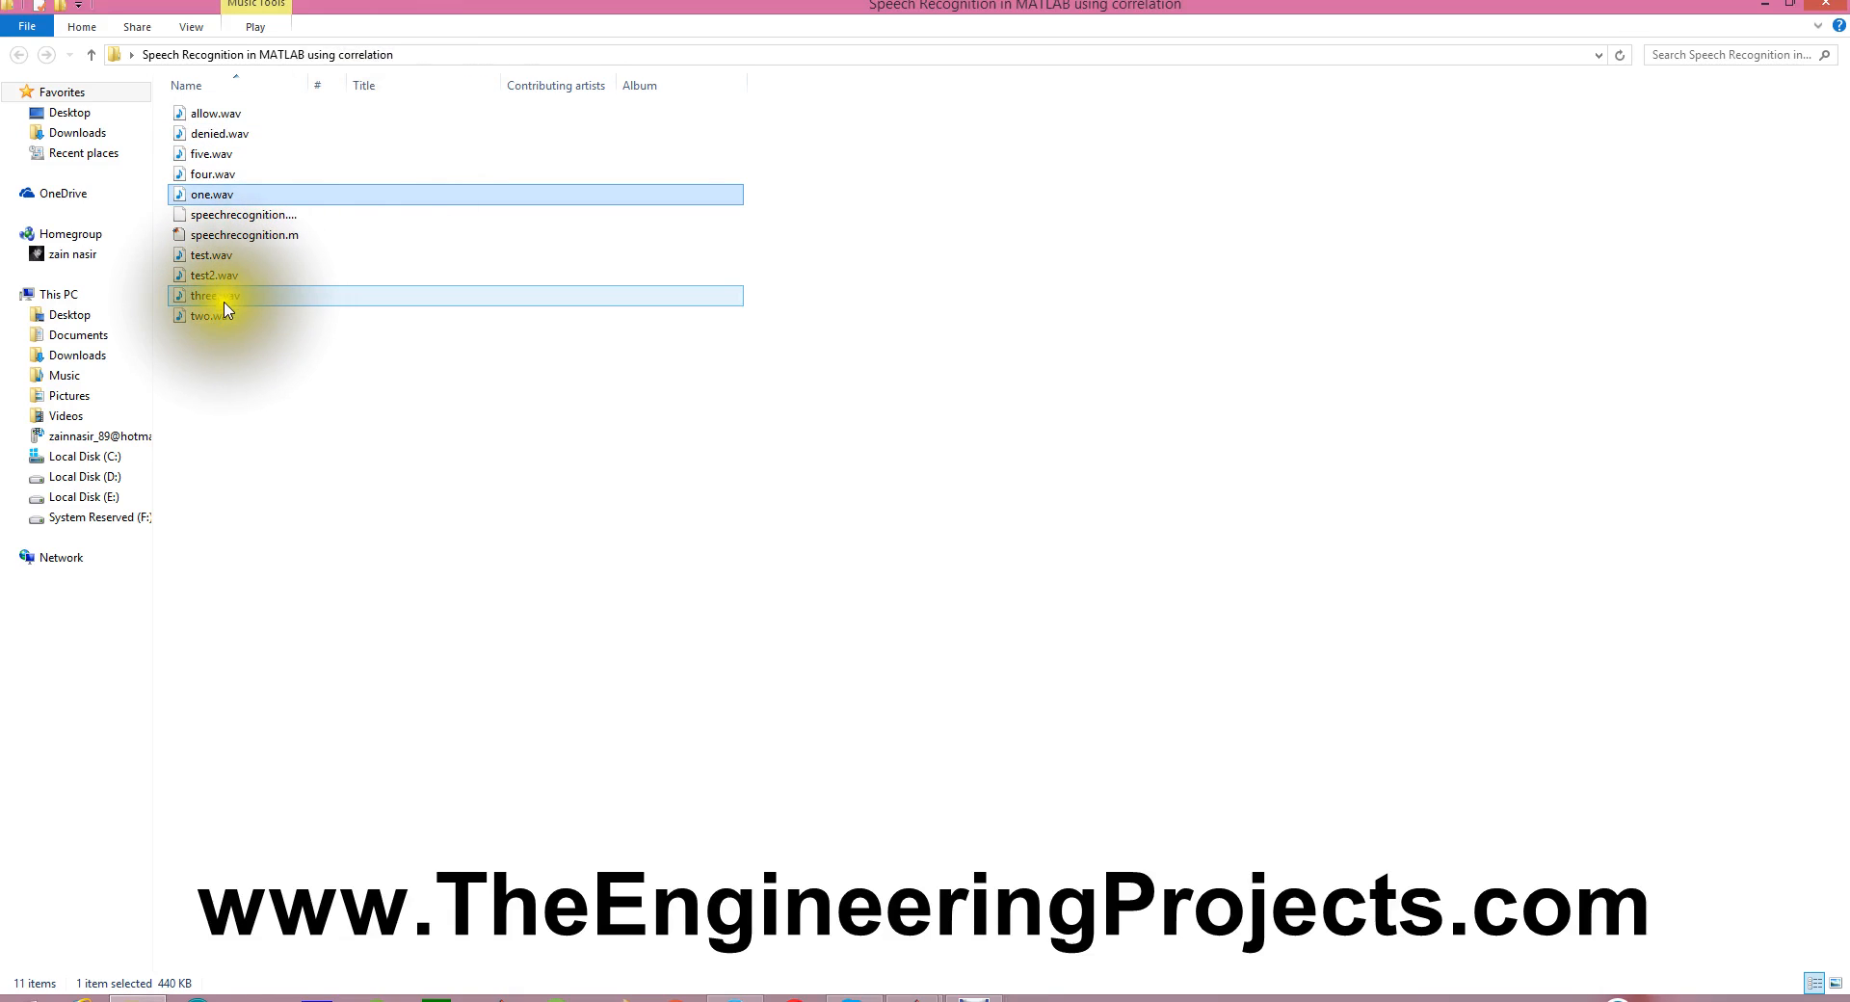
Play three.wav, close the player, then start playing allow.wav
double_click(212, 316)
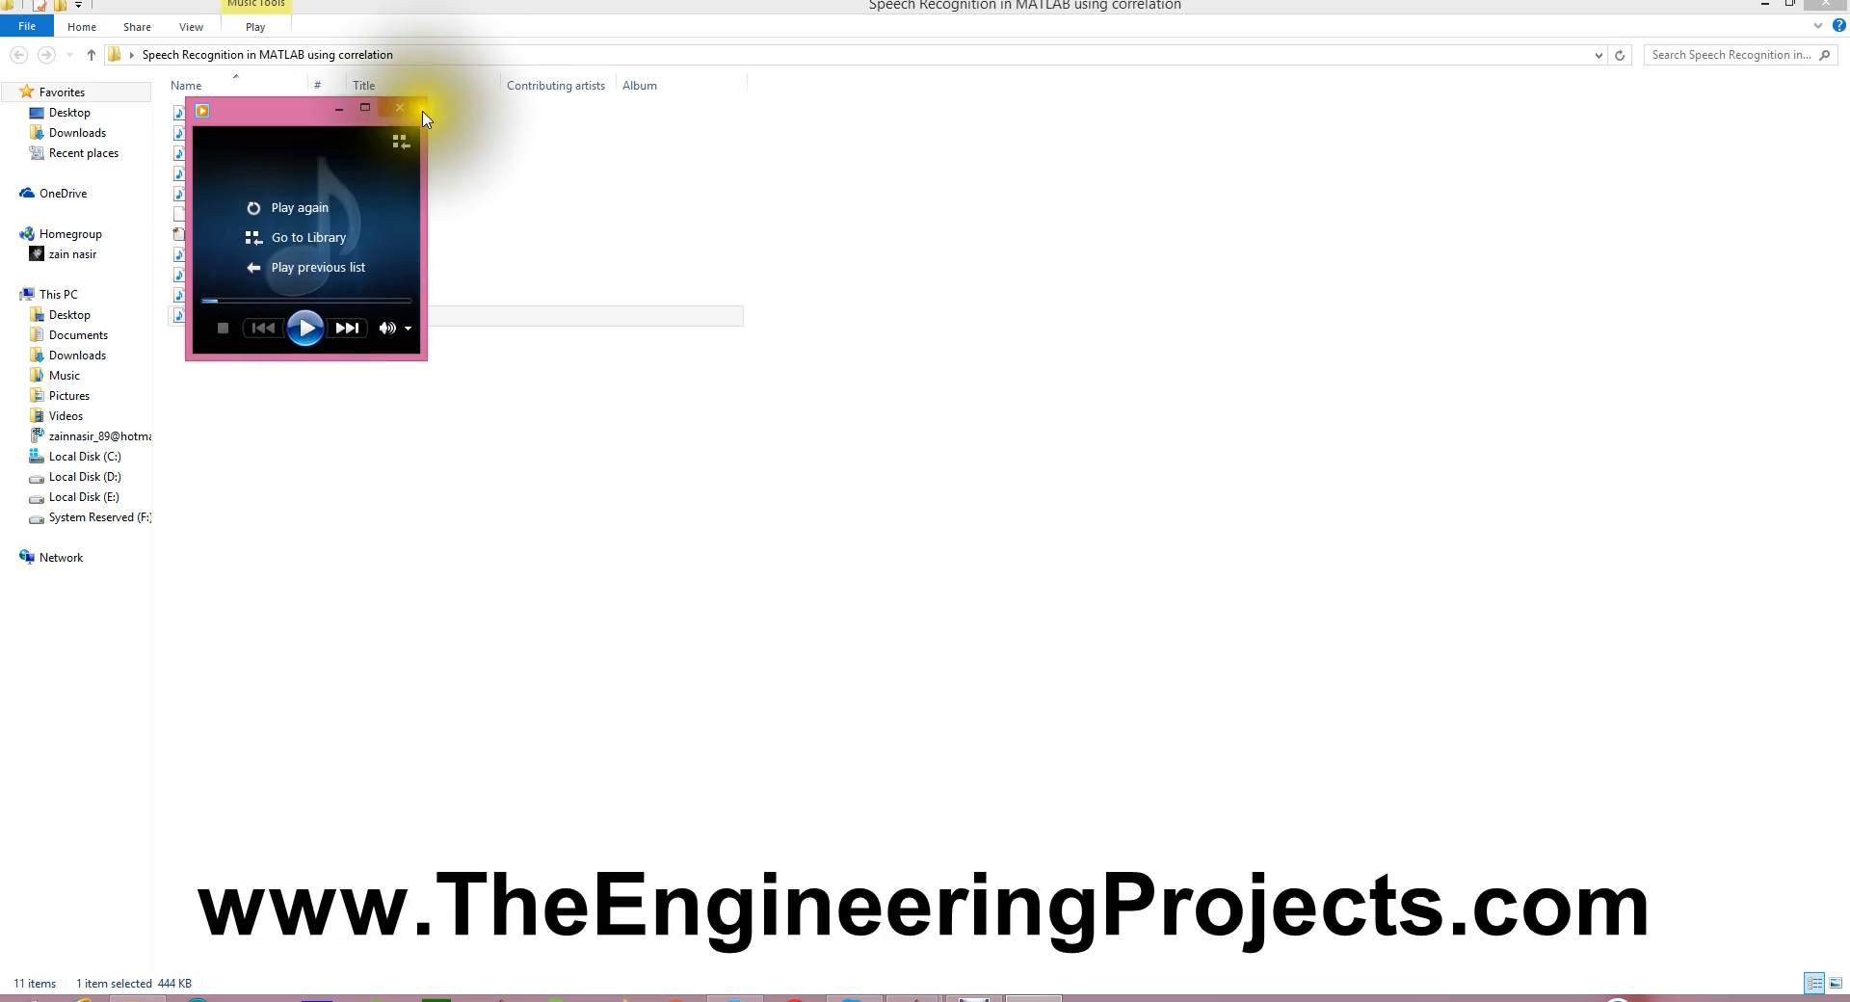
left_click(399, 108)
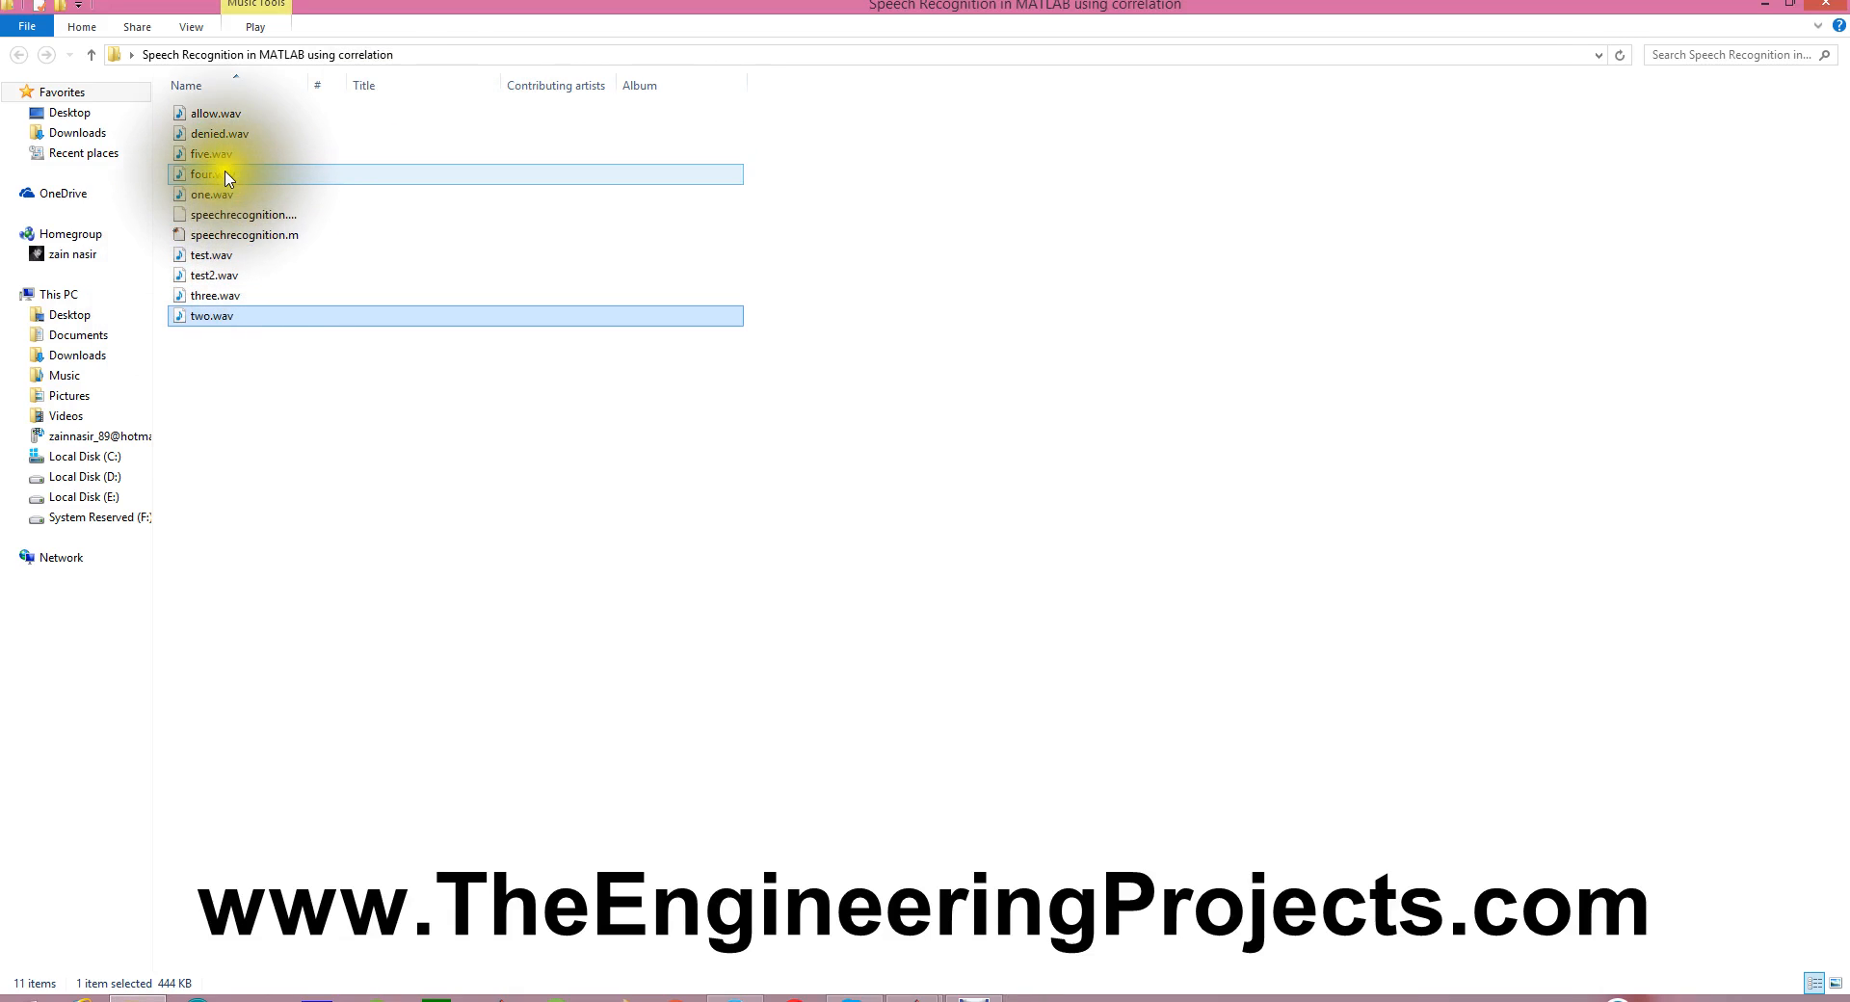
left_click(216, 112)
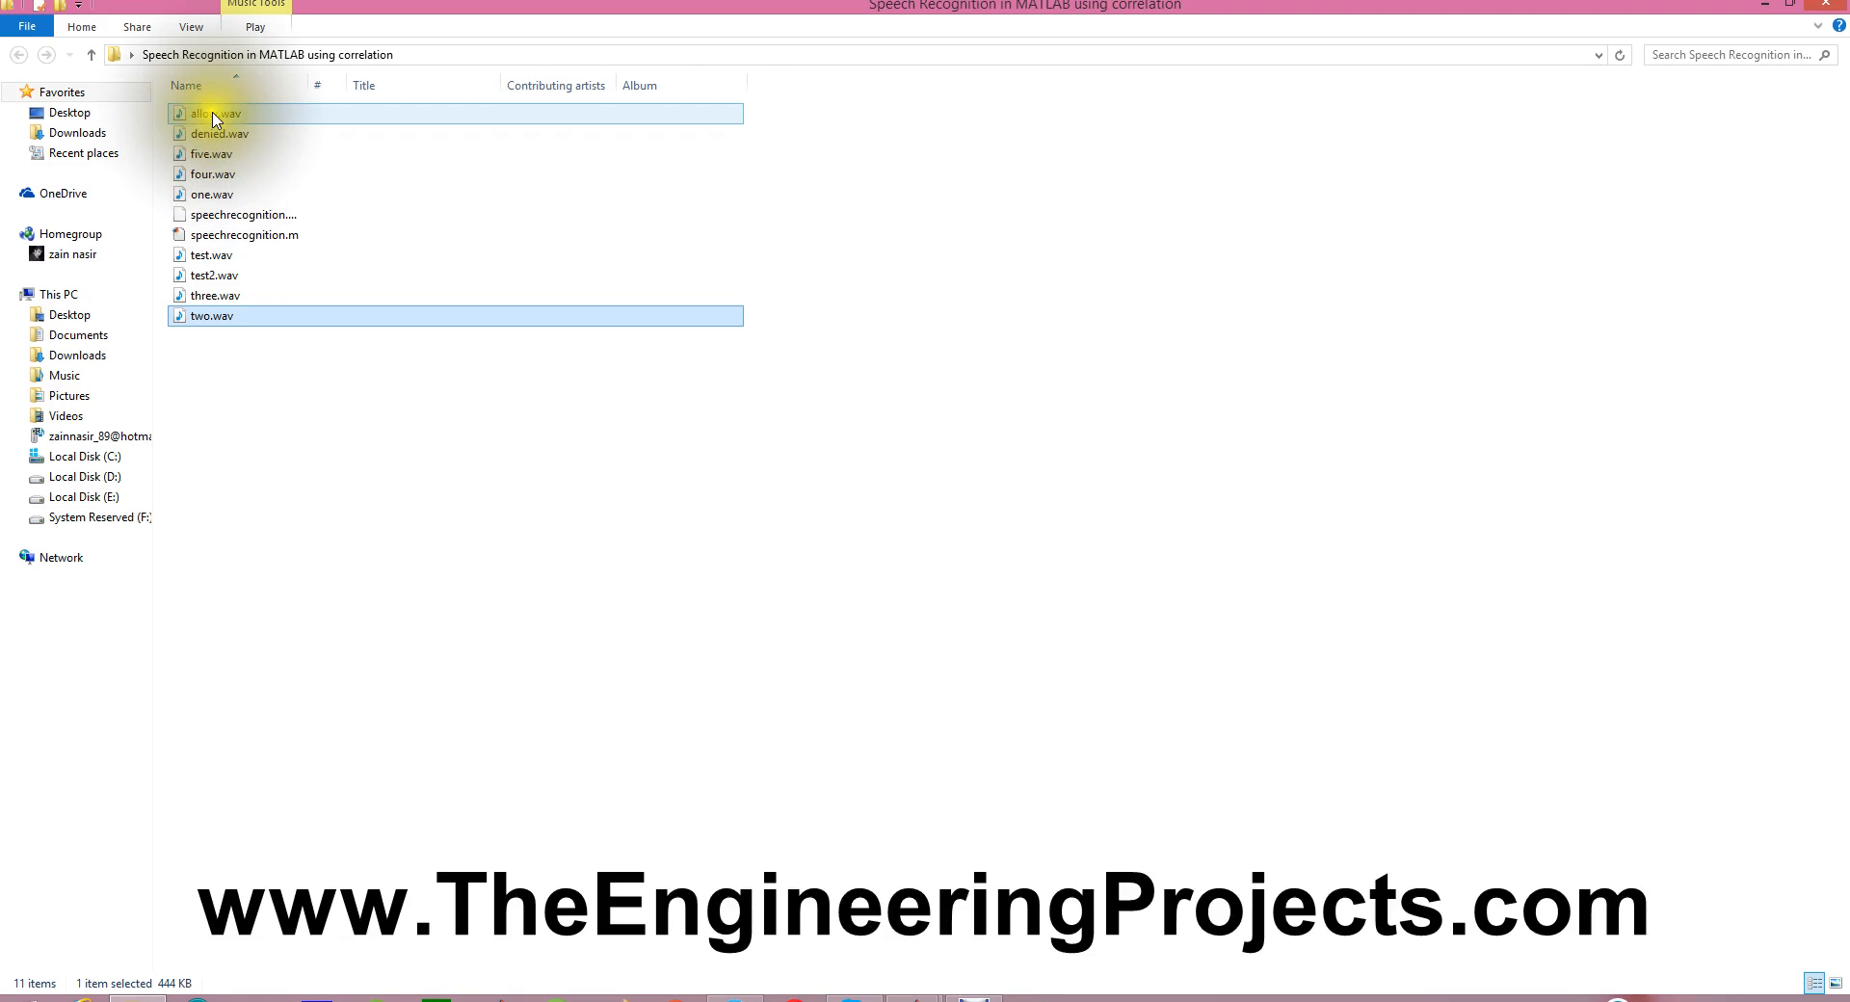
double_click(212, 114)
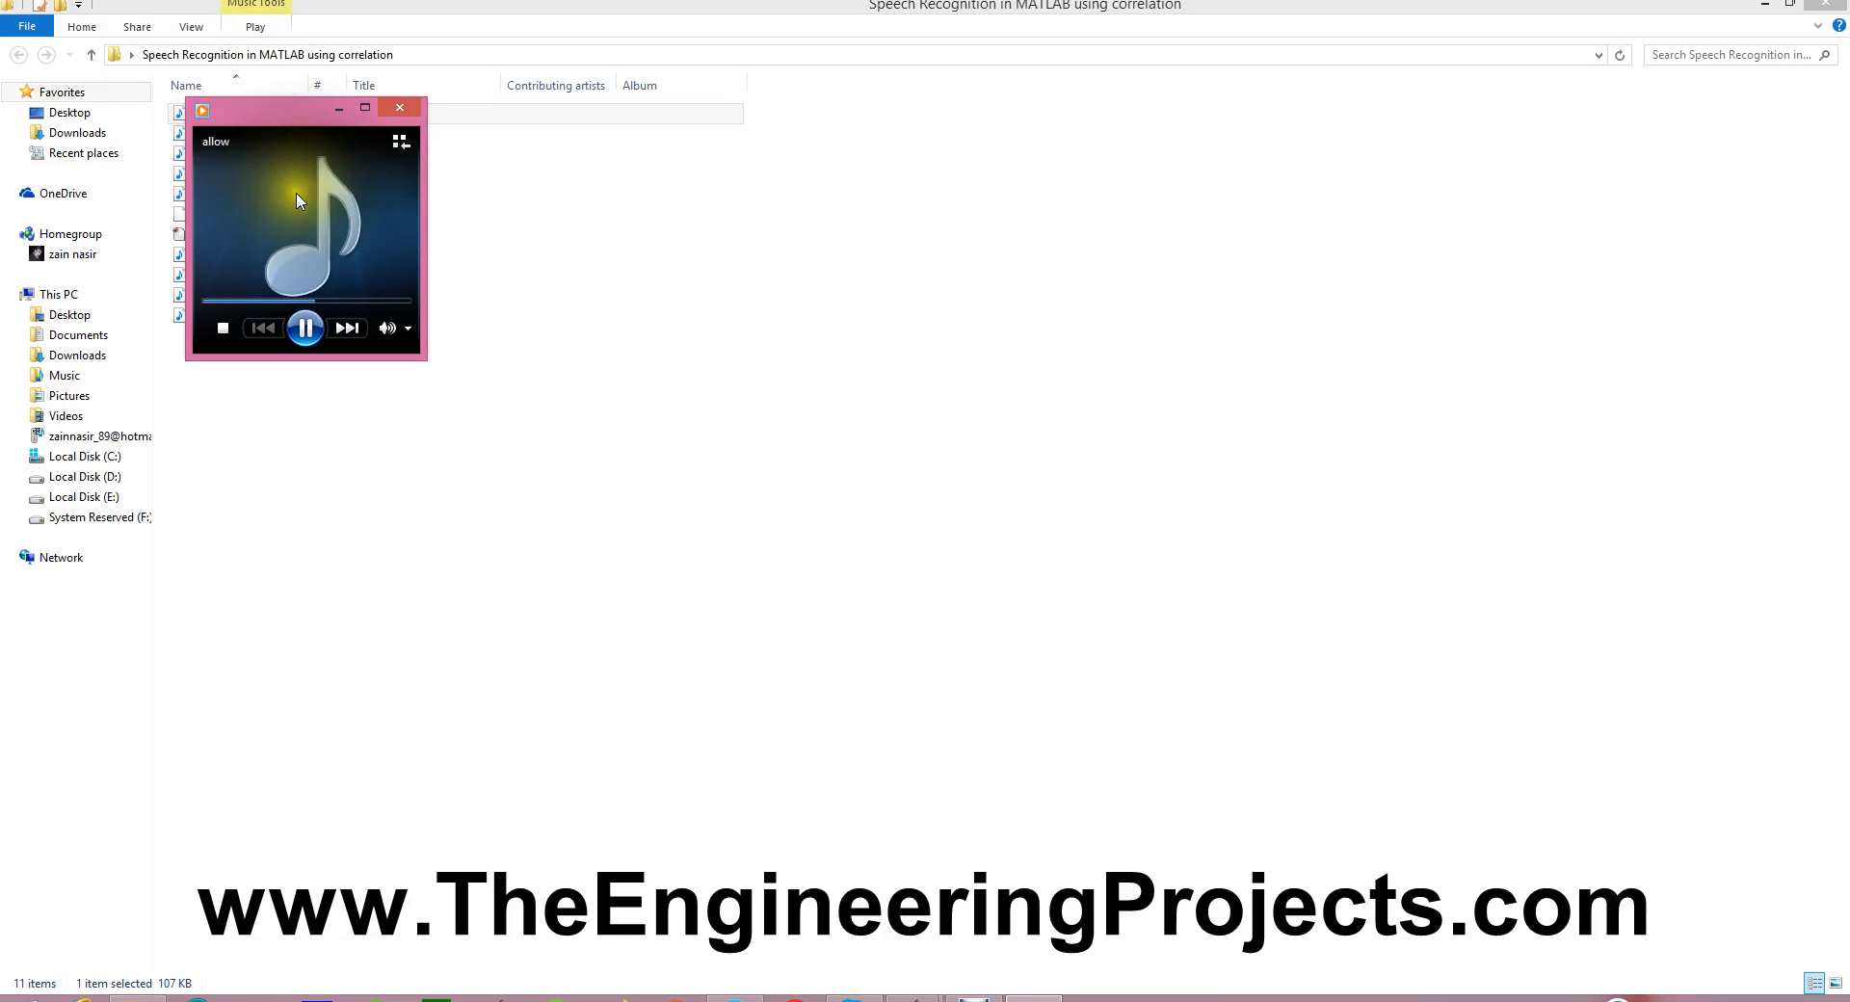
Play the denied, test and test2 samples, closing the media player after each
left_click(399, 108)
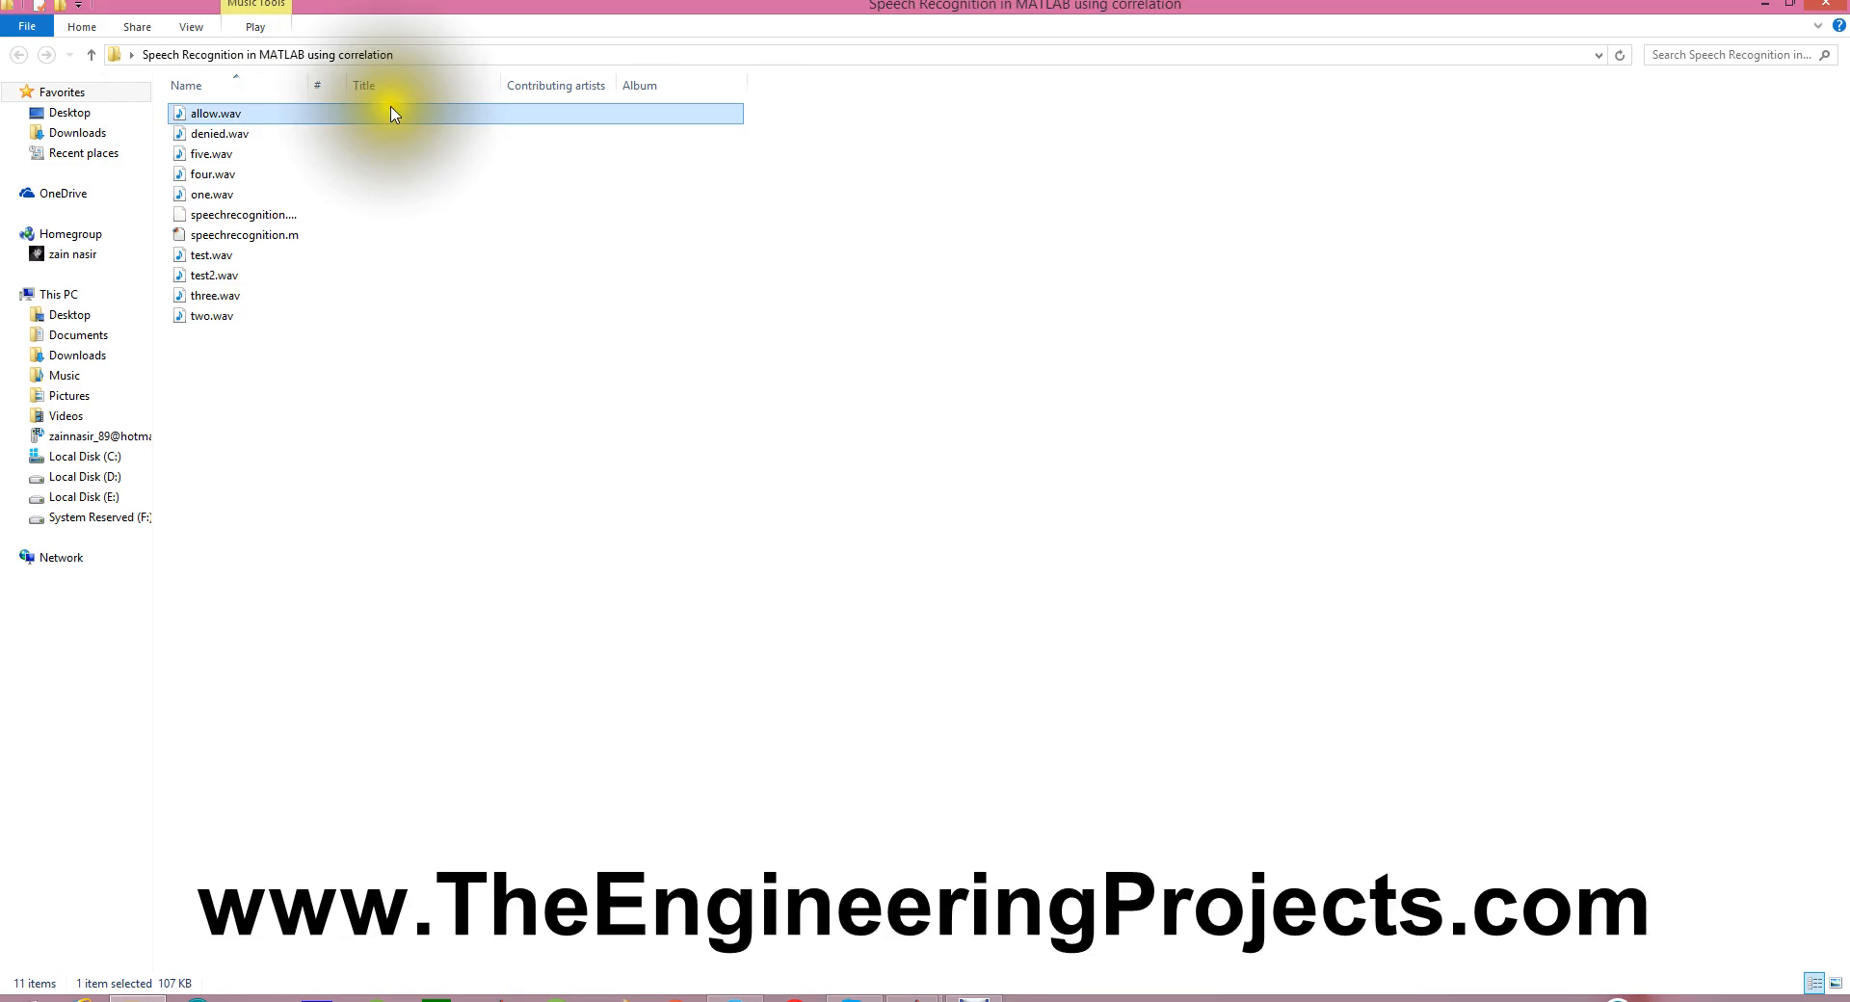
double_click(217, 133)
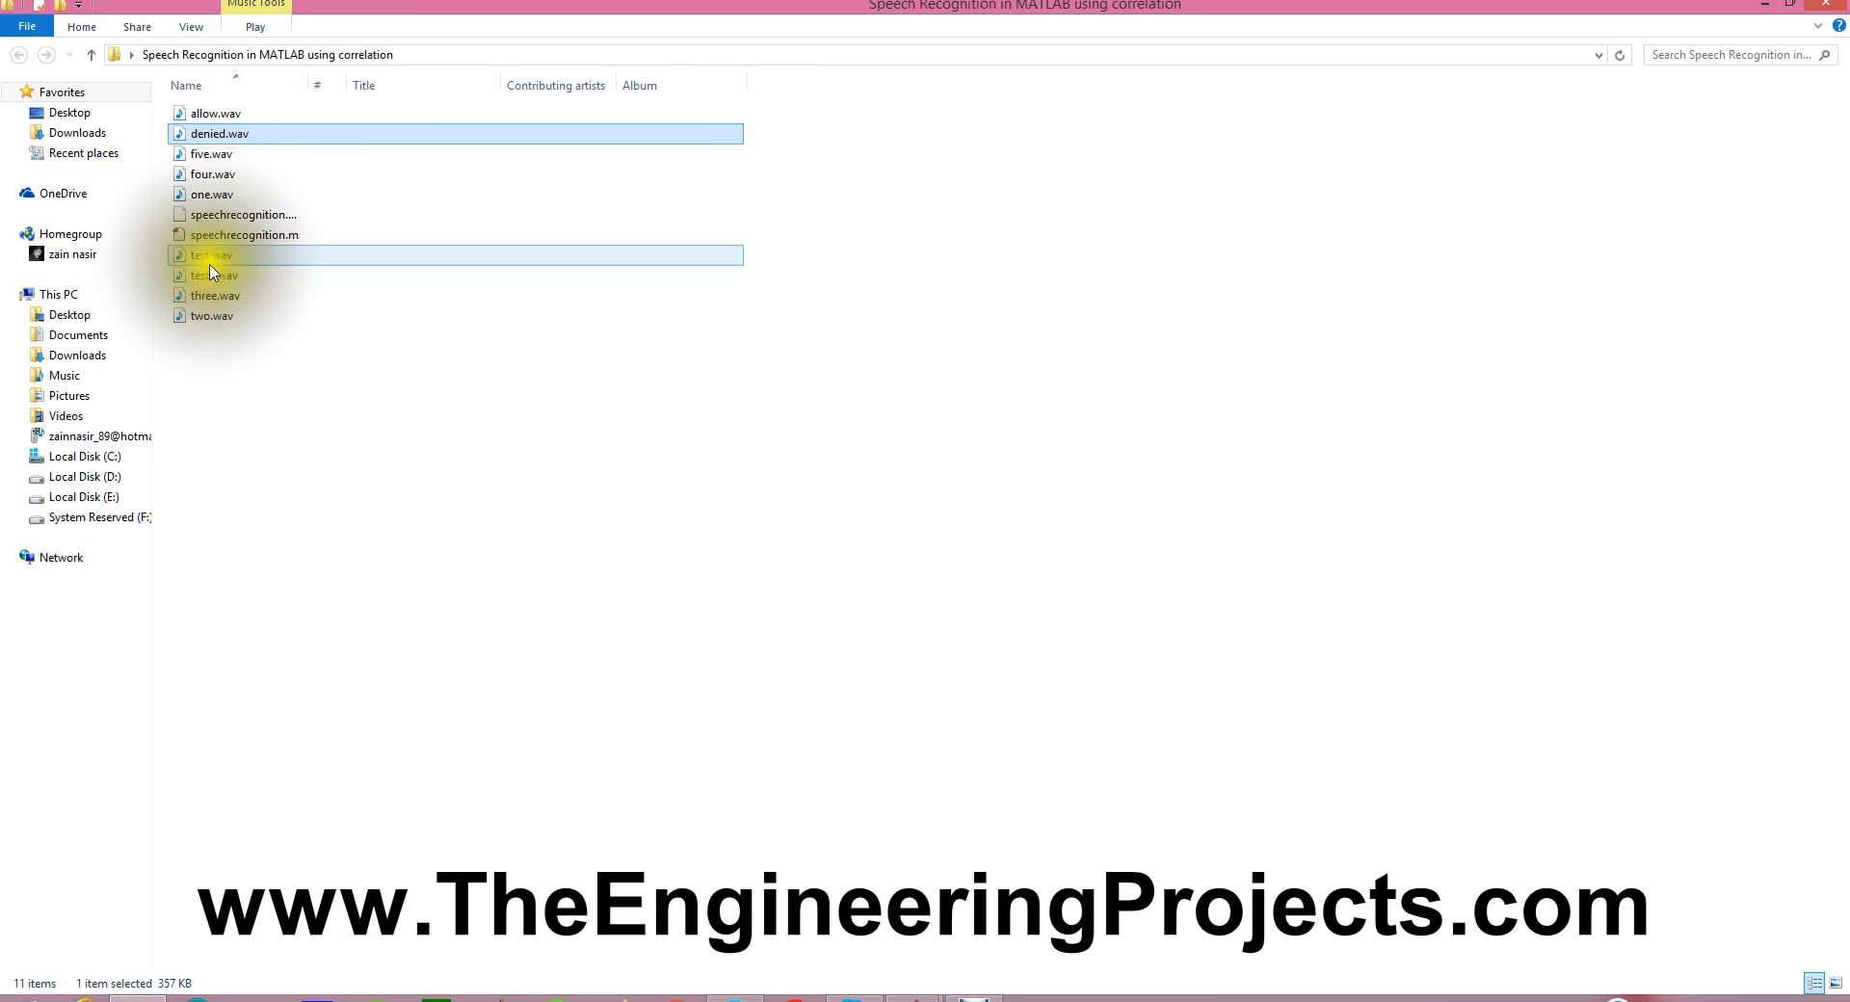
double_click(212, 254)
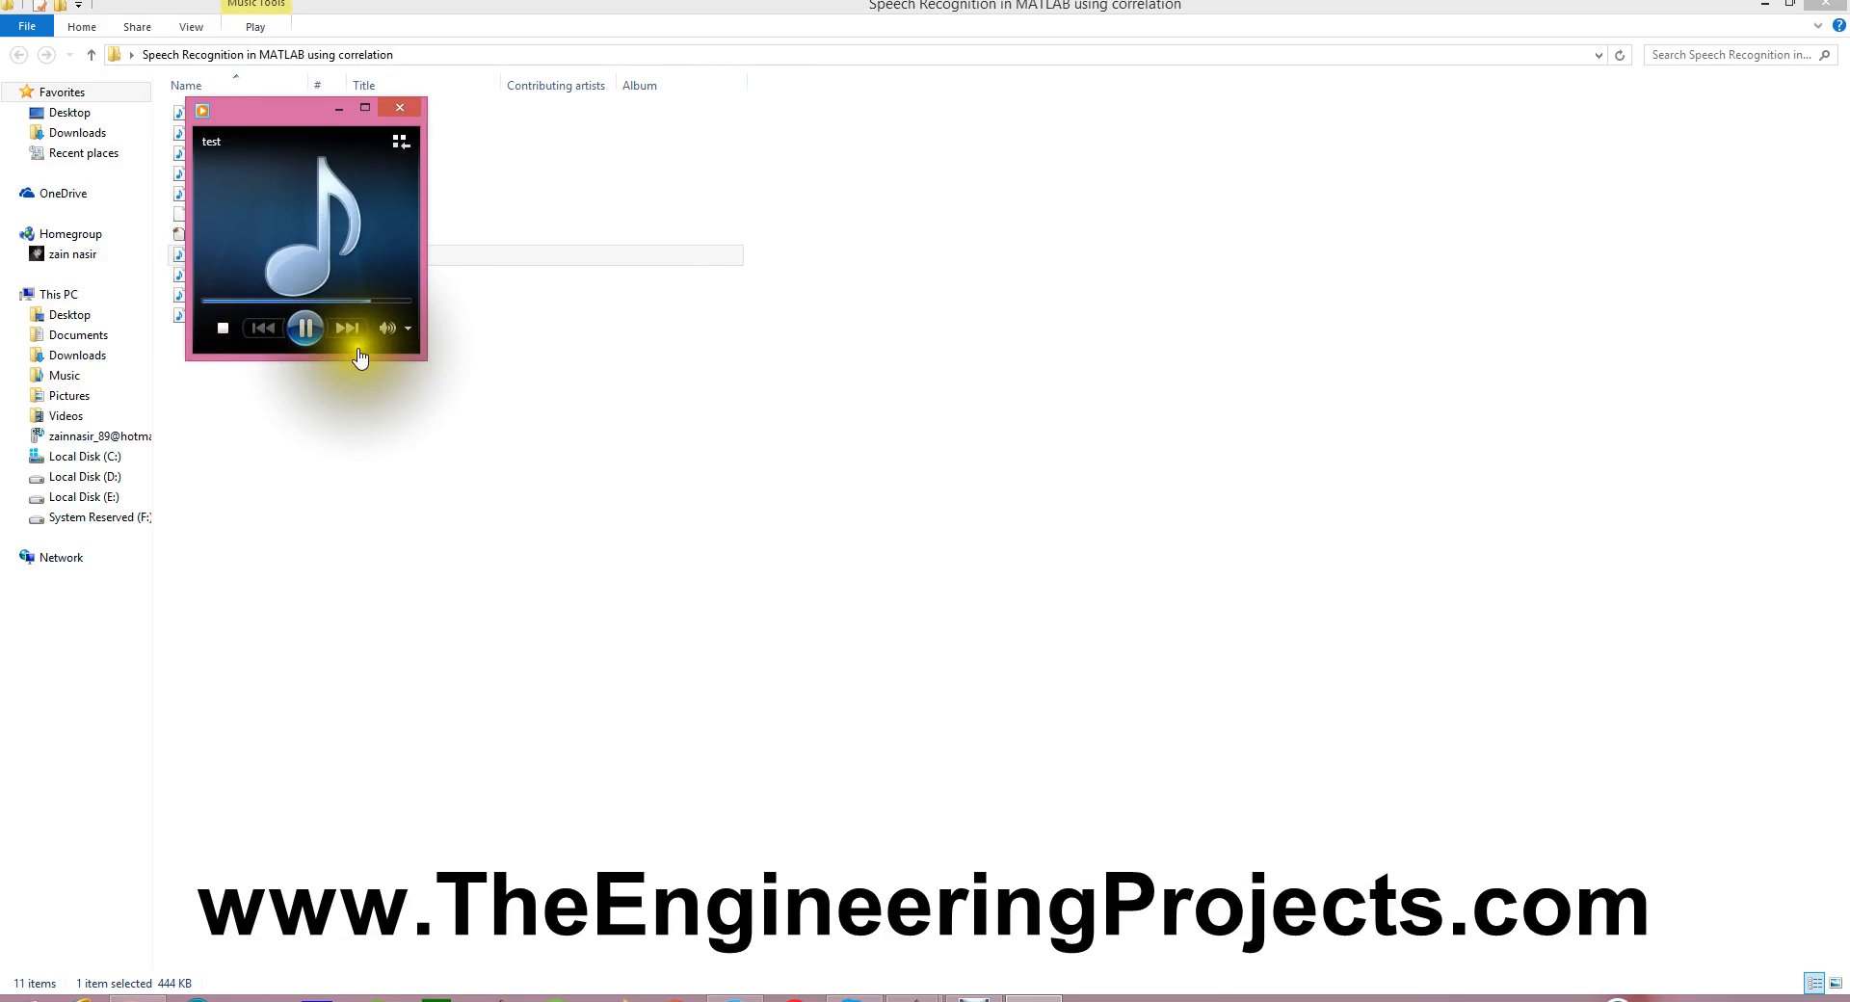
left_click(399, 108)
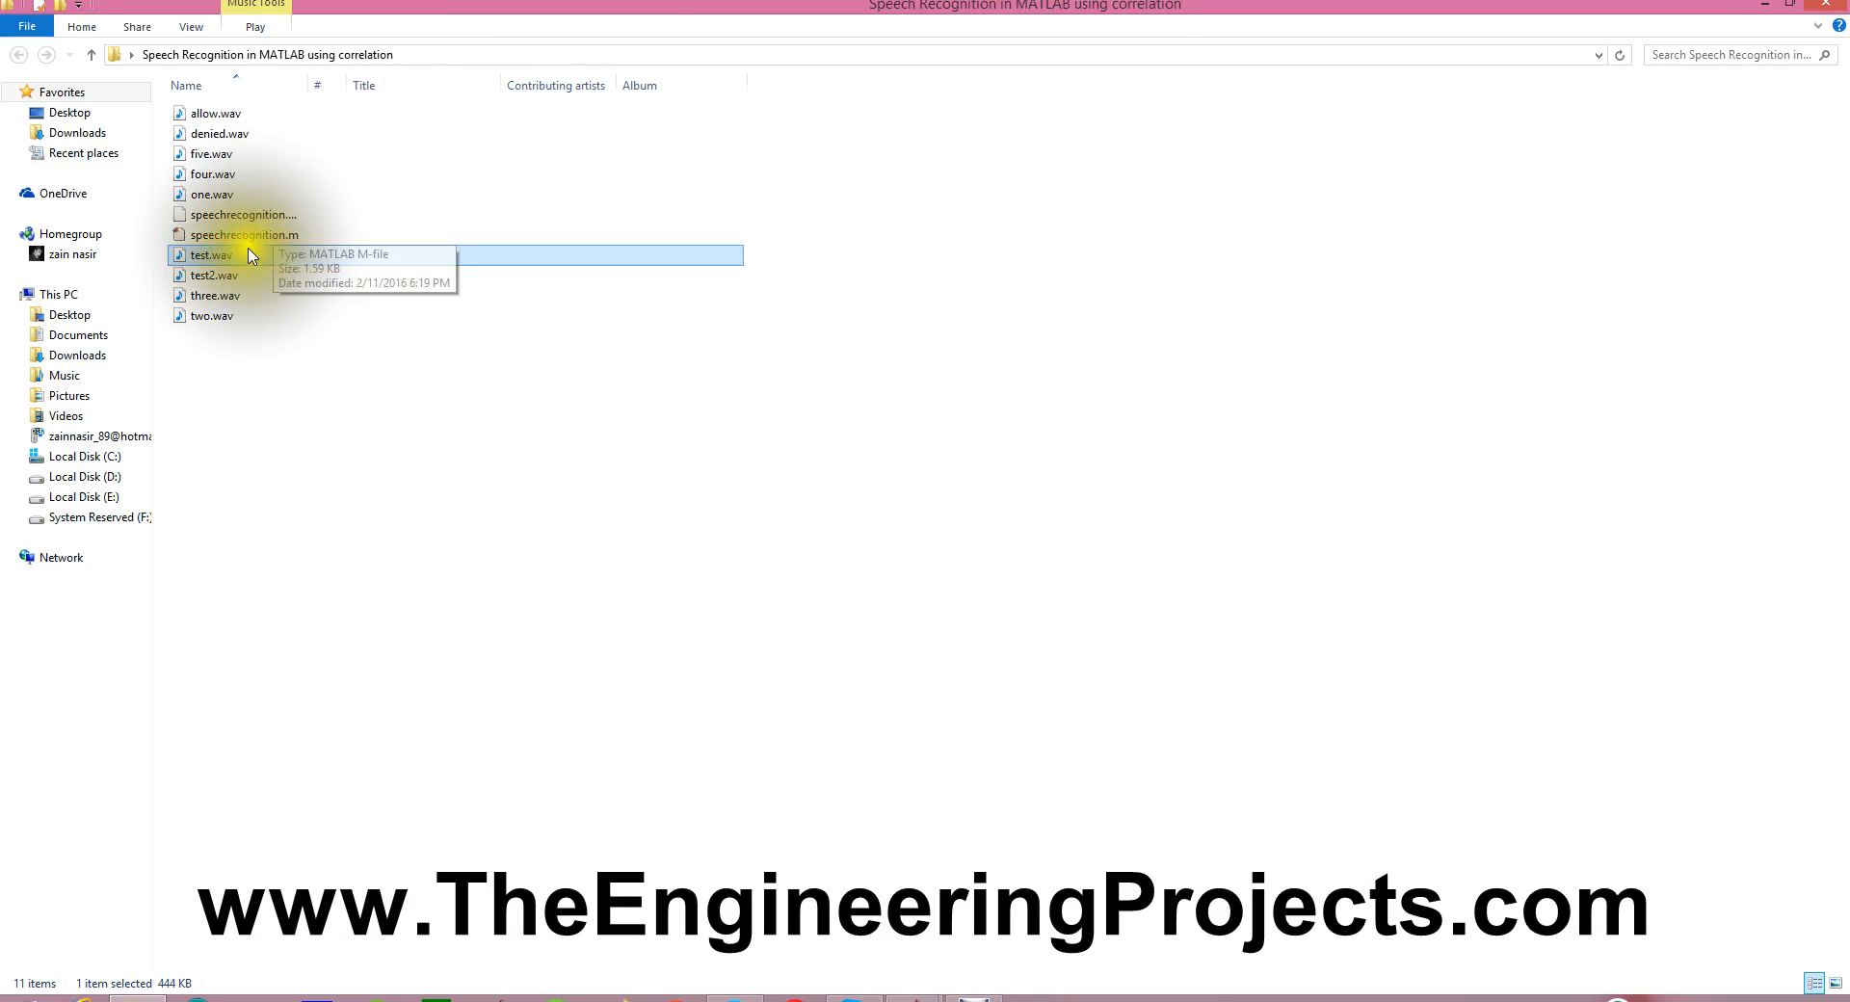
double_click(214, 276)
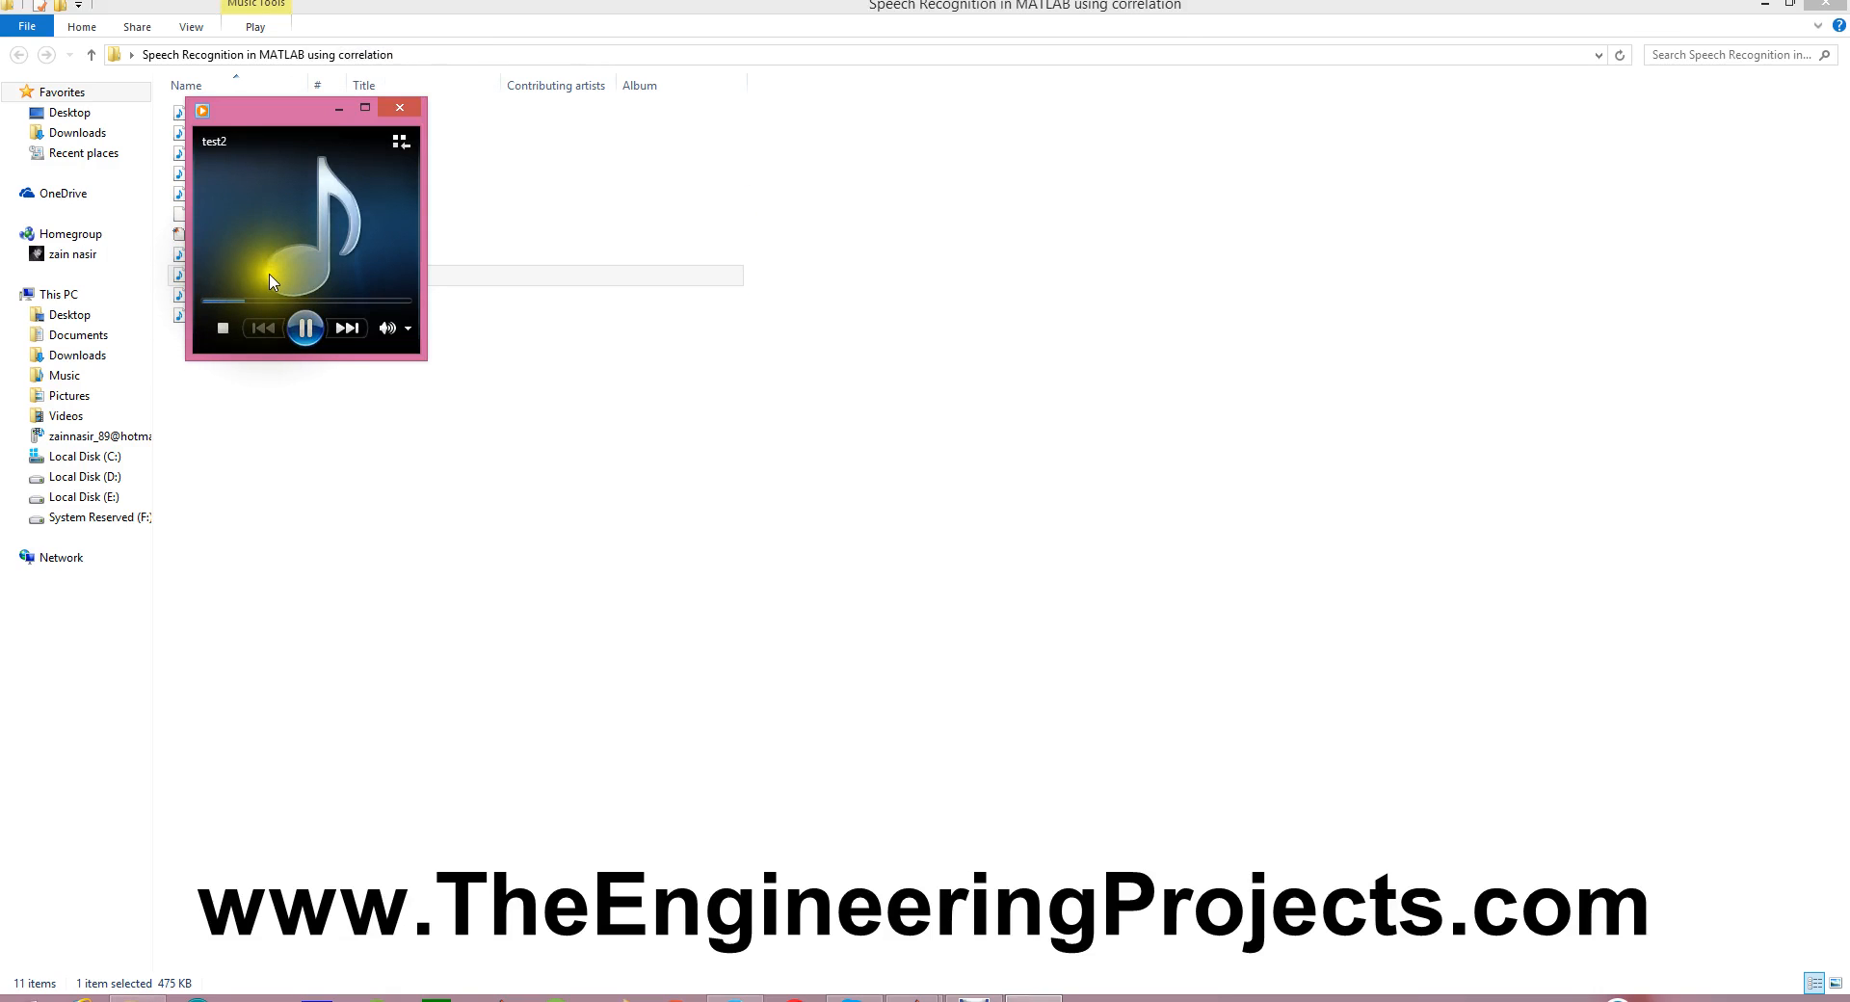
mouse_move(318, 222)
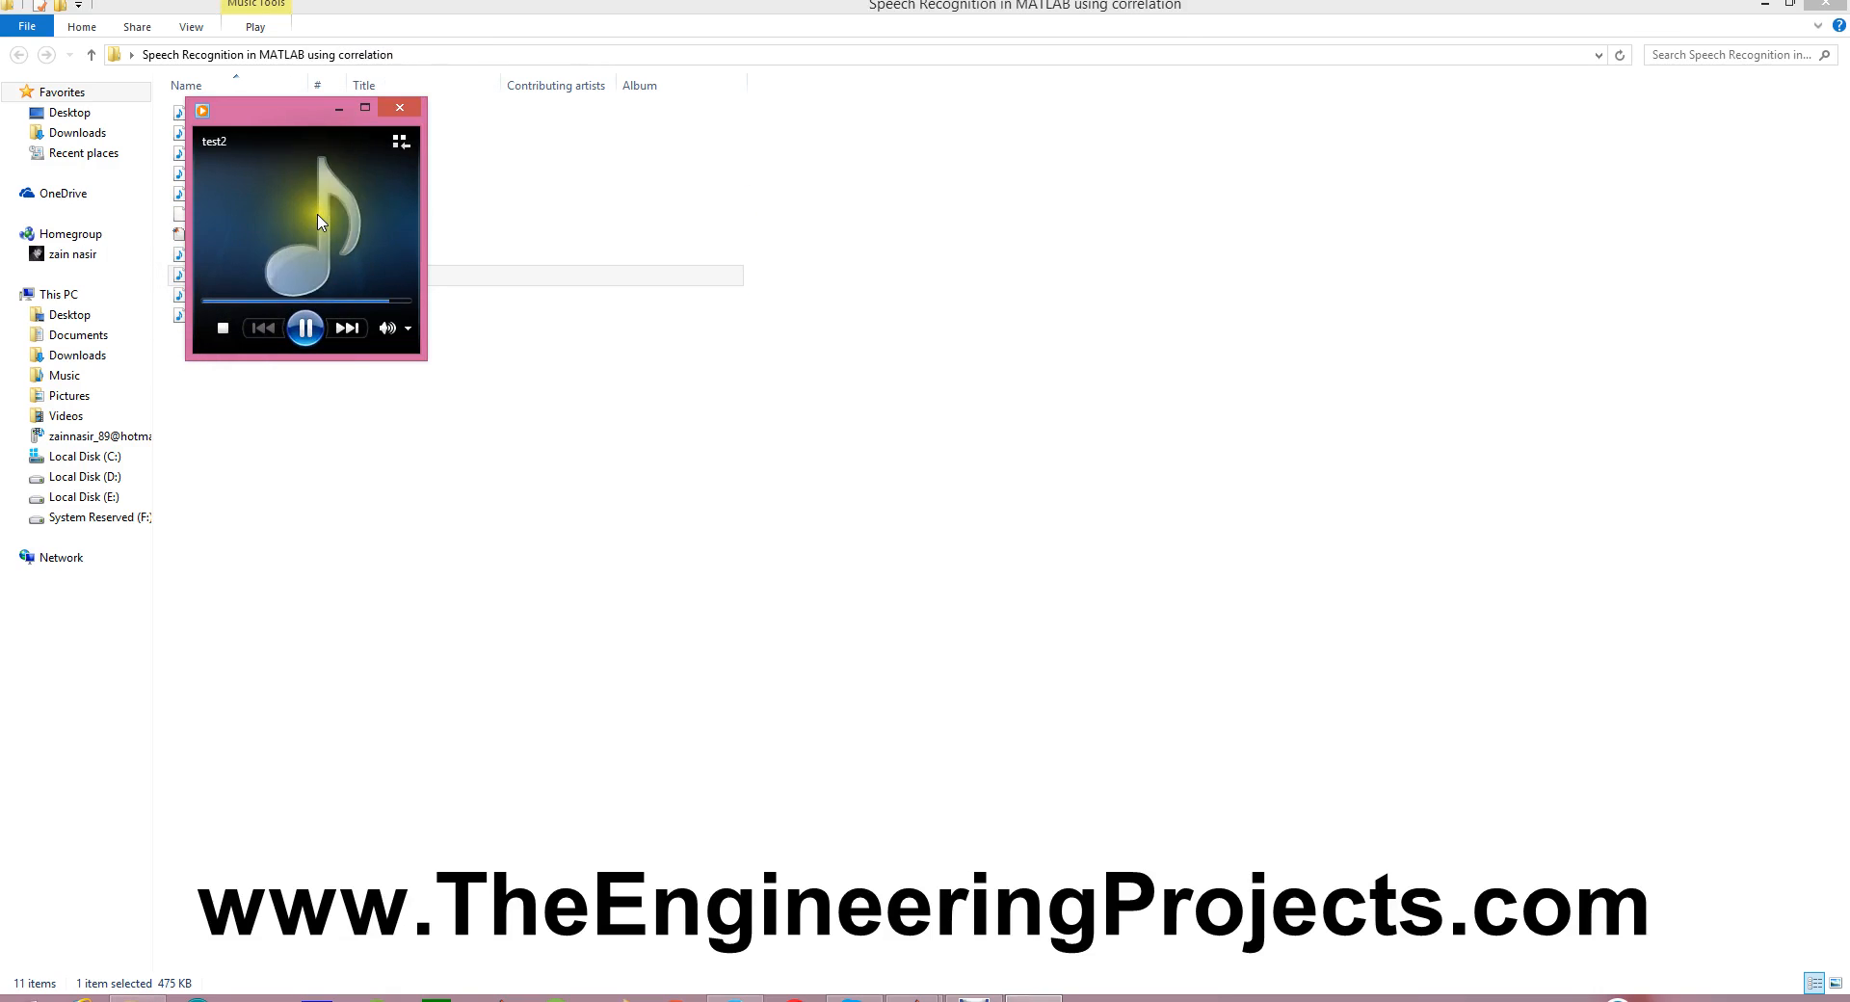
left_click(399, 108)
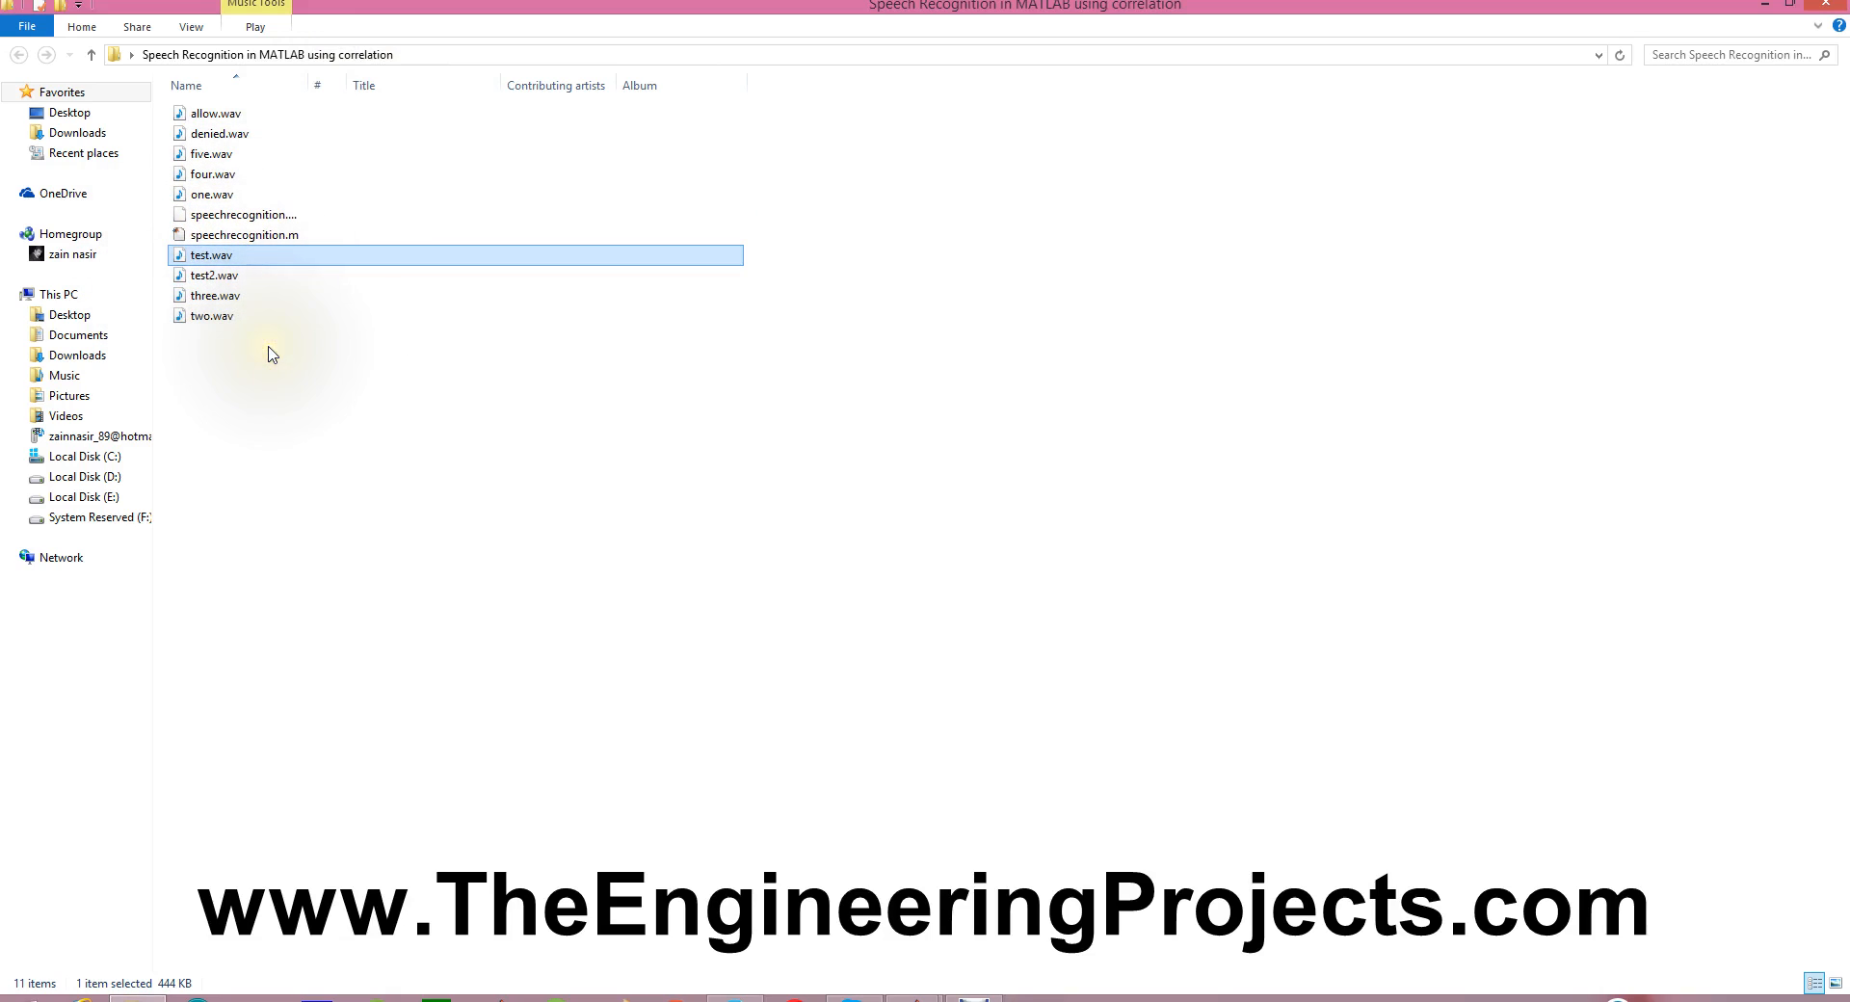
mouse_move(214, 275)
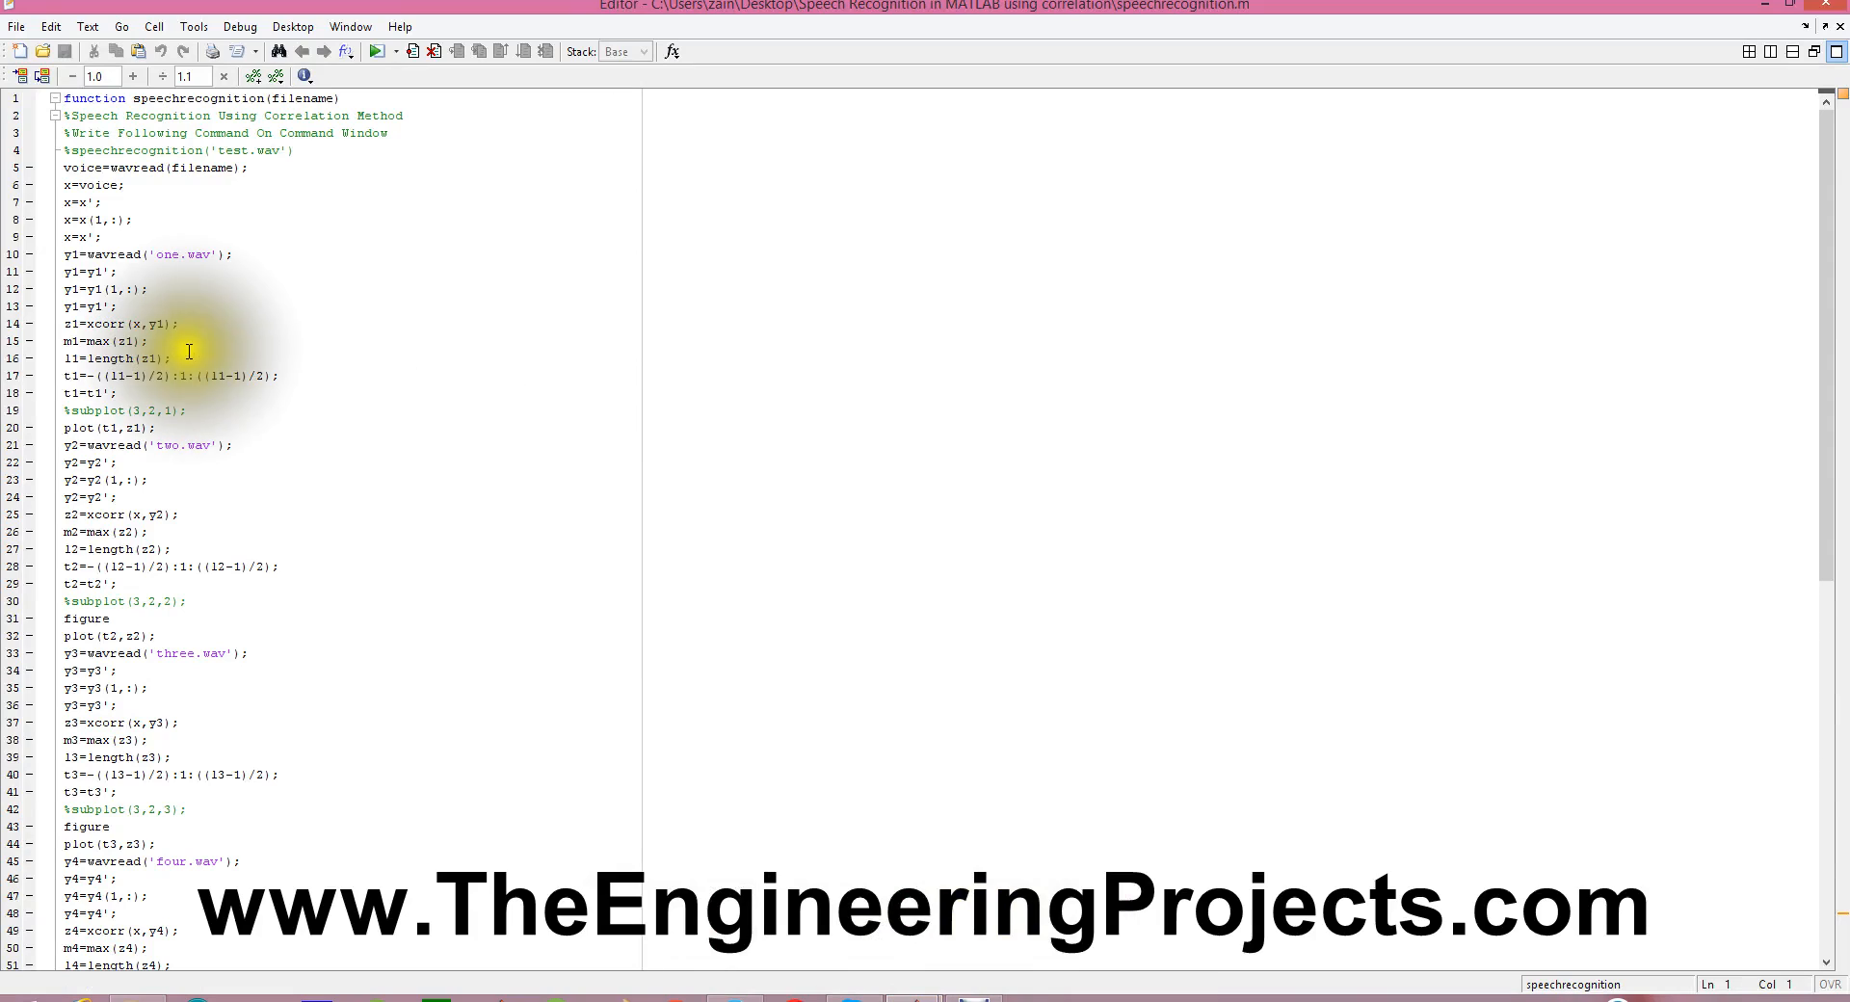
mouse_move(231, 252)
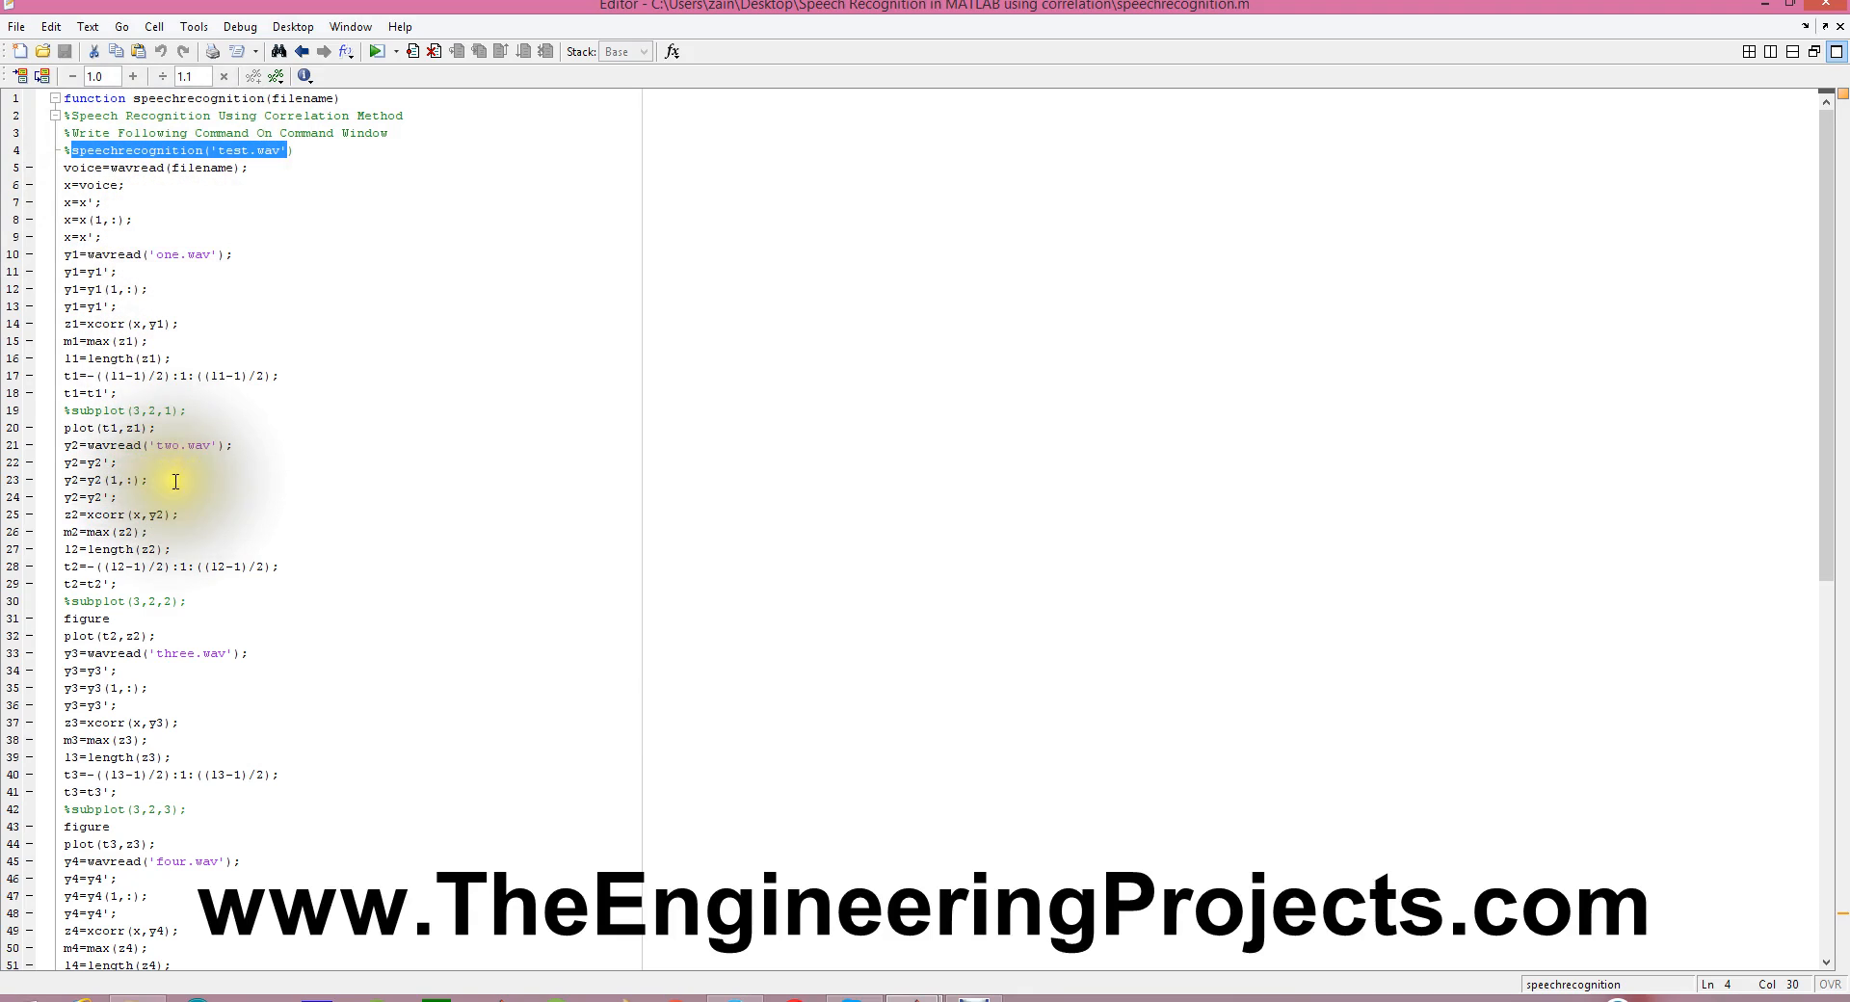
mouse_move(277, 979)
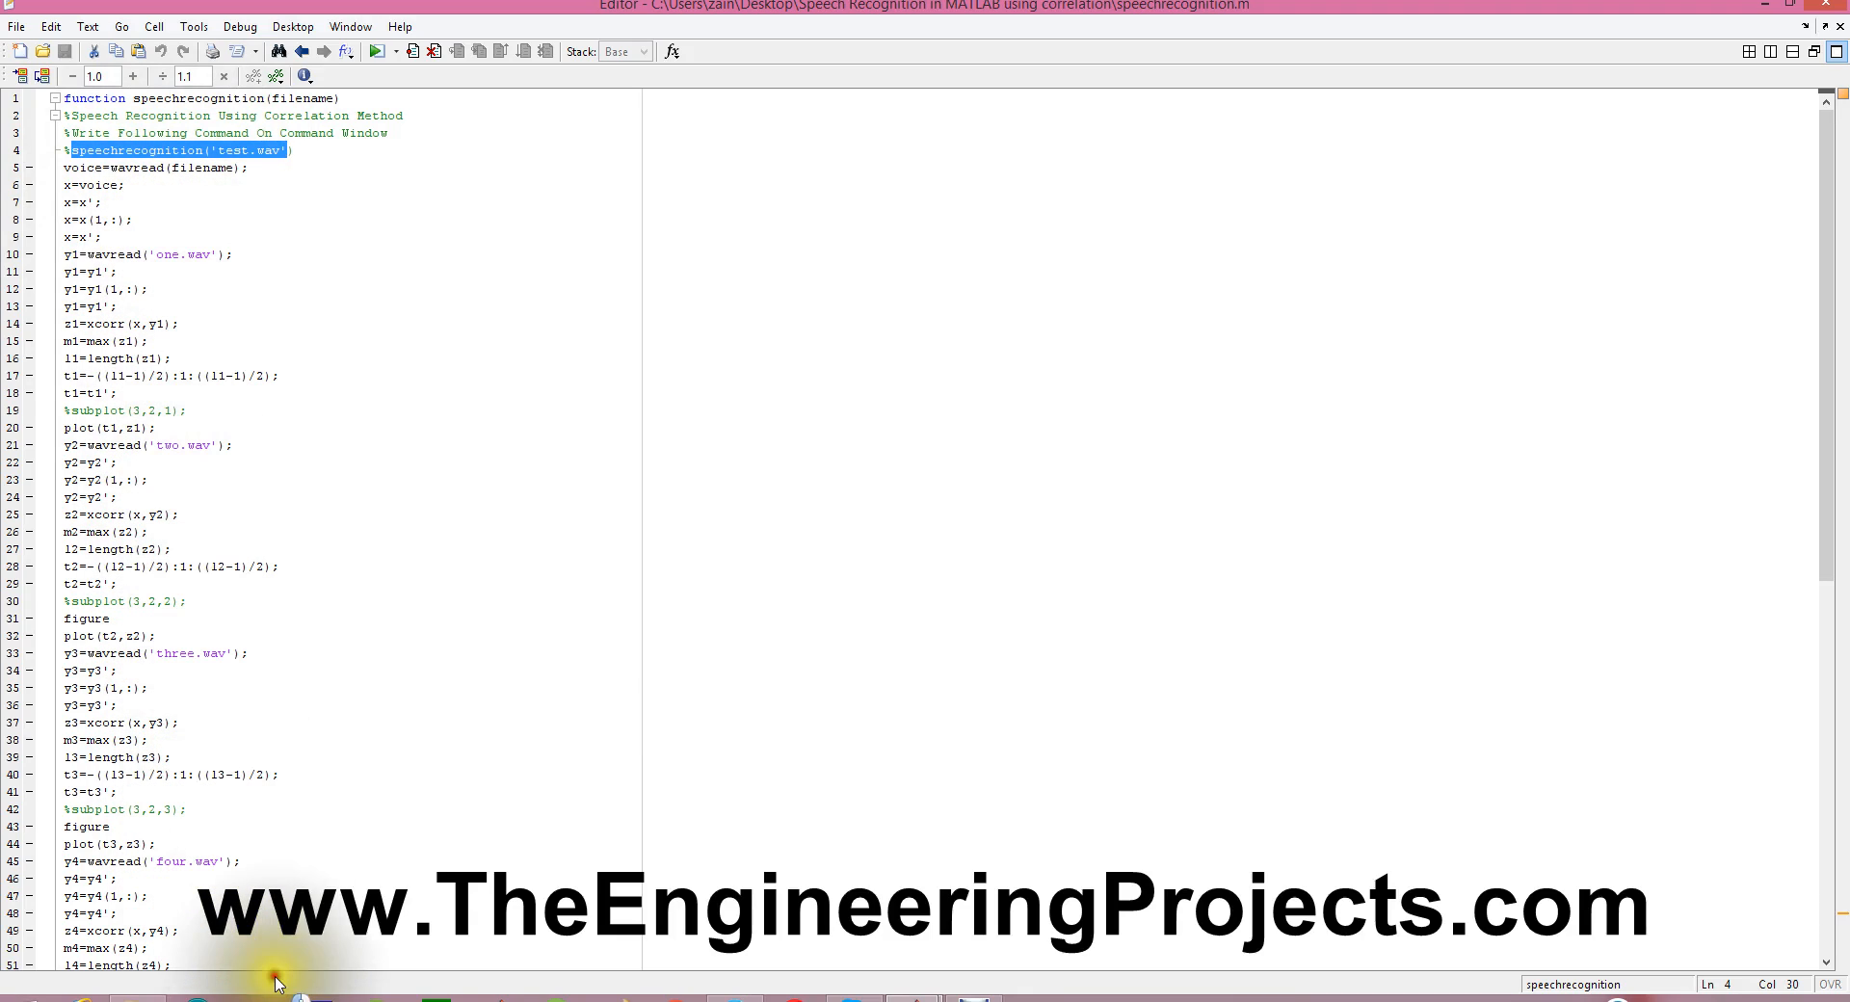
Open speechrecognition.m in the Editor and scroll through its correlation code
left_click(272, 945)
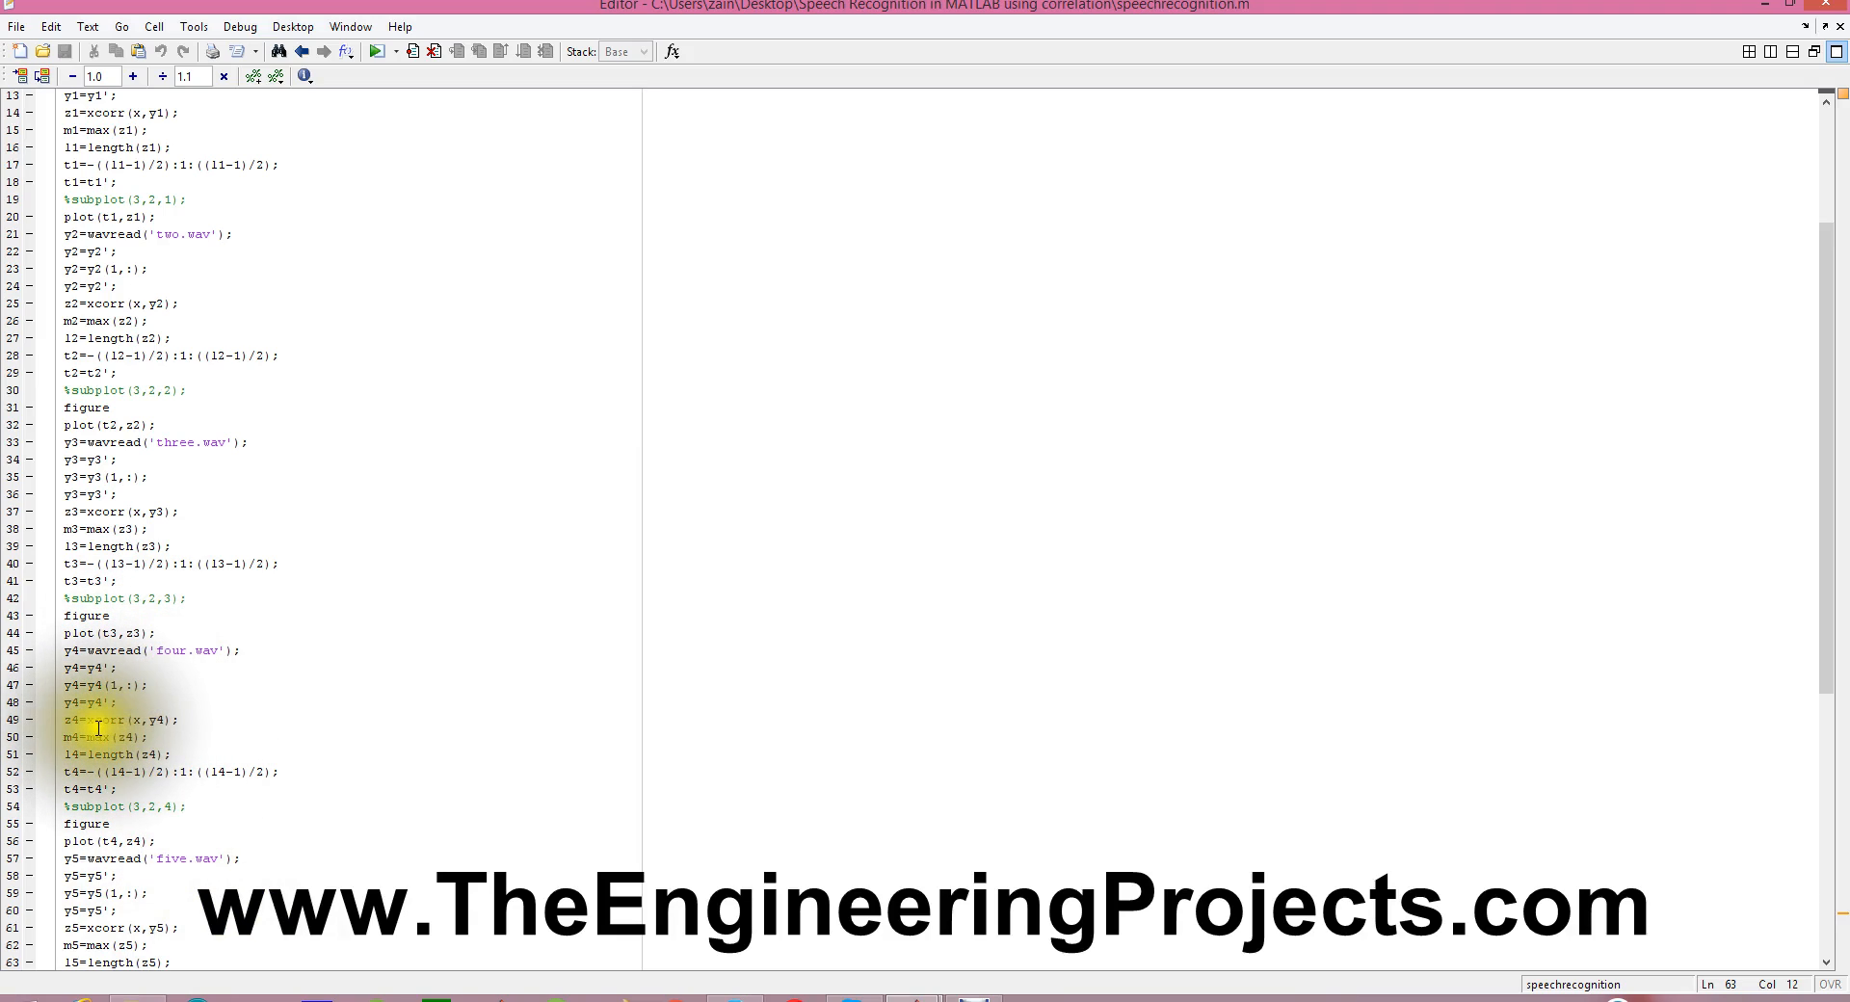
double_click(108, 721)
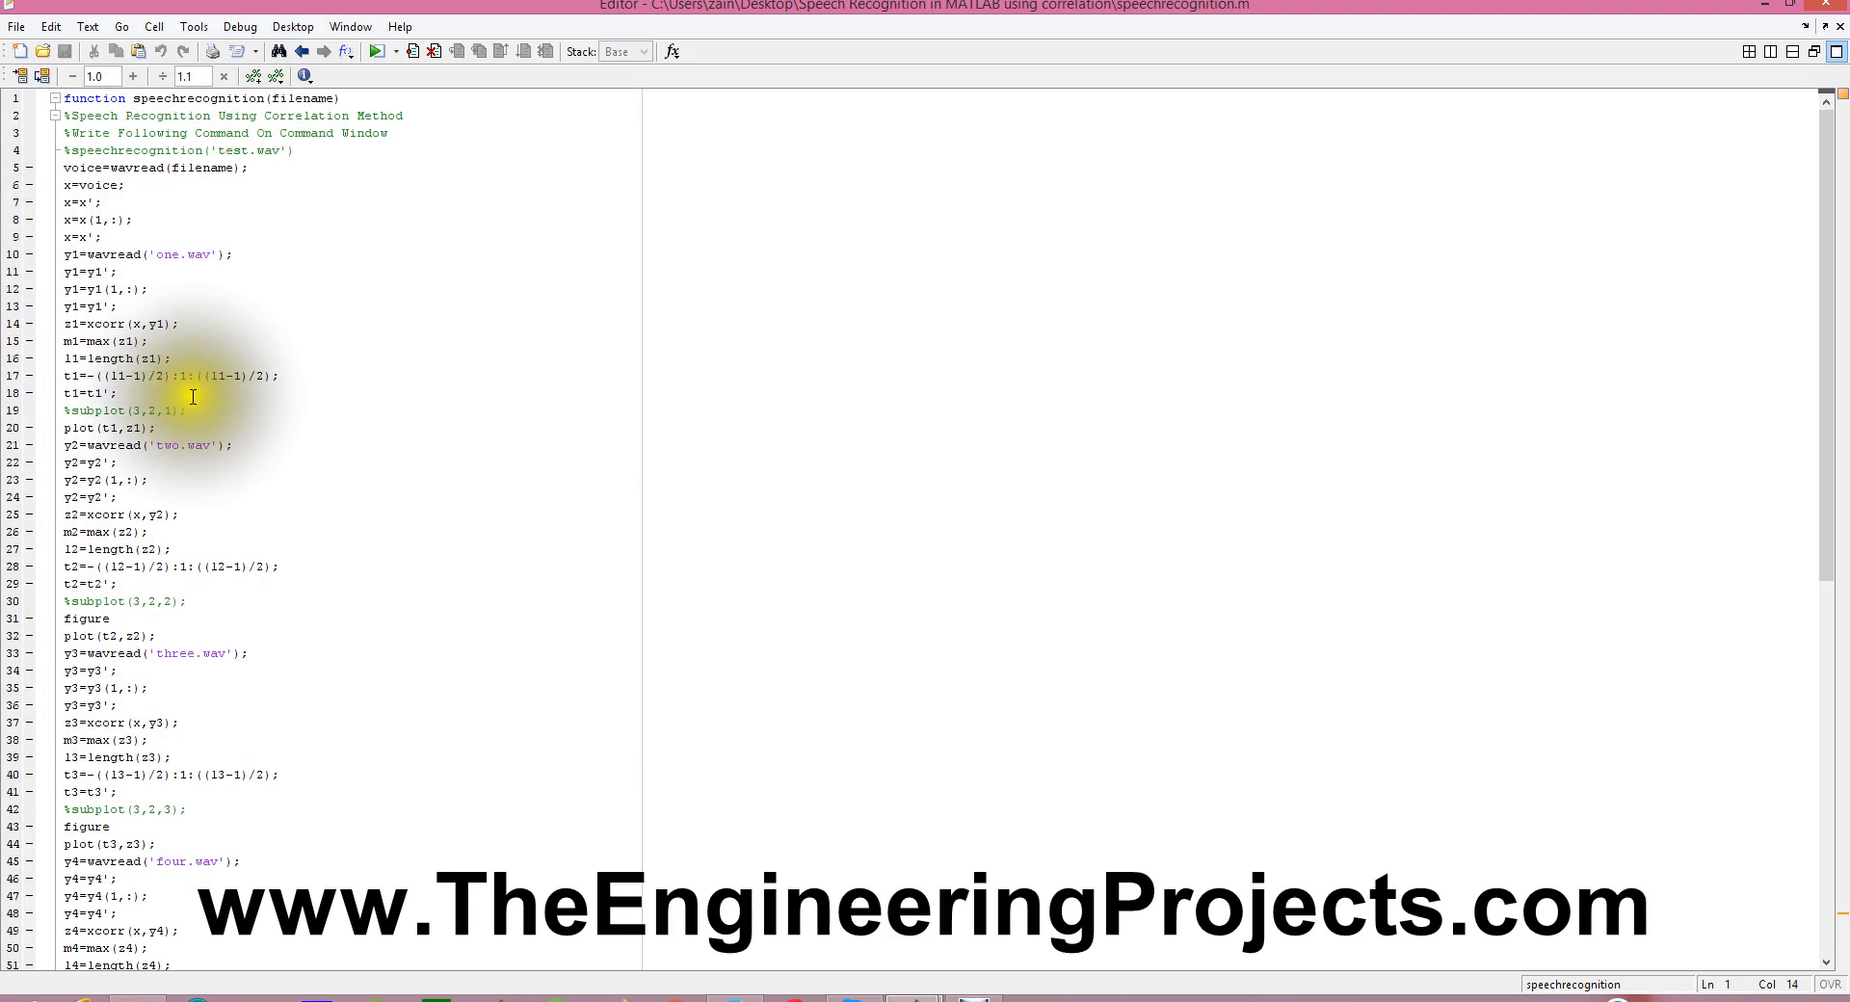
left_click(118, 912)
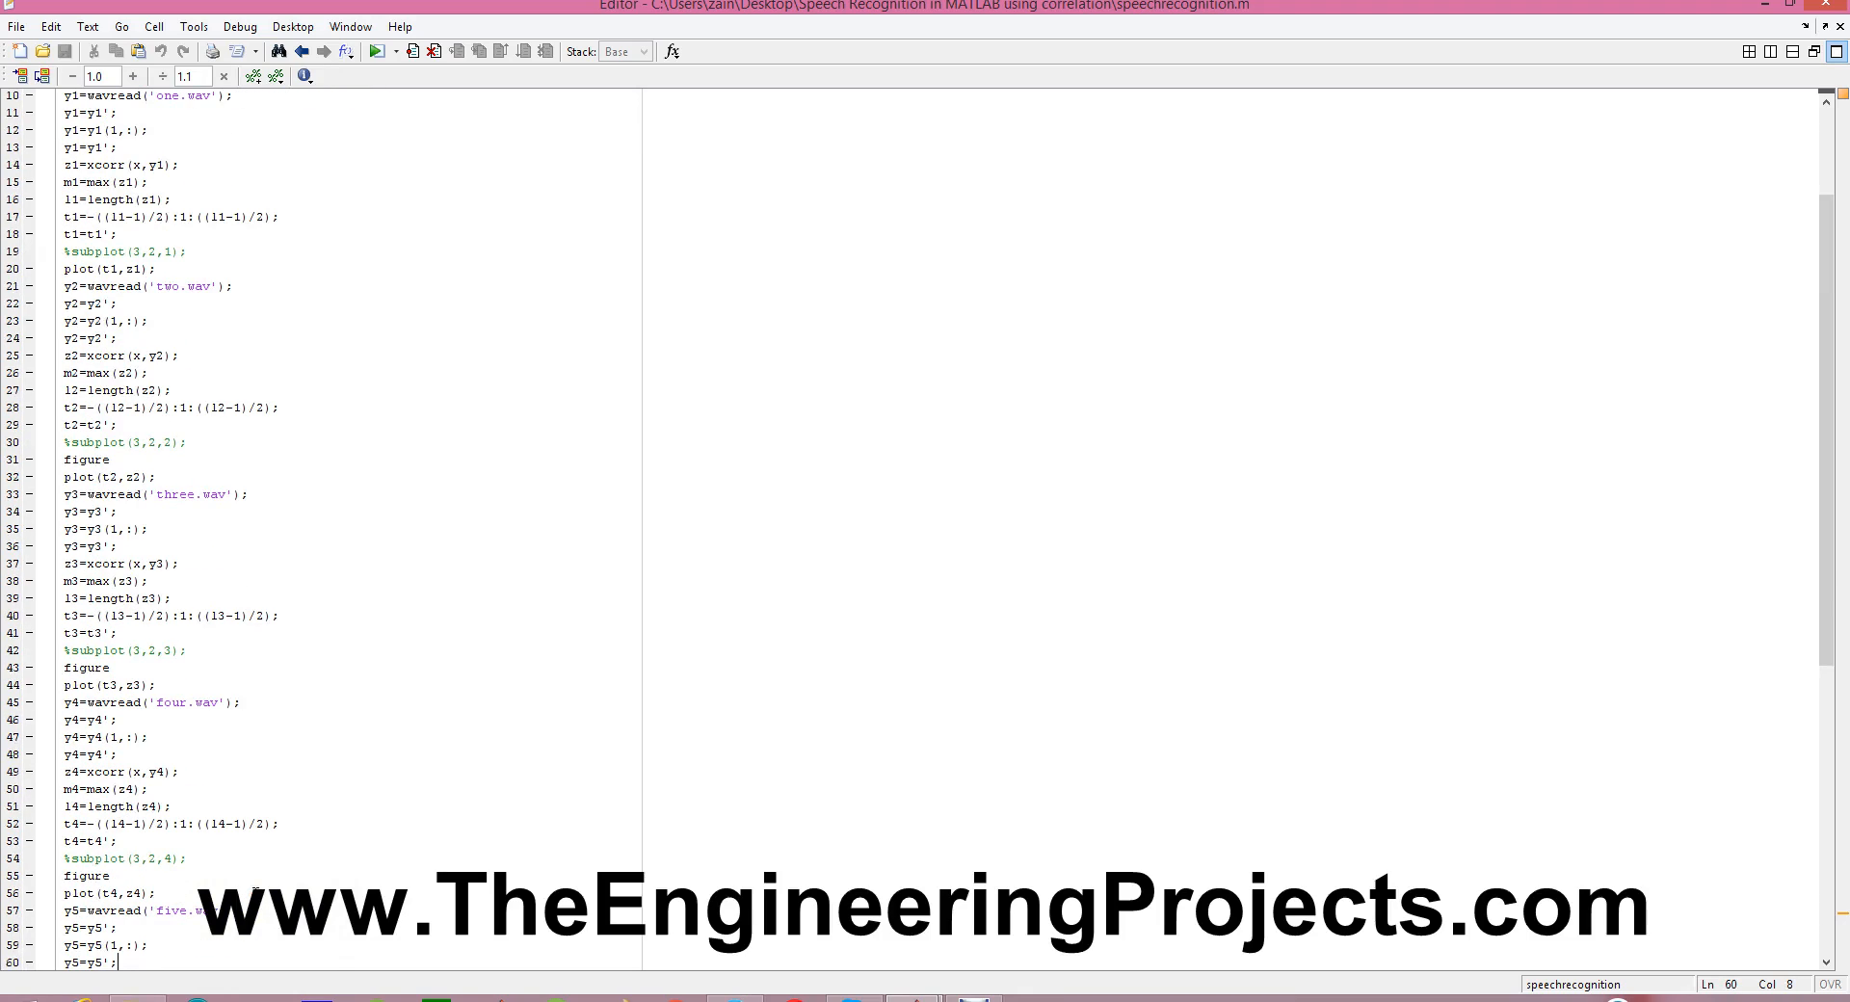
scroll("down", 3)
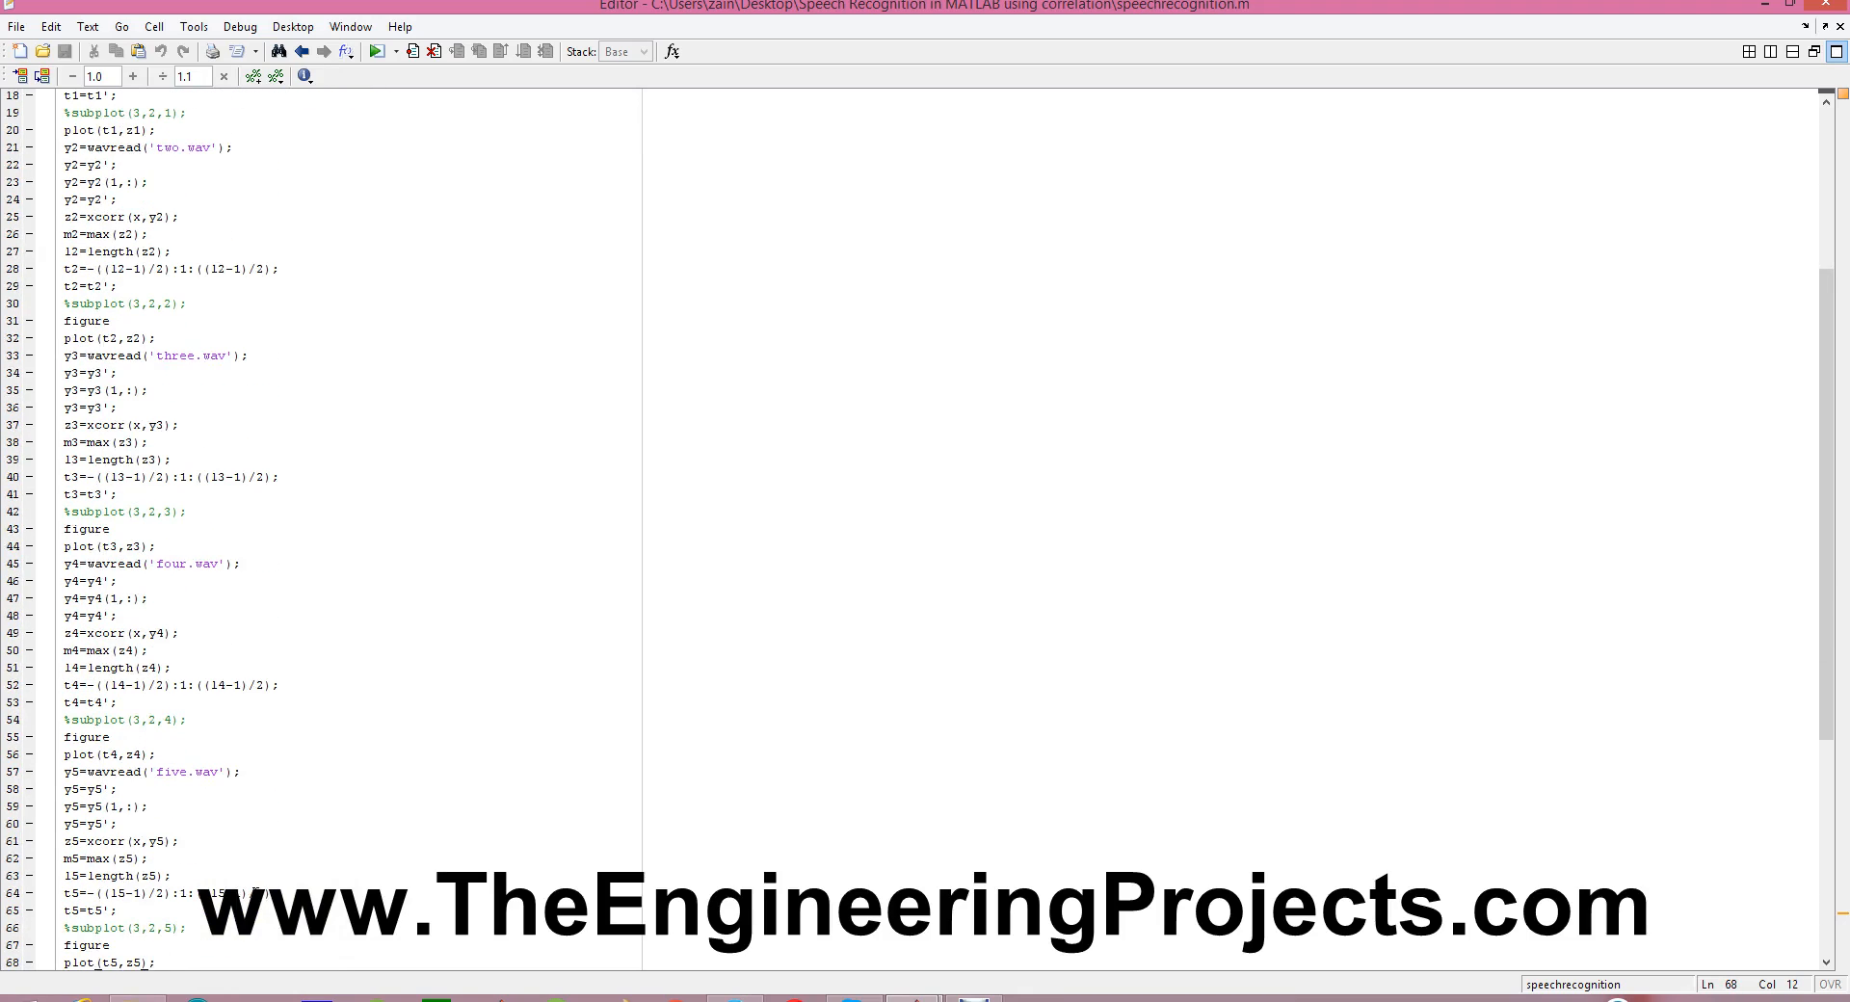
scroll("down", 3)
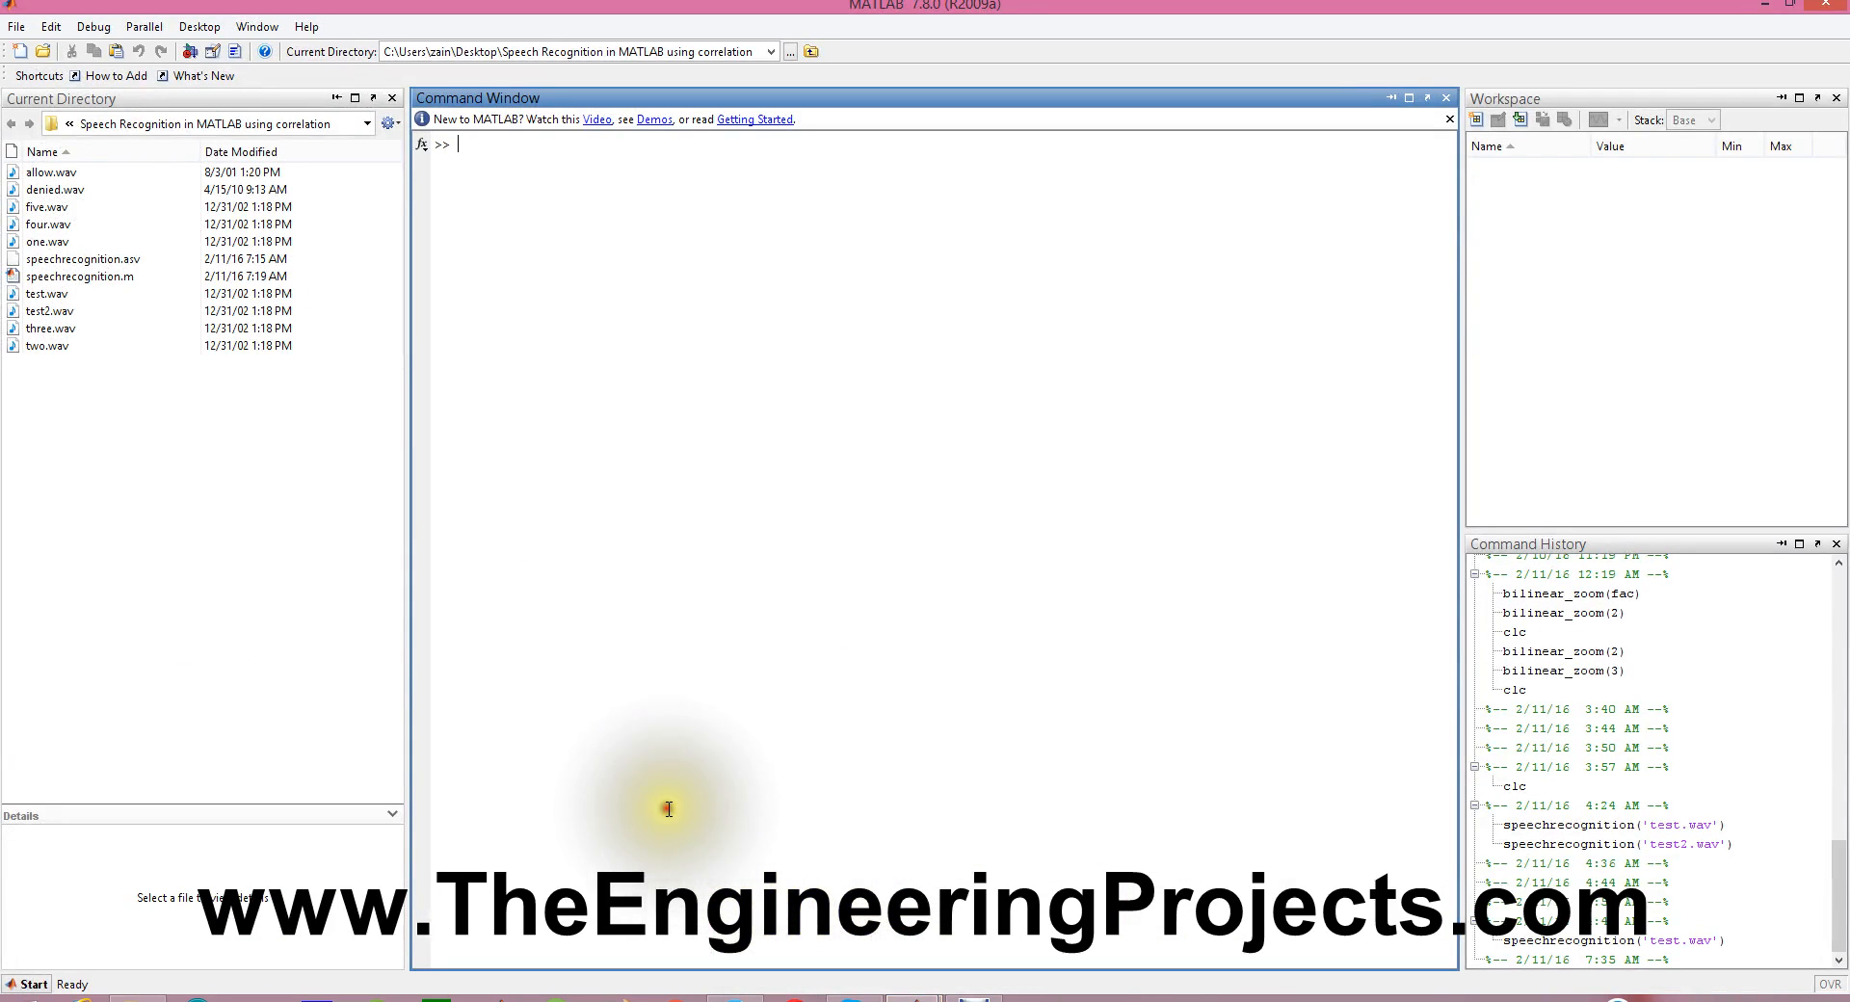
Run speechrecognition('test.wav') in the Command Window and view the correlation plots
type("speechrecognition('test.wav')")
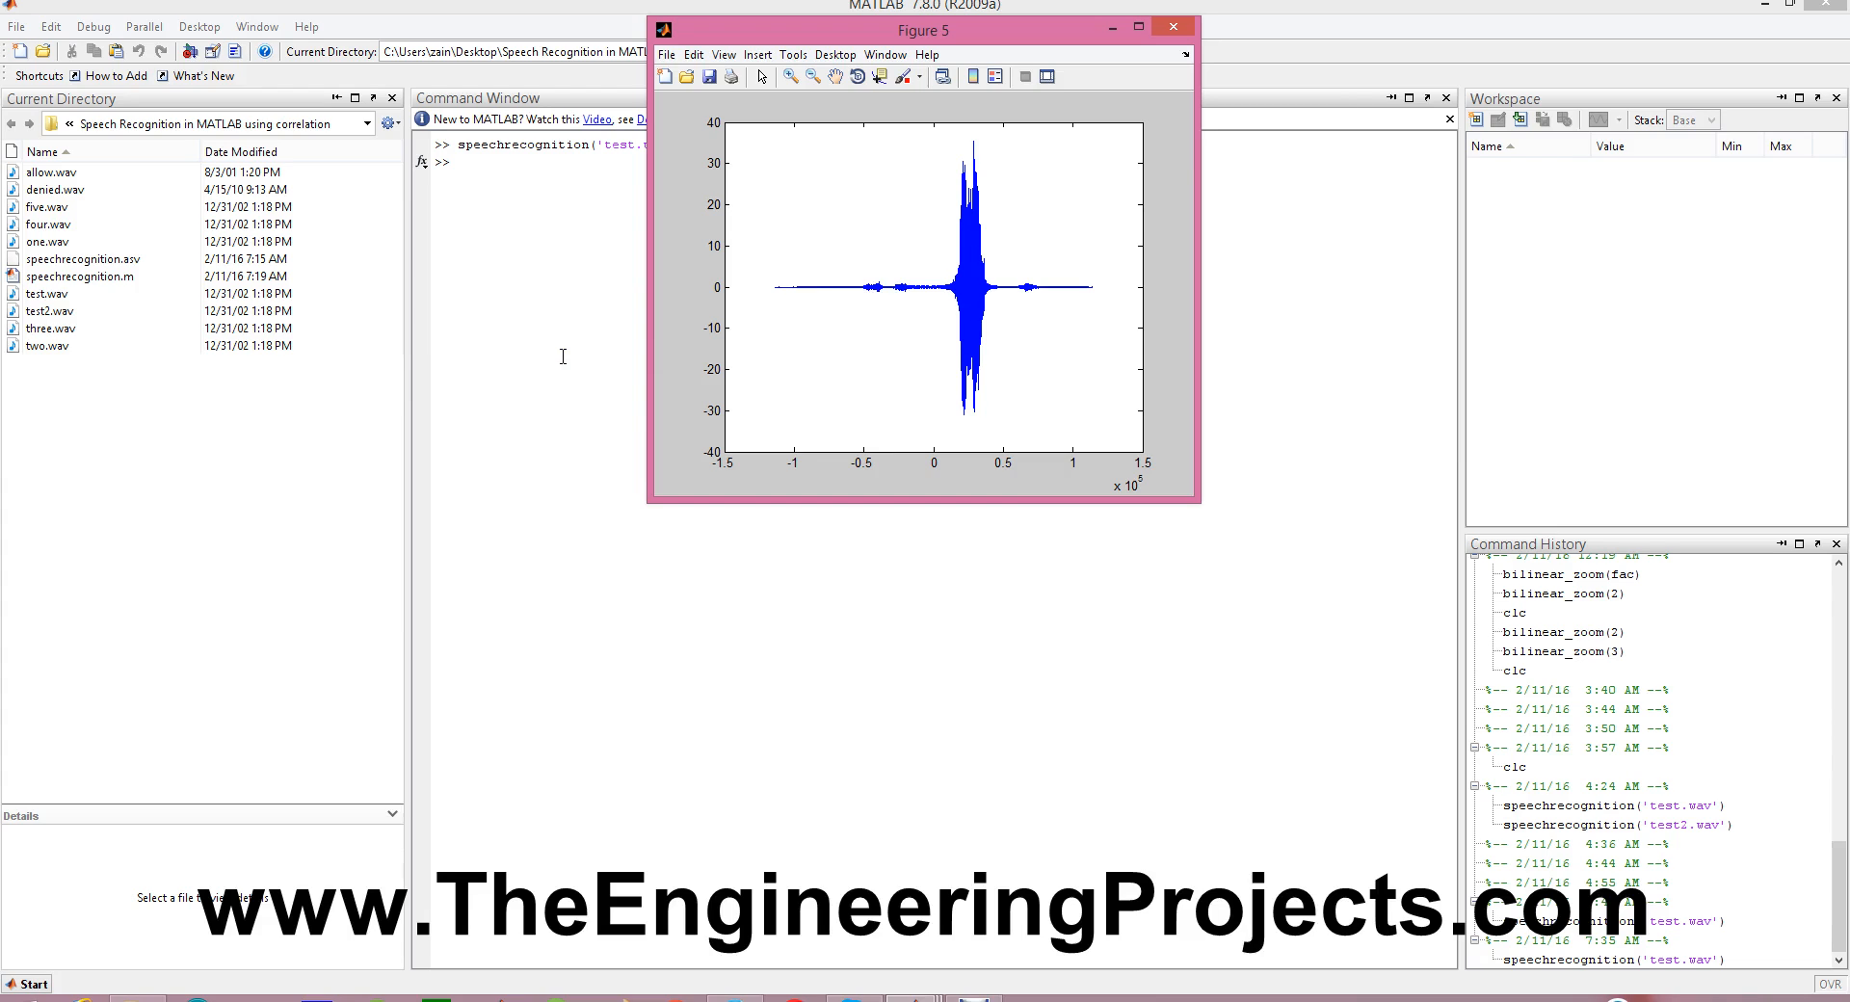
mouse_move(563, 316)
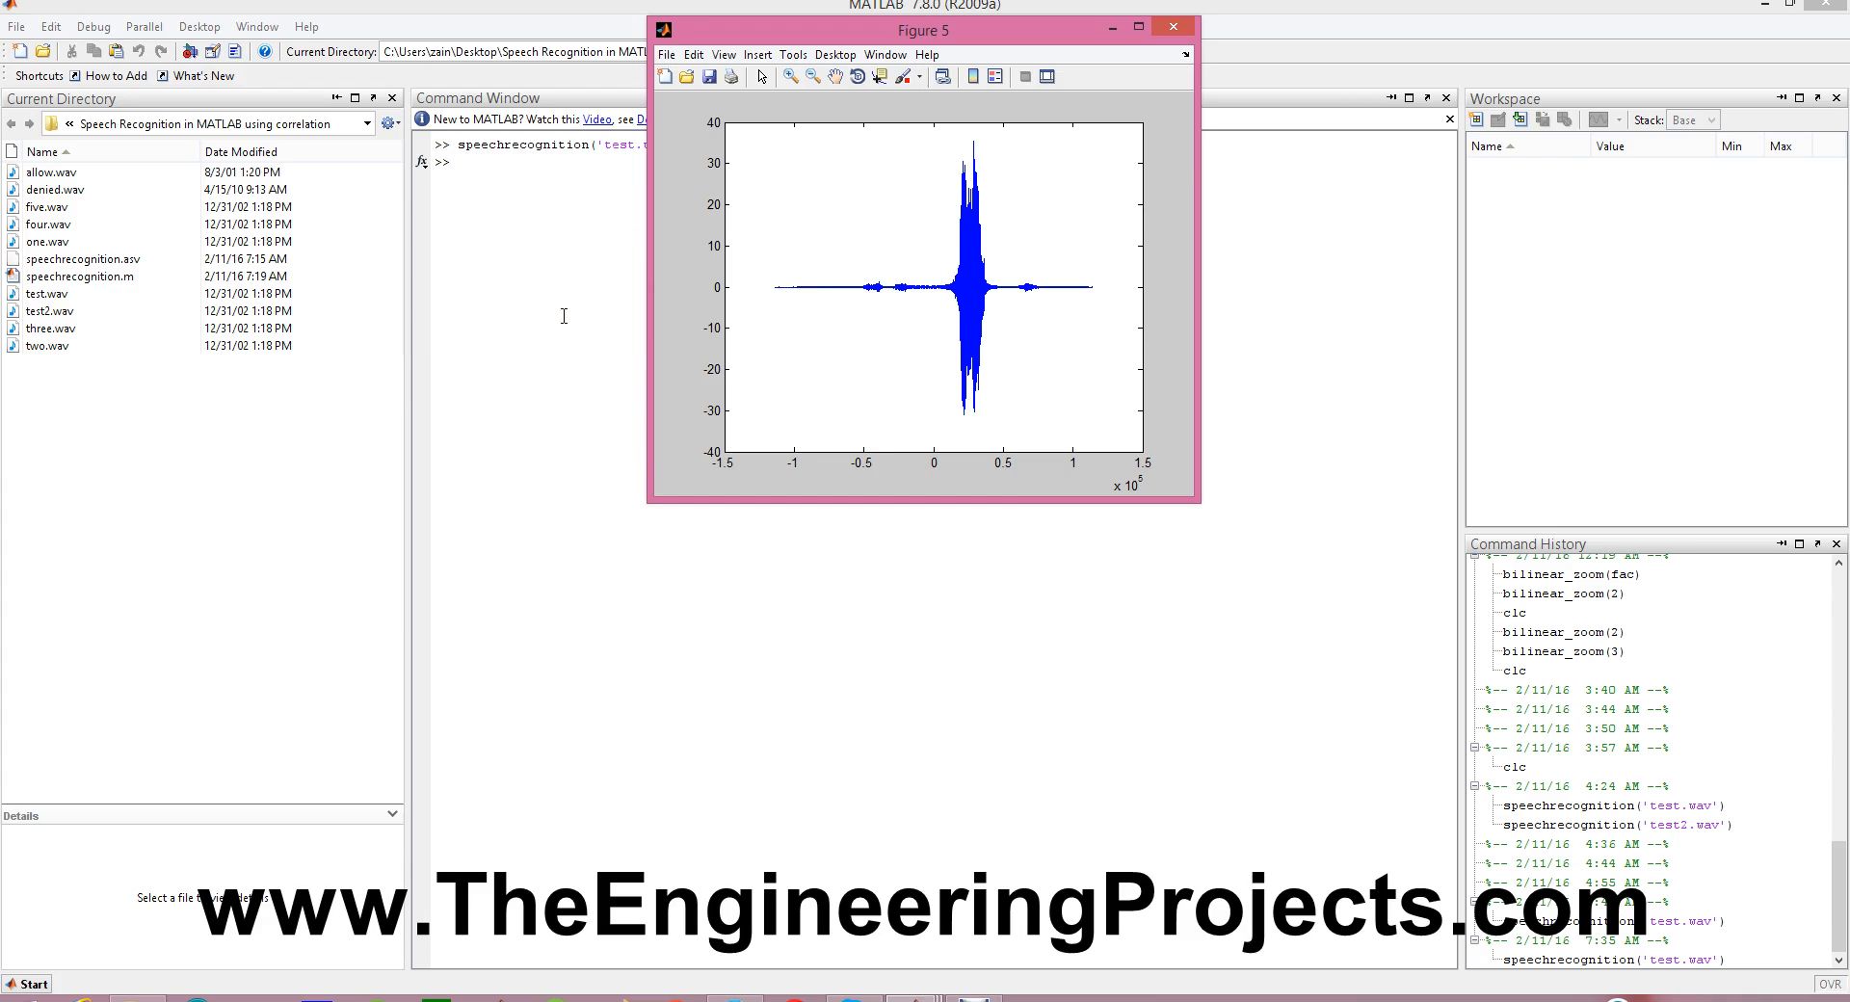
left_click(1172, 25)
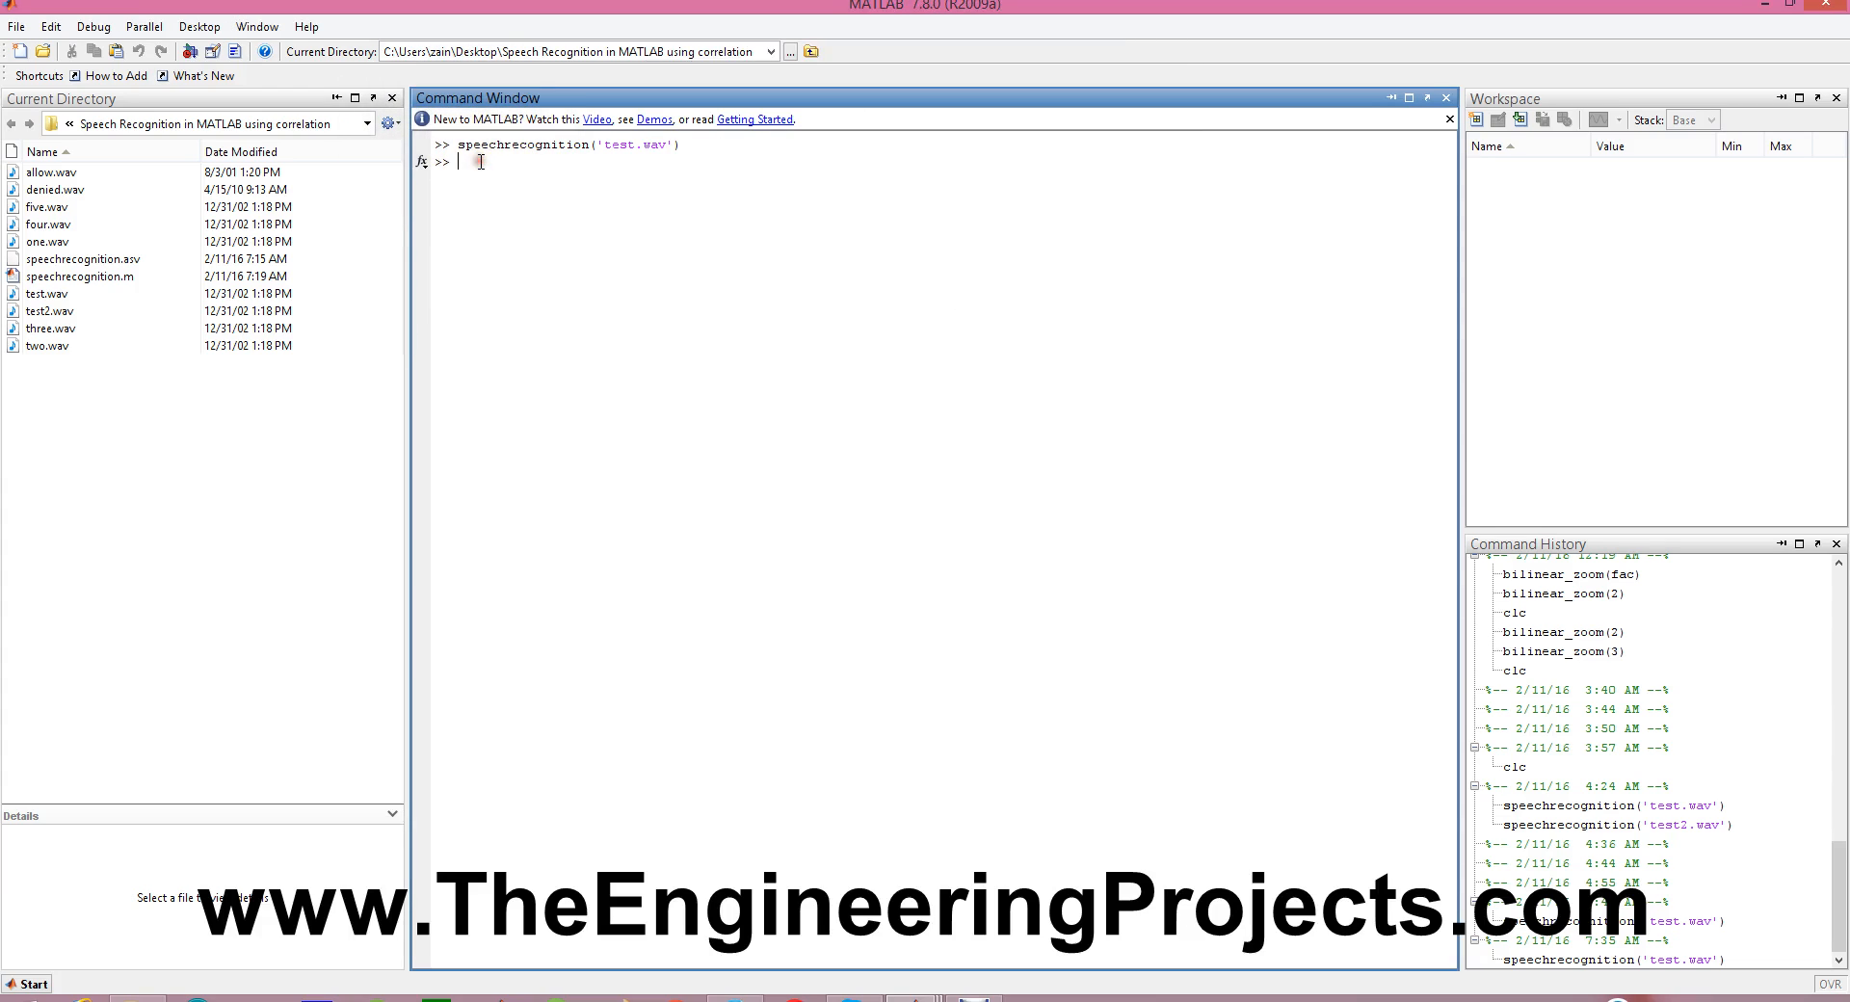
Run speechrecognition on the next test file and drag the figure windows apart to compare plots
type("speechrecognition('test.wav')")
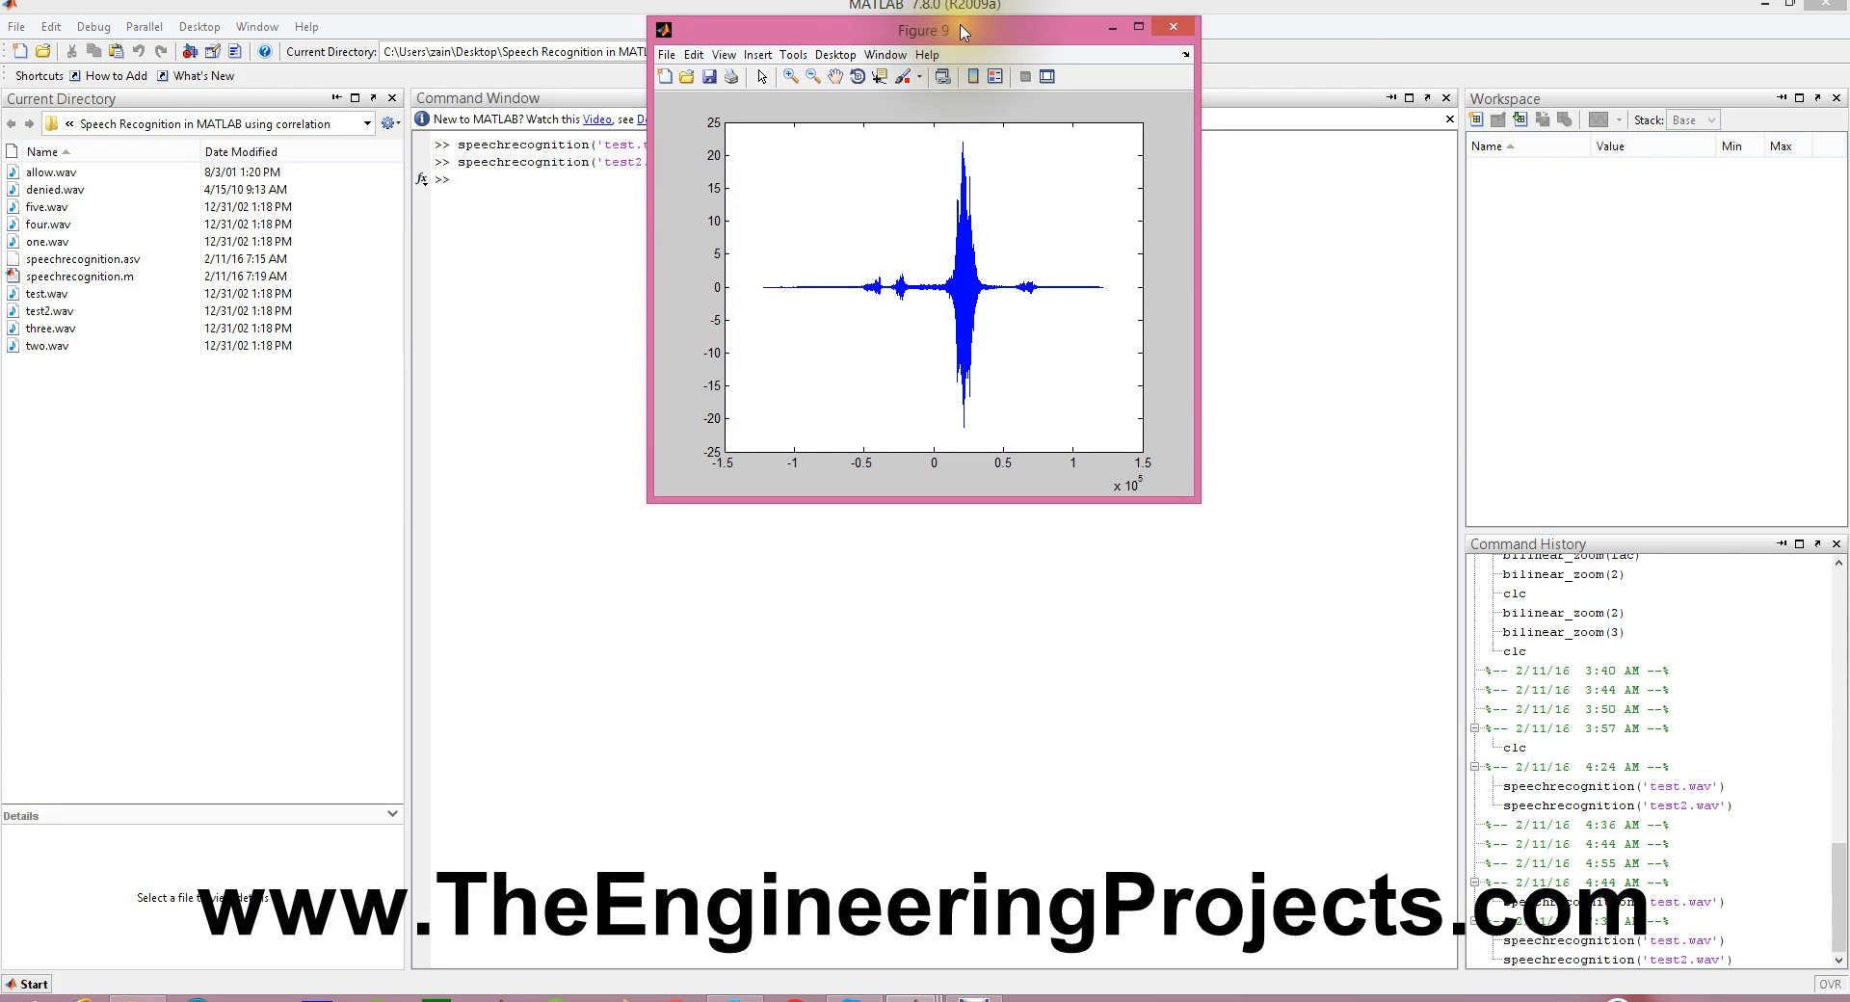
left_click_drag(924, 29, 1443, 249)
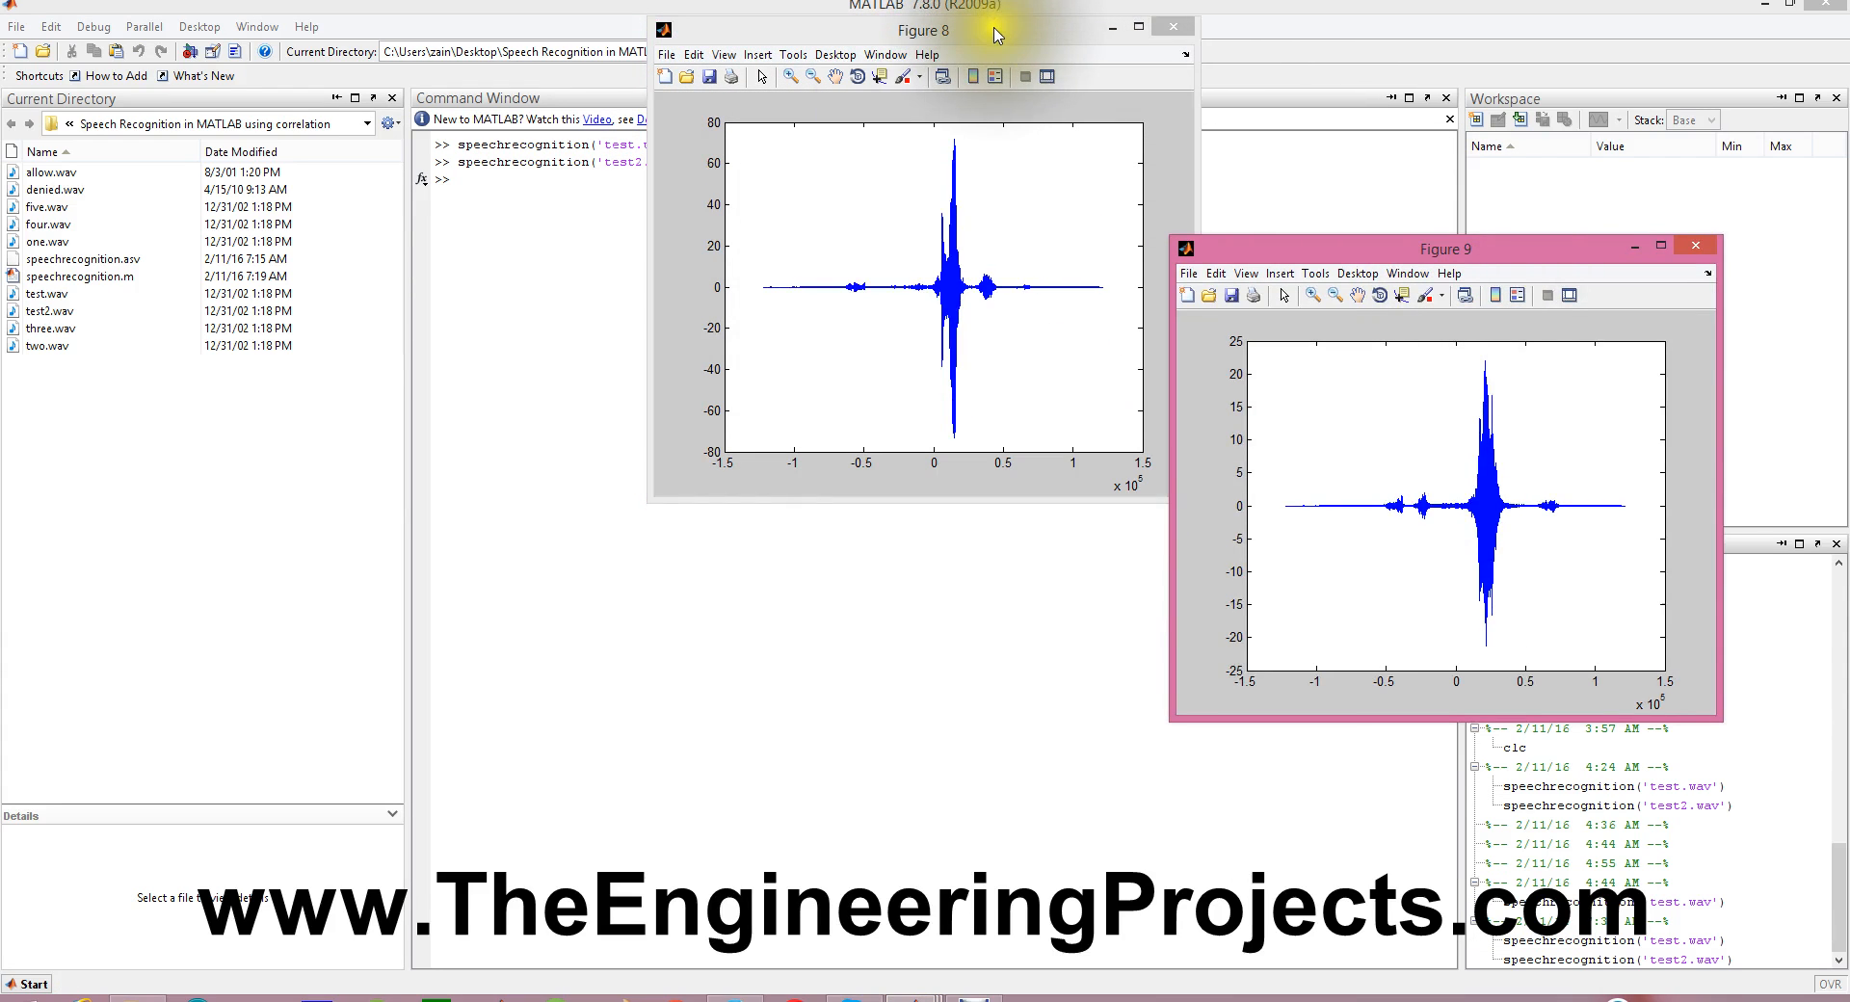
left_click_drag(923, 29, 1017, 399)
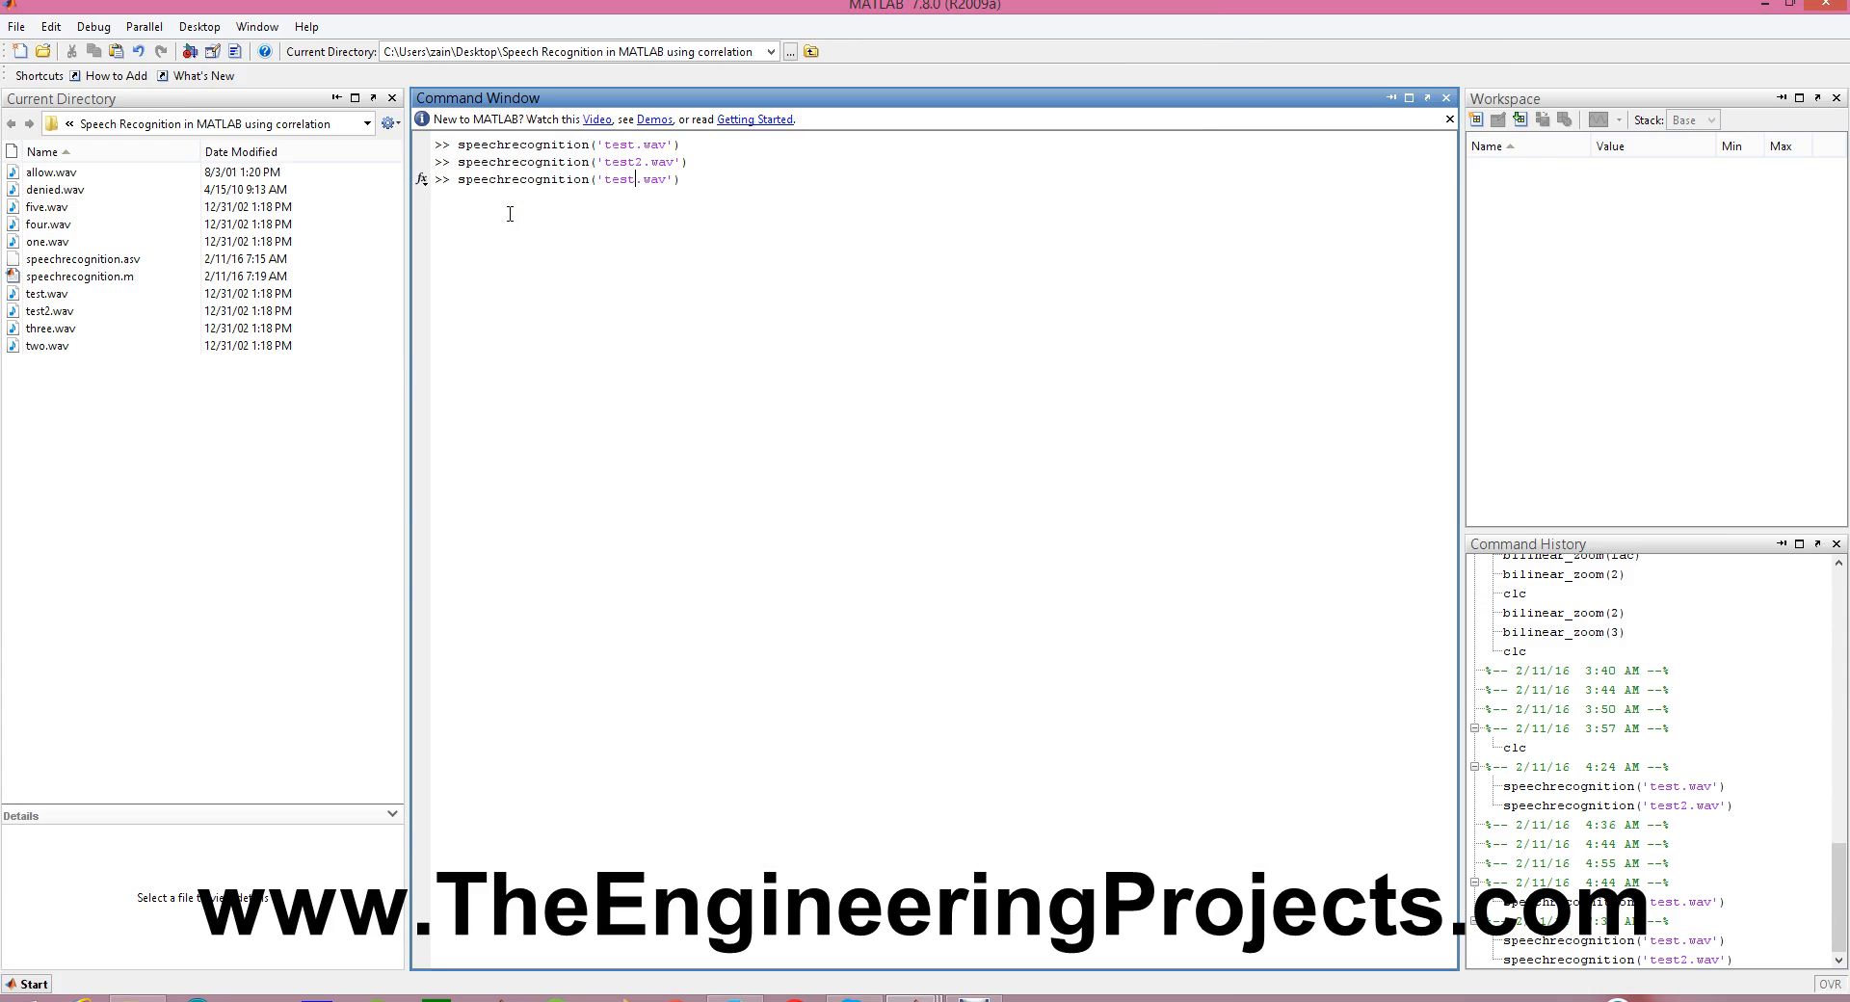
Run speechrecognition('allow.wav') and return to the Command Window to read the soundsc error
type("deni")
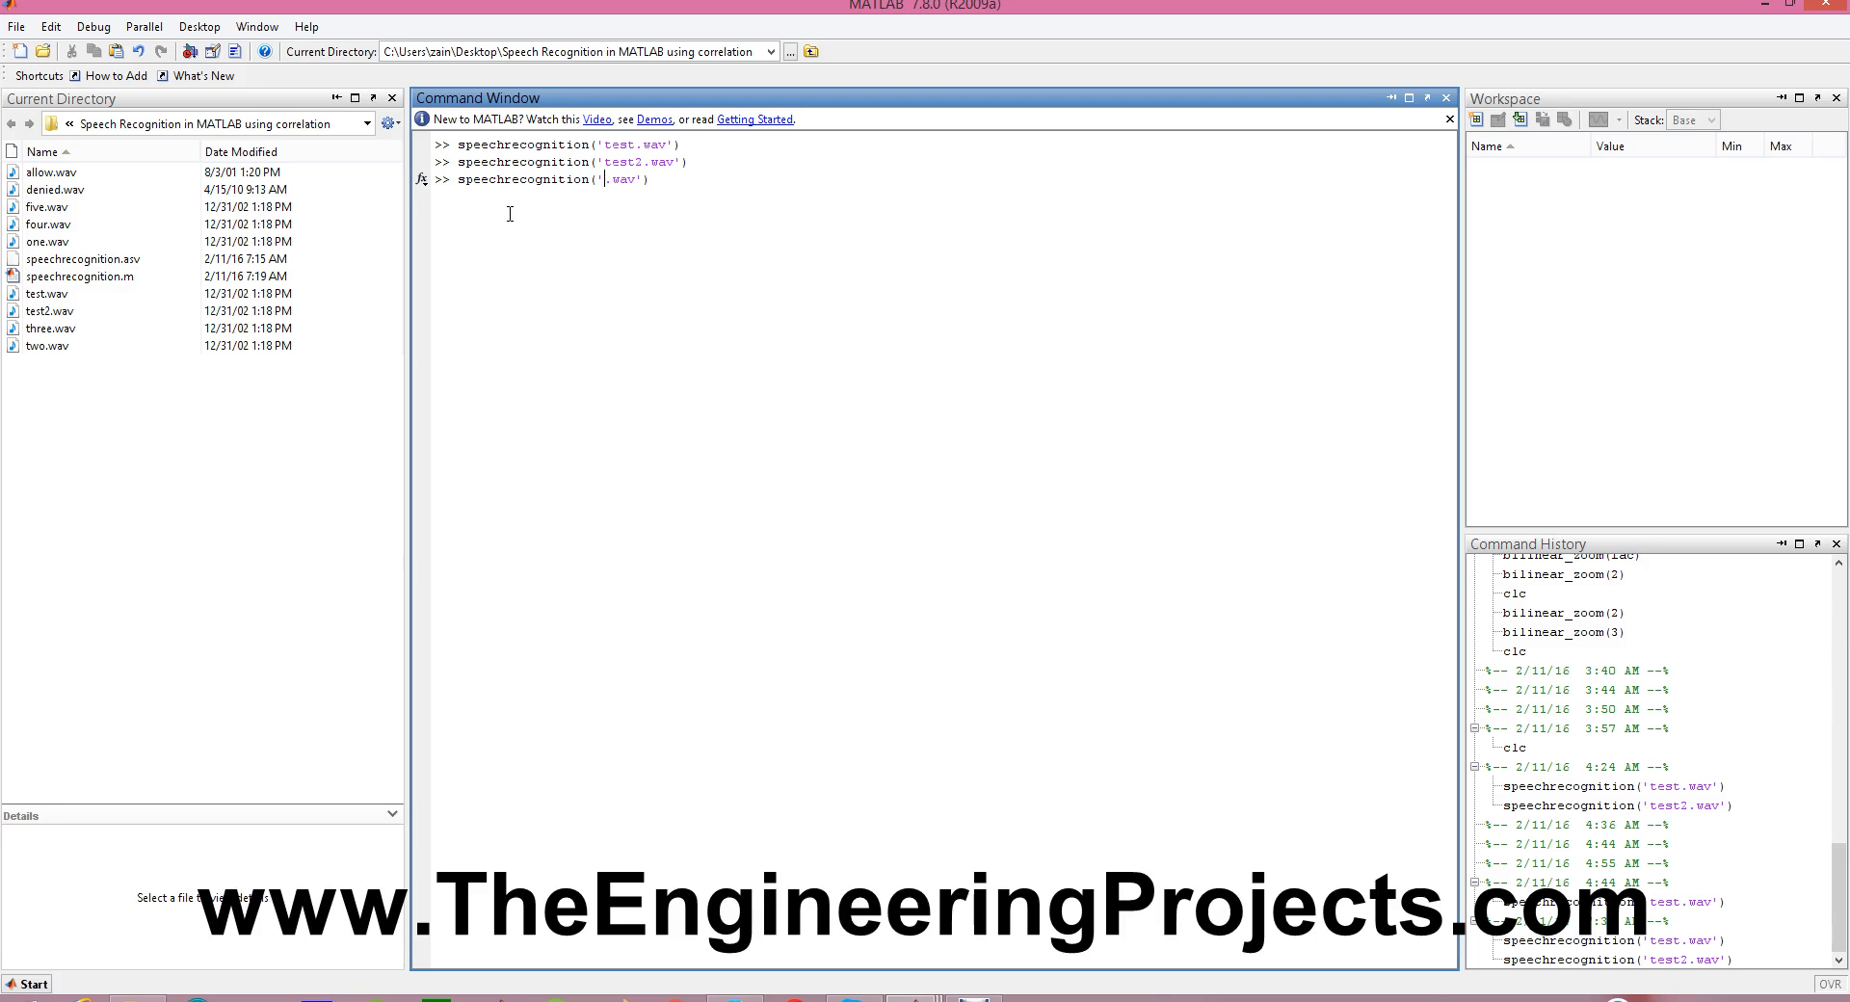
type("allow")
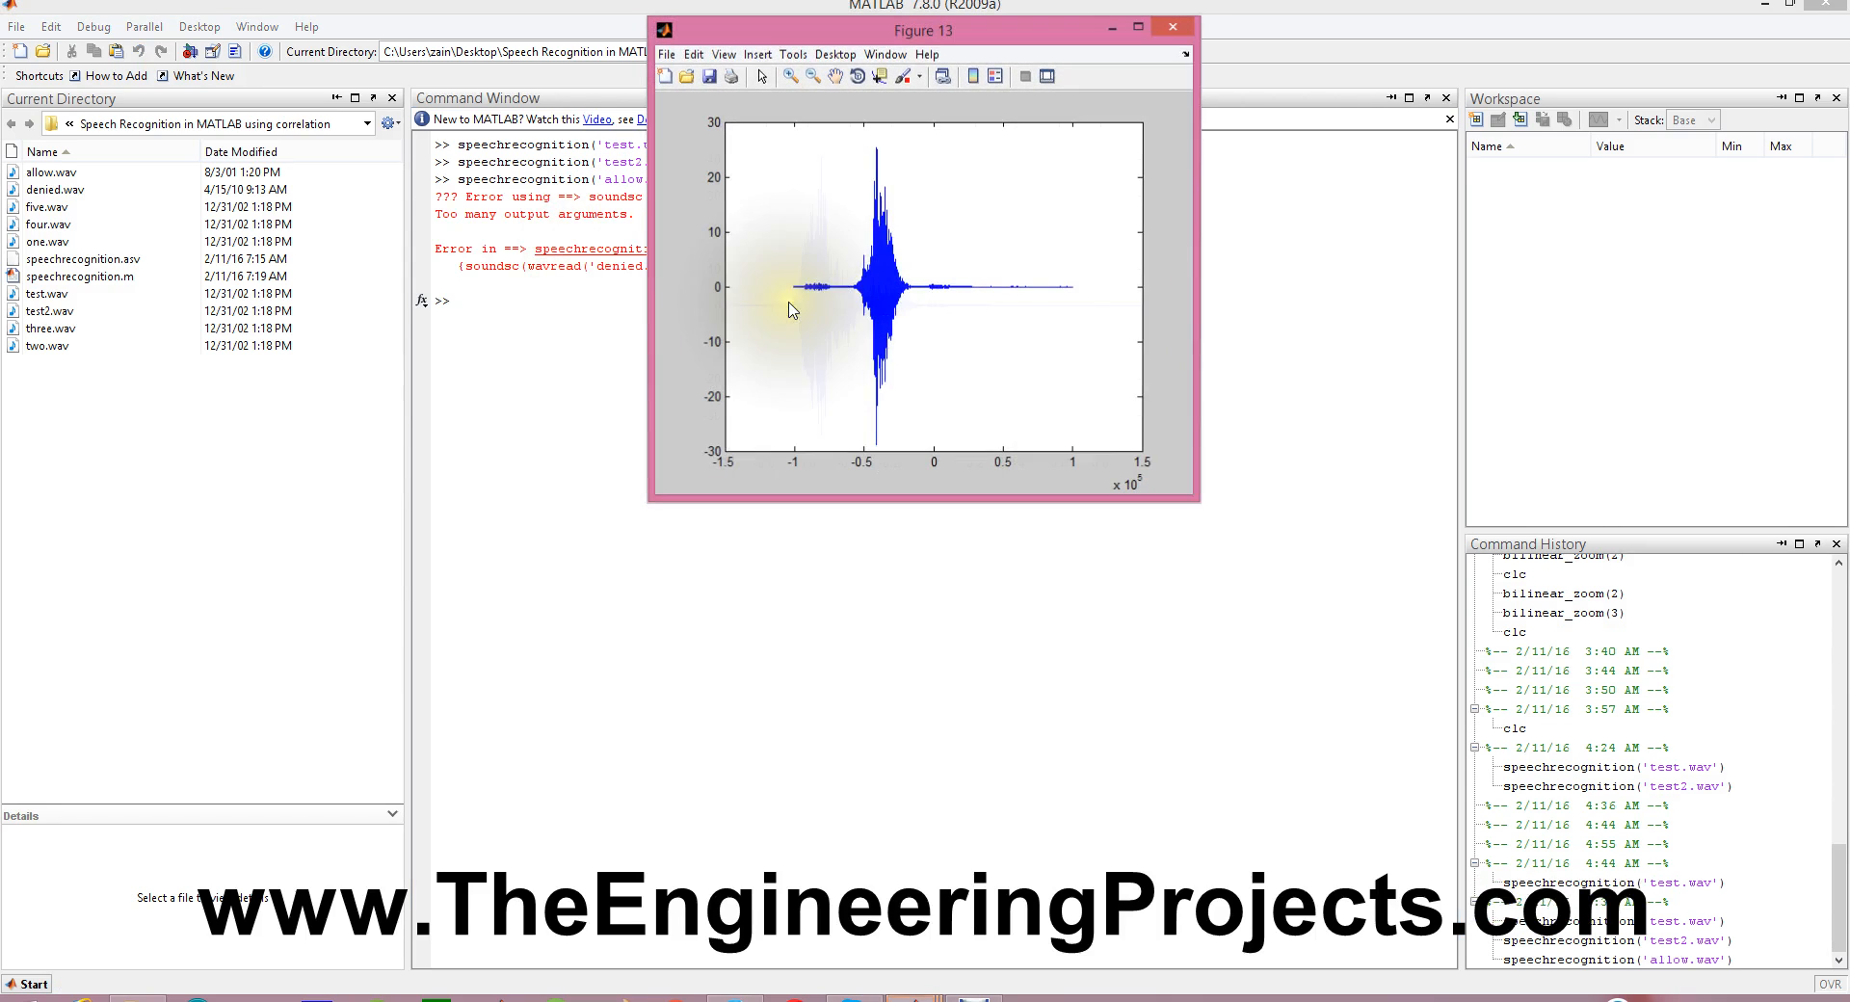
left_click(1171, 25)
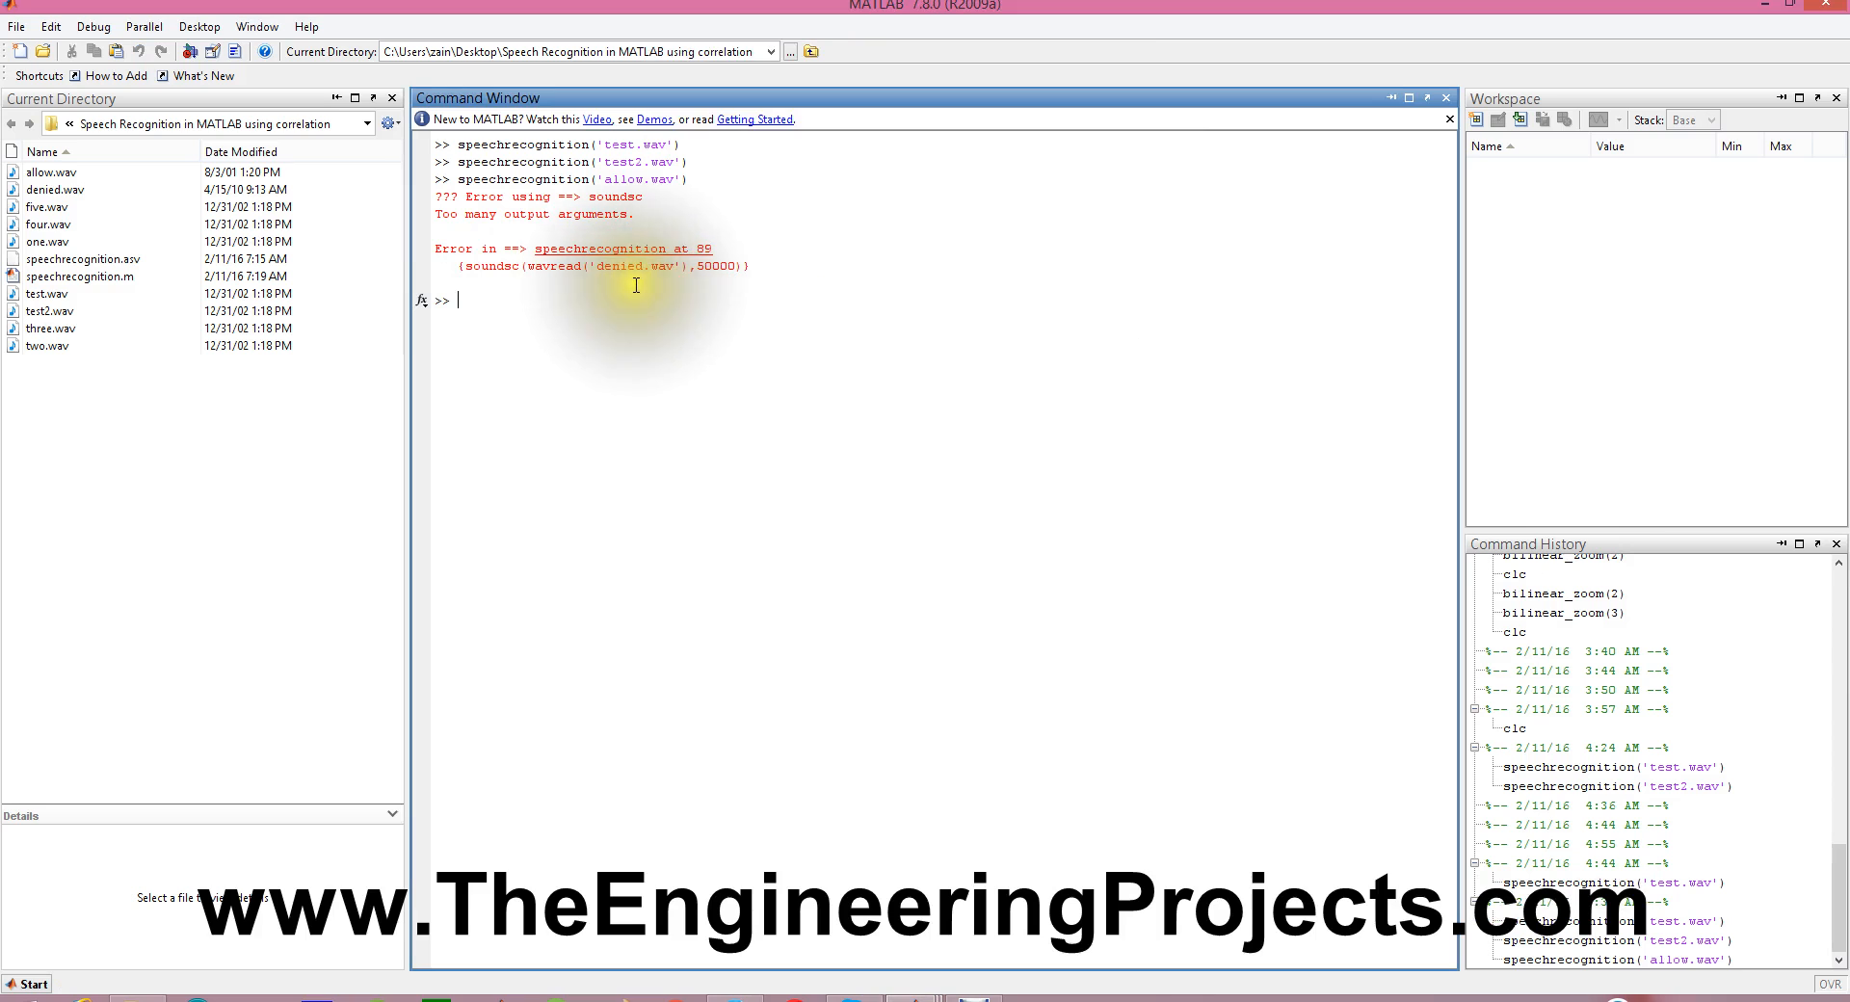
mouse_move(680, 295)
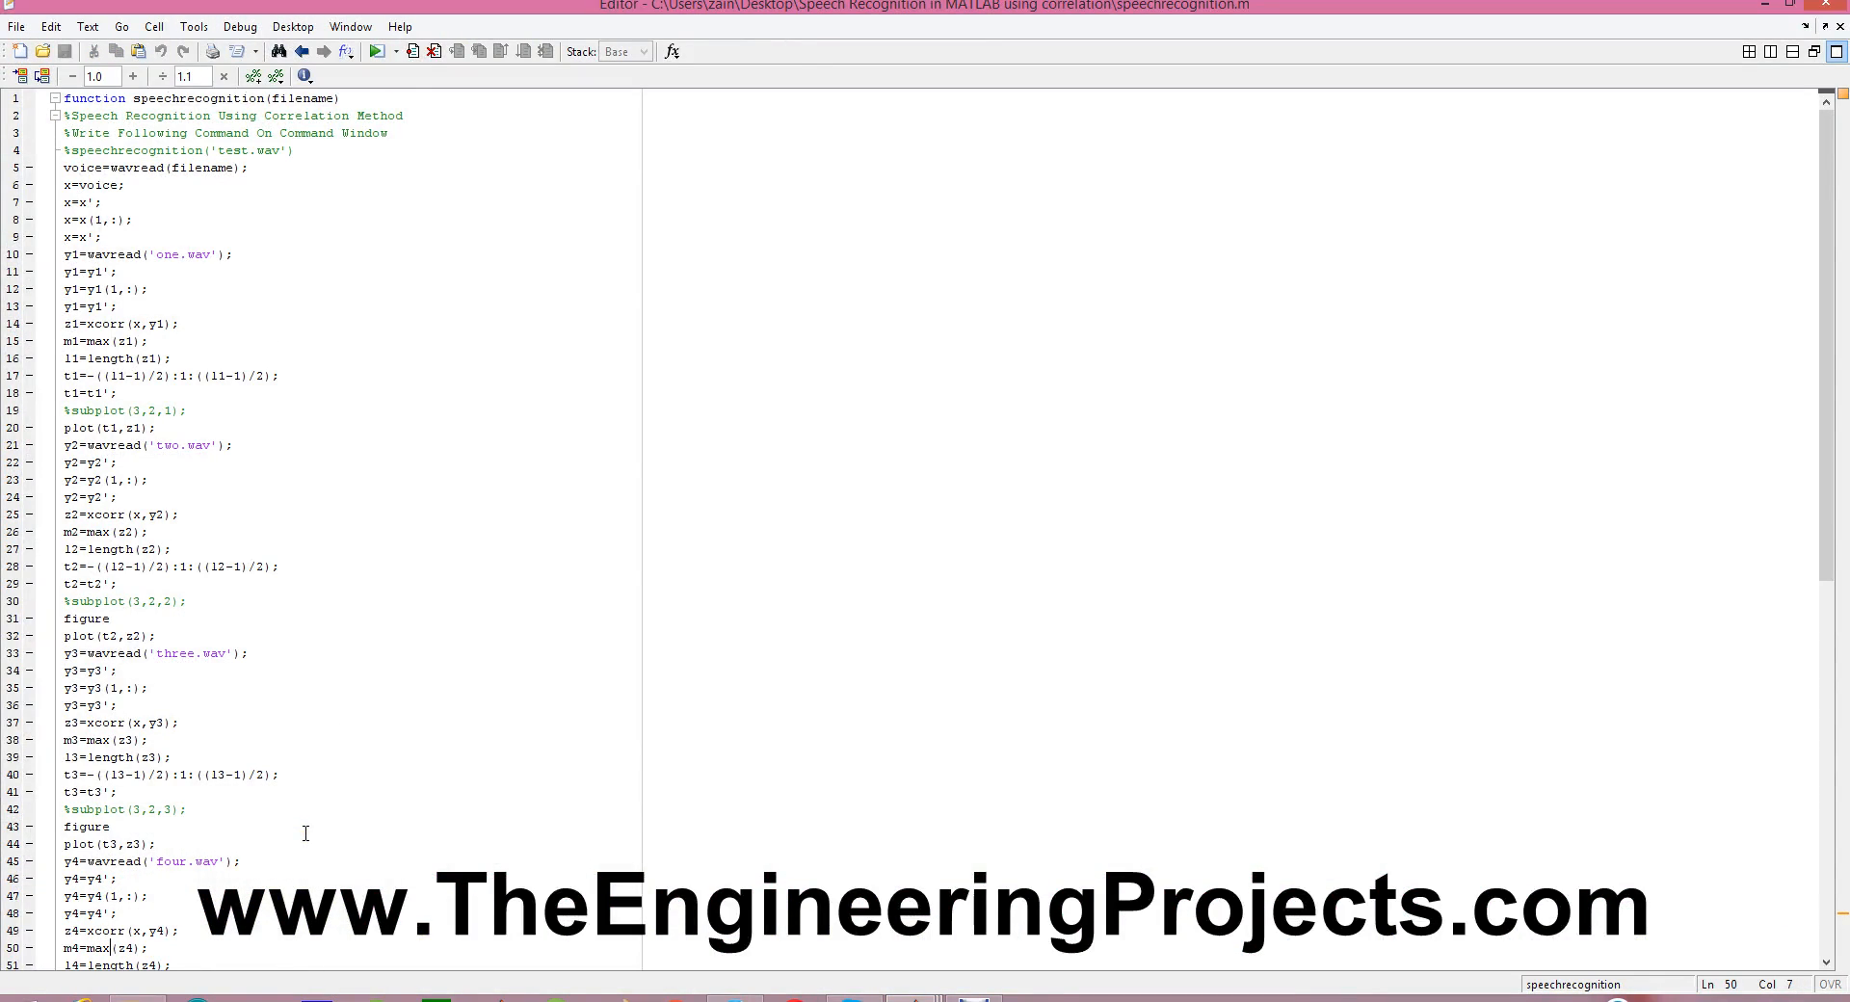
Scroll the speechrecognition.m code down to the soundsc lines causing the error
scroll("down", 3)
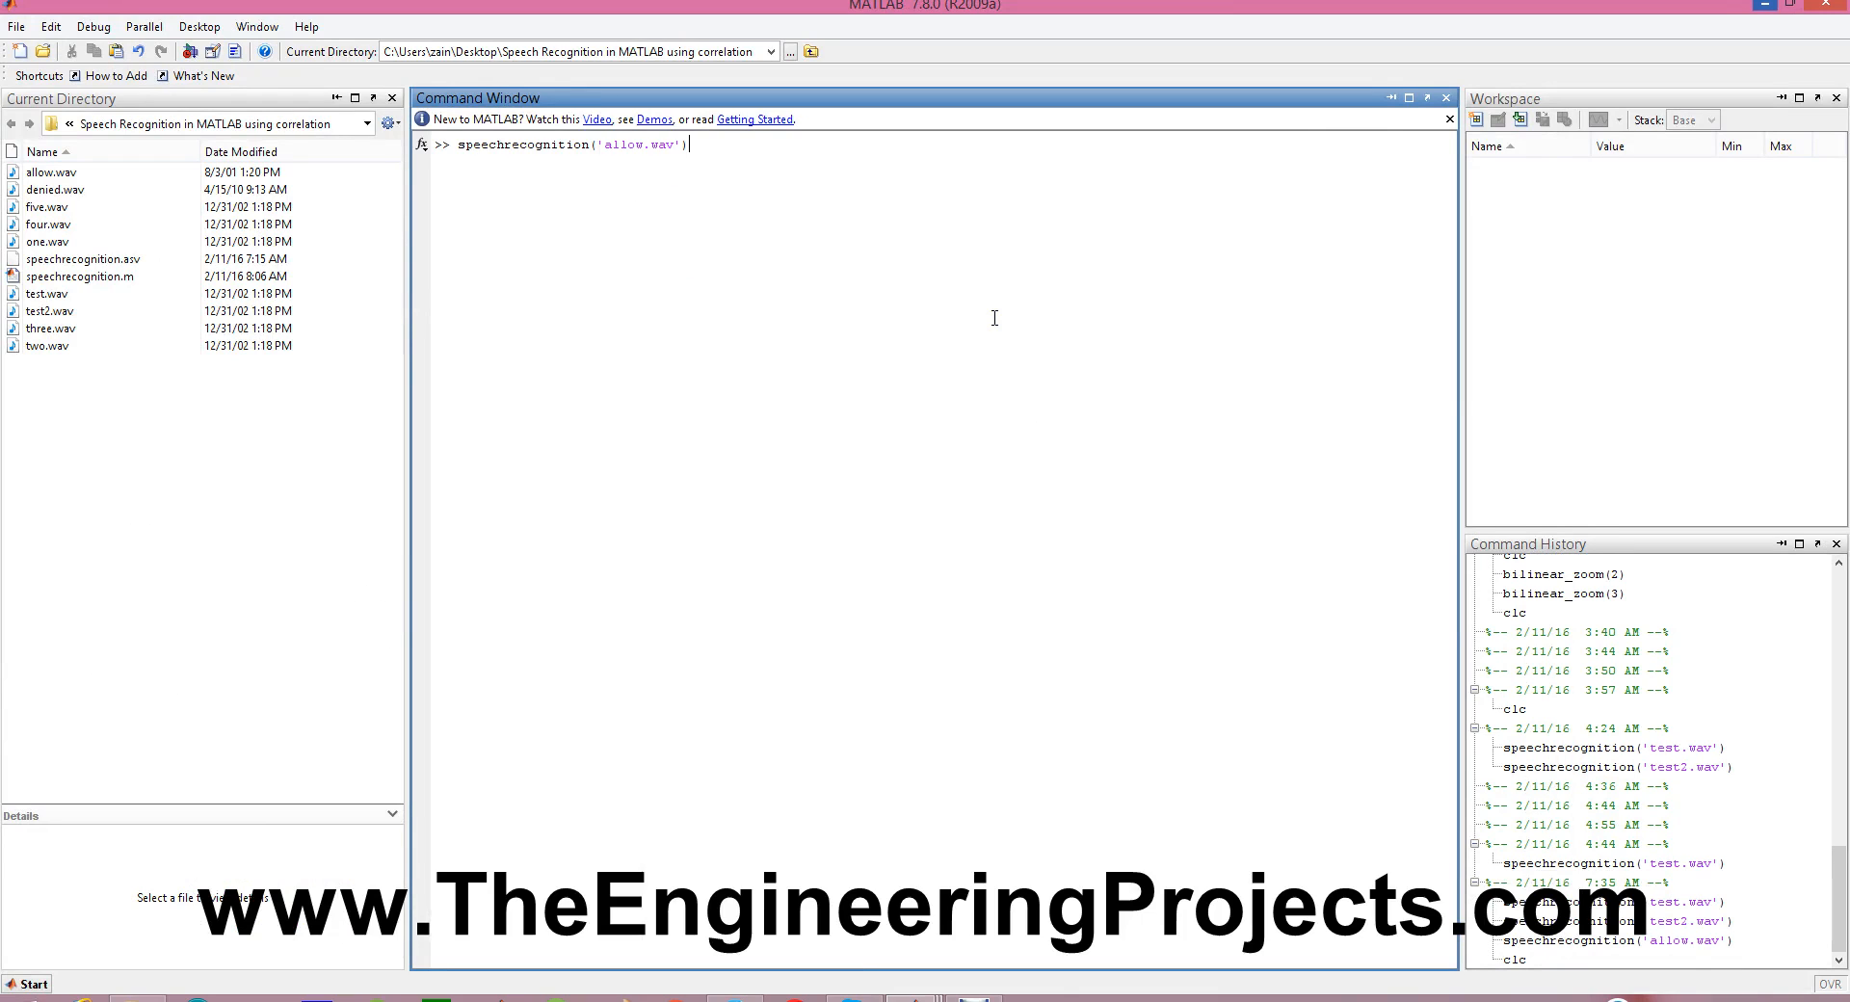
Run speechrecognition('allow.wav') and view its correlation plot without error
key("enter")
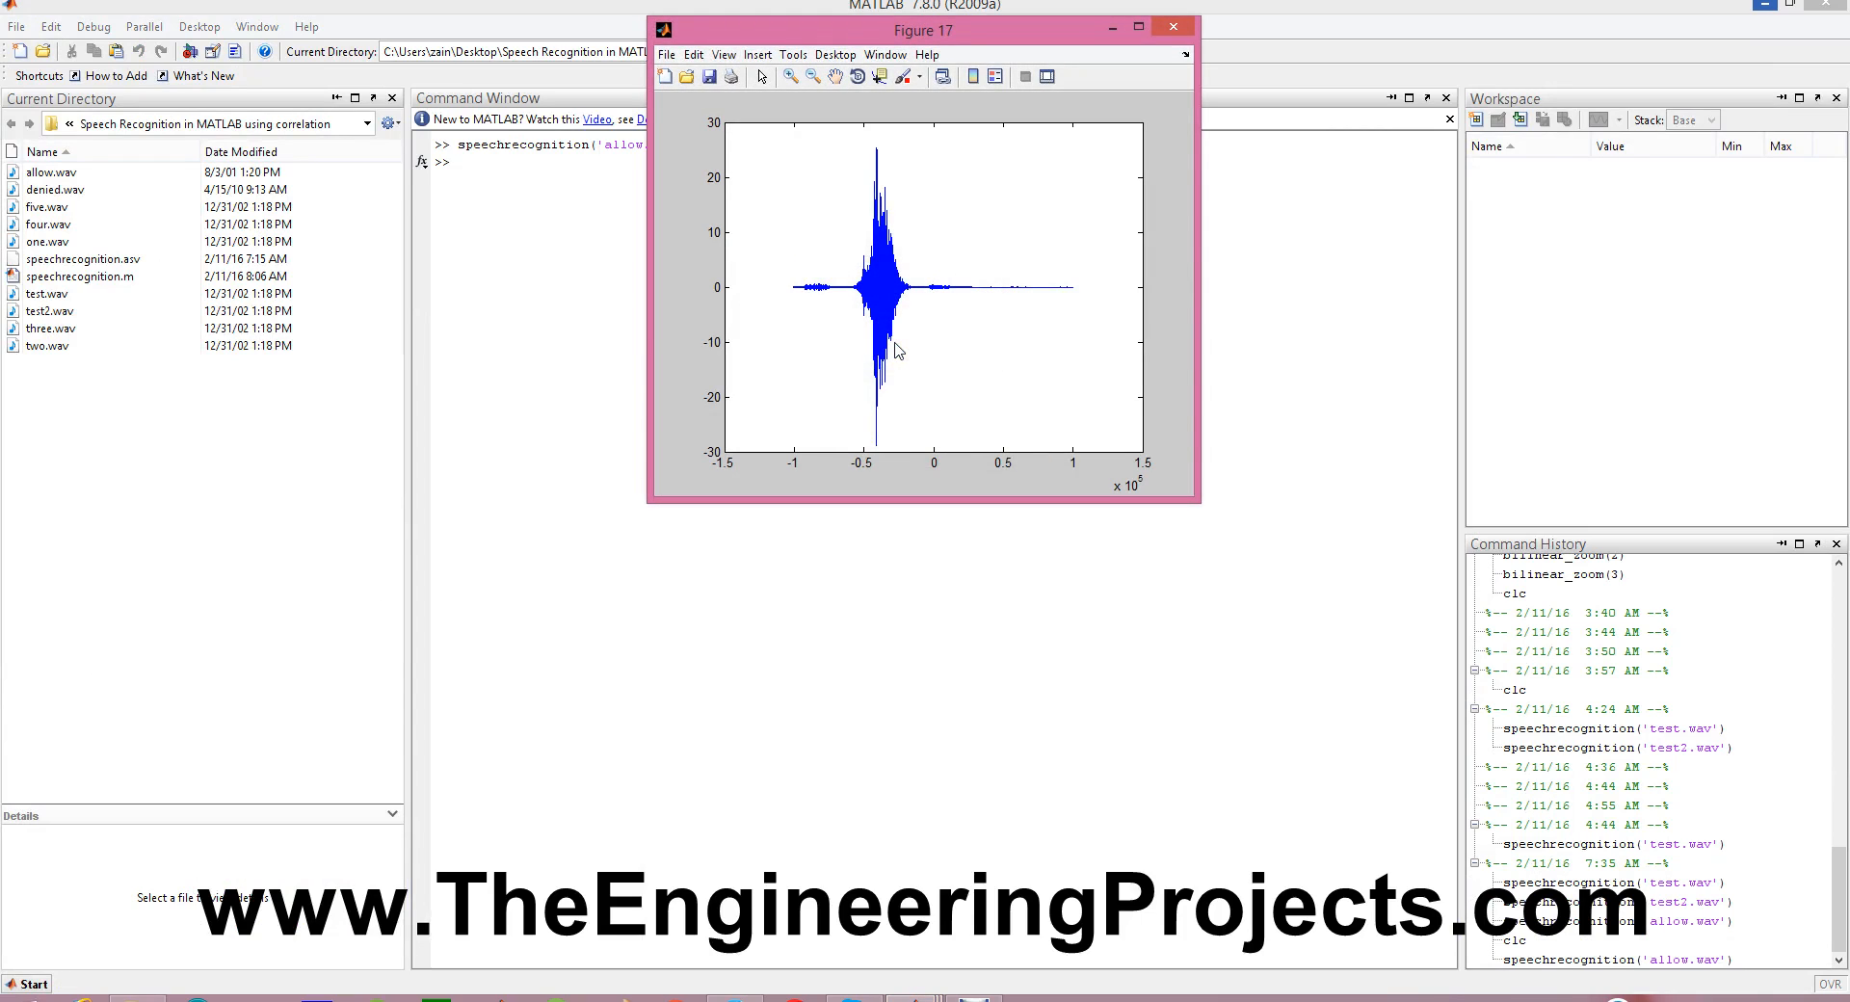
left_click(1172, 25)
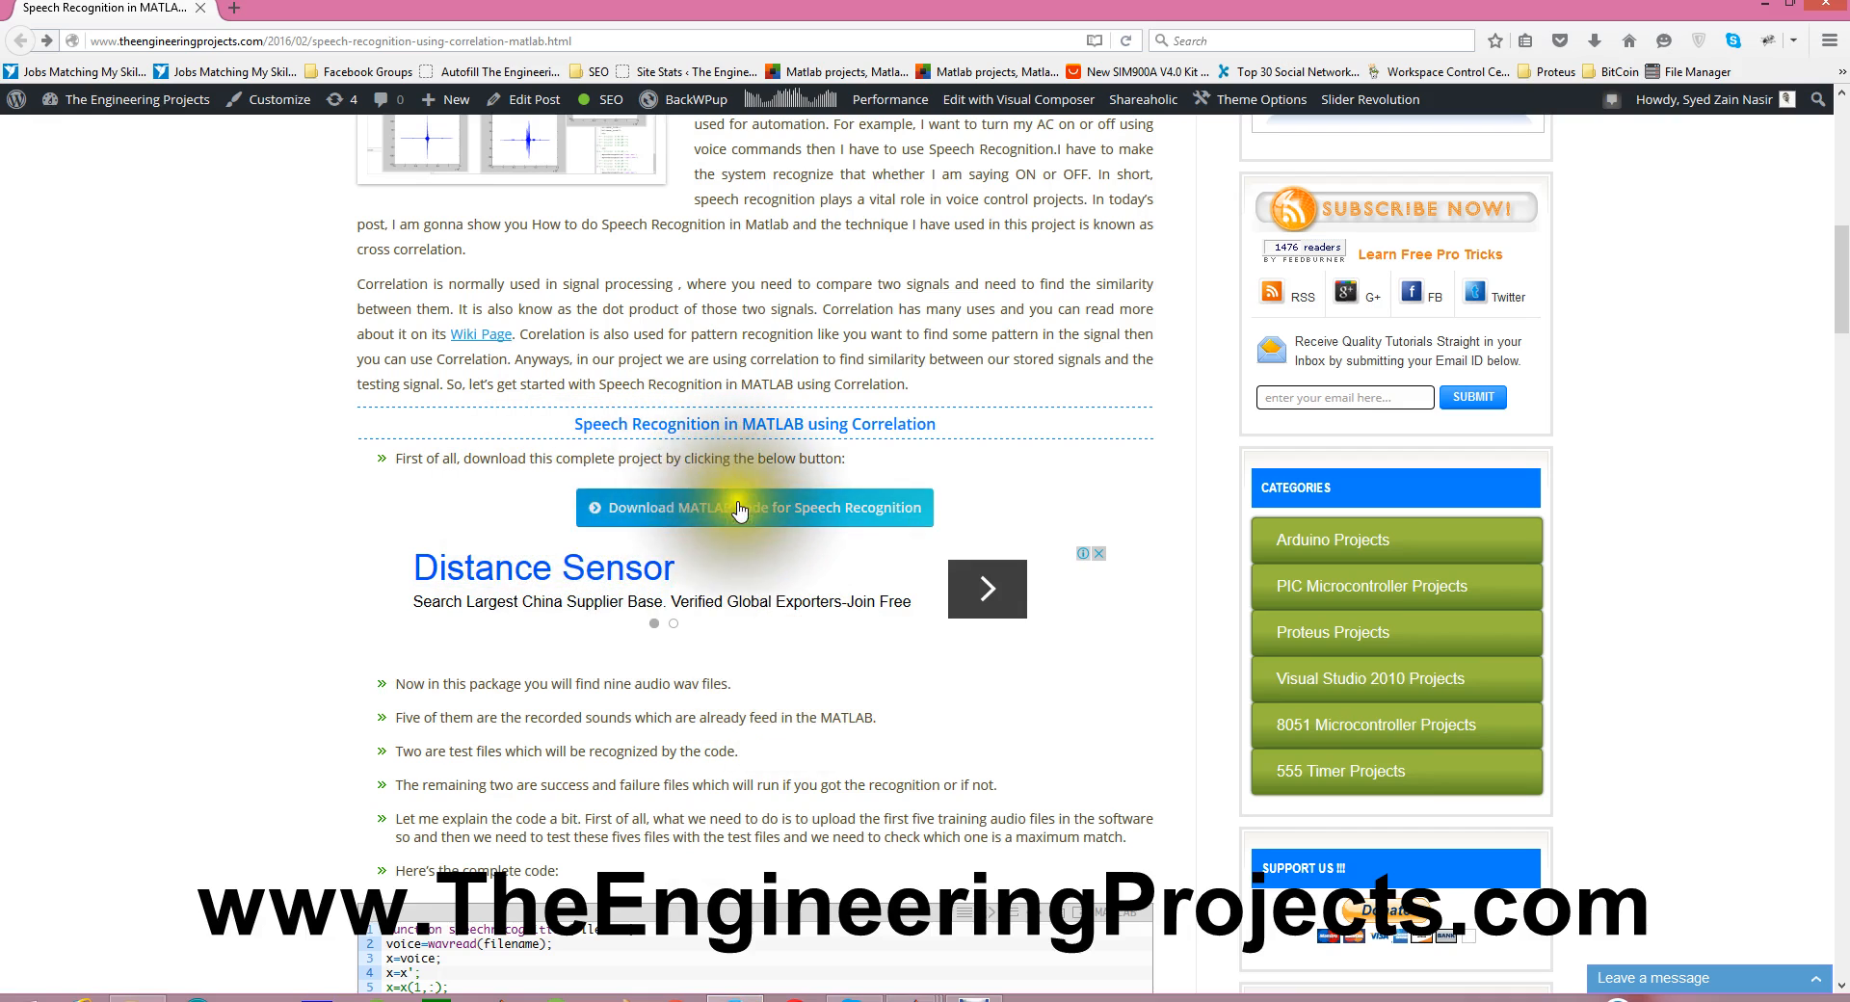
Scroll through the tutorial's code, results figure and notes, then back toward the top
scroll("down", 3)
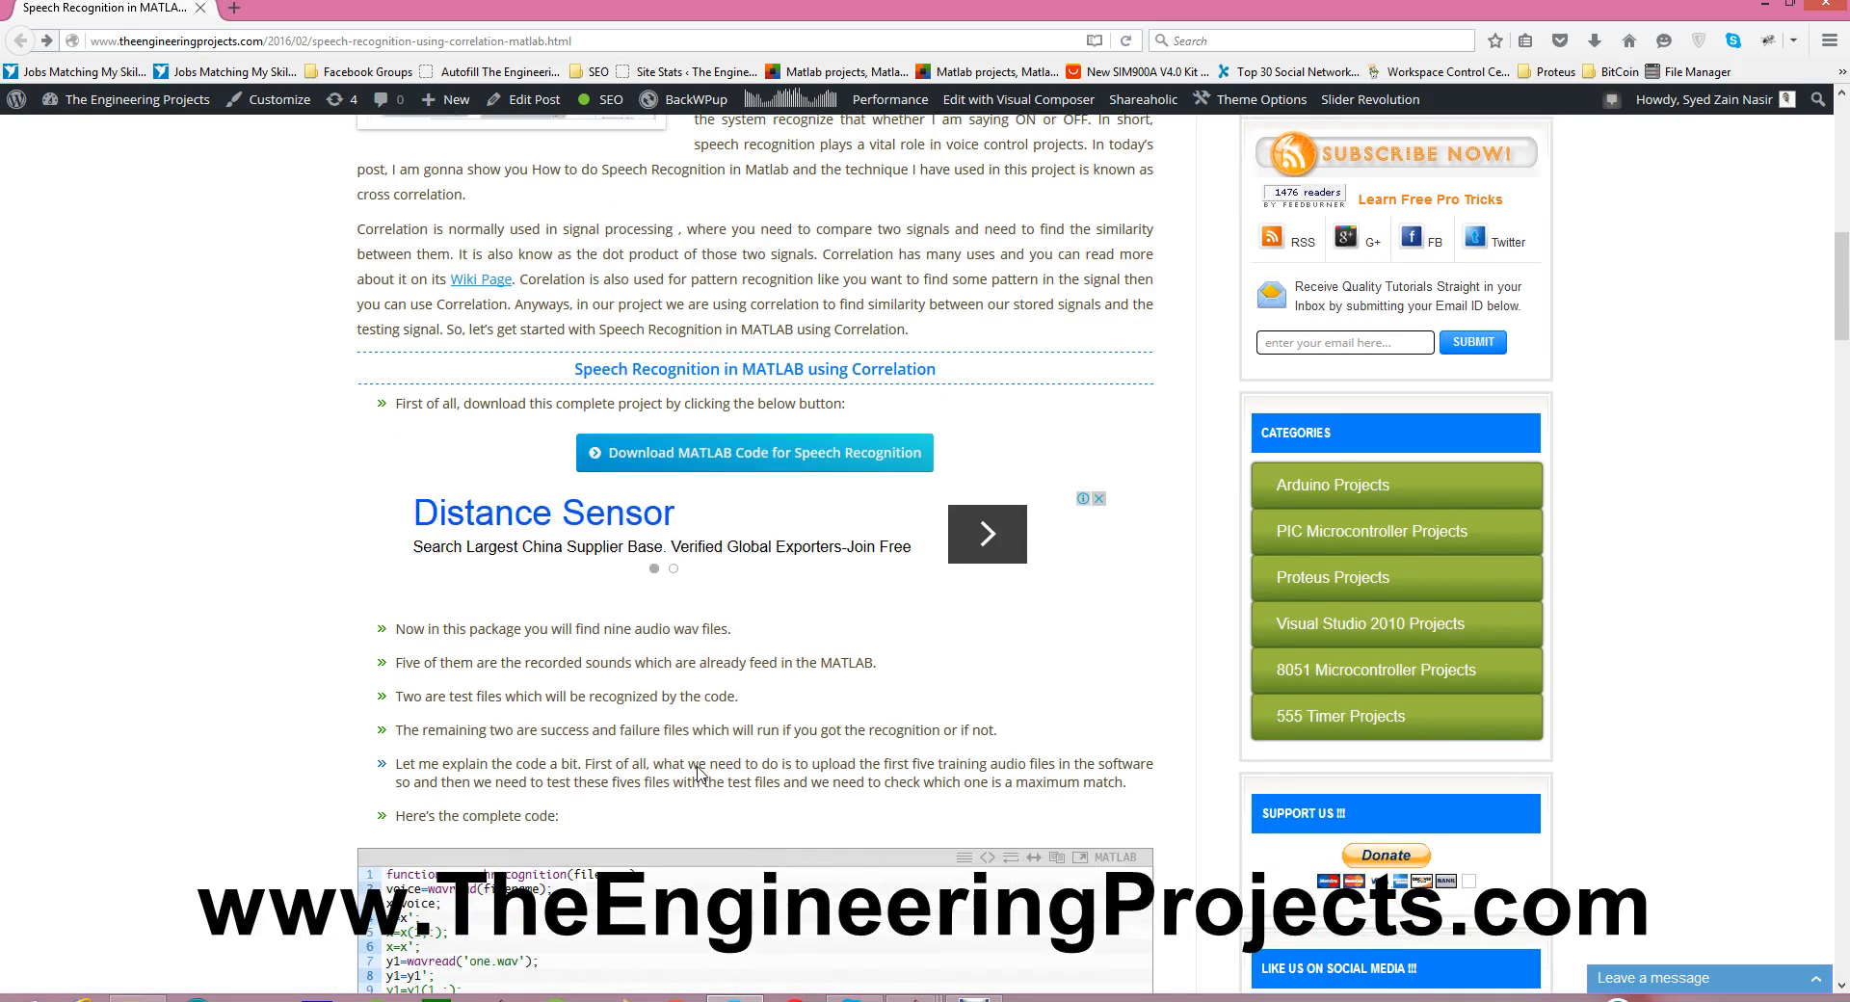
scroll("down", 3)
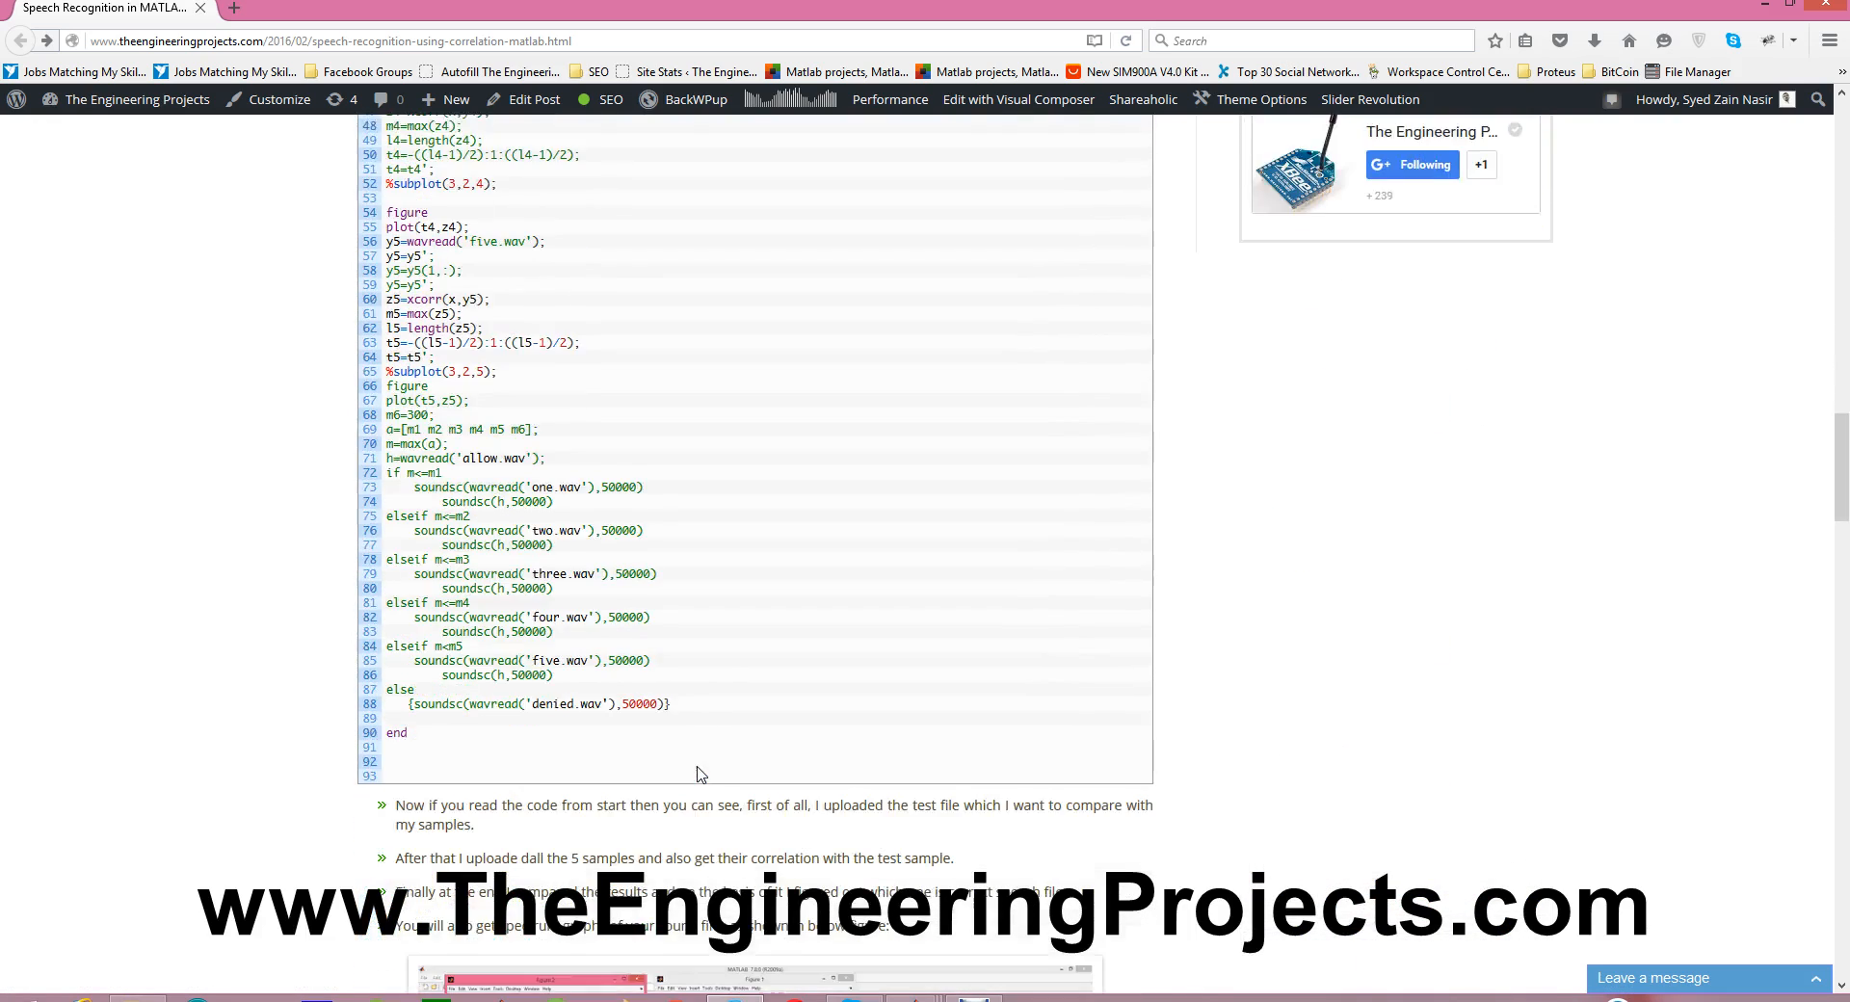
scroll("down", 3)
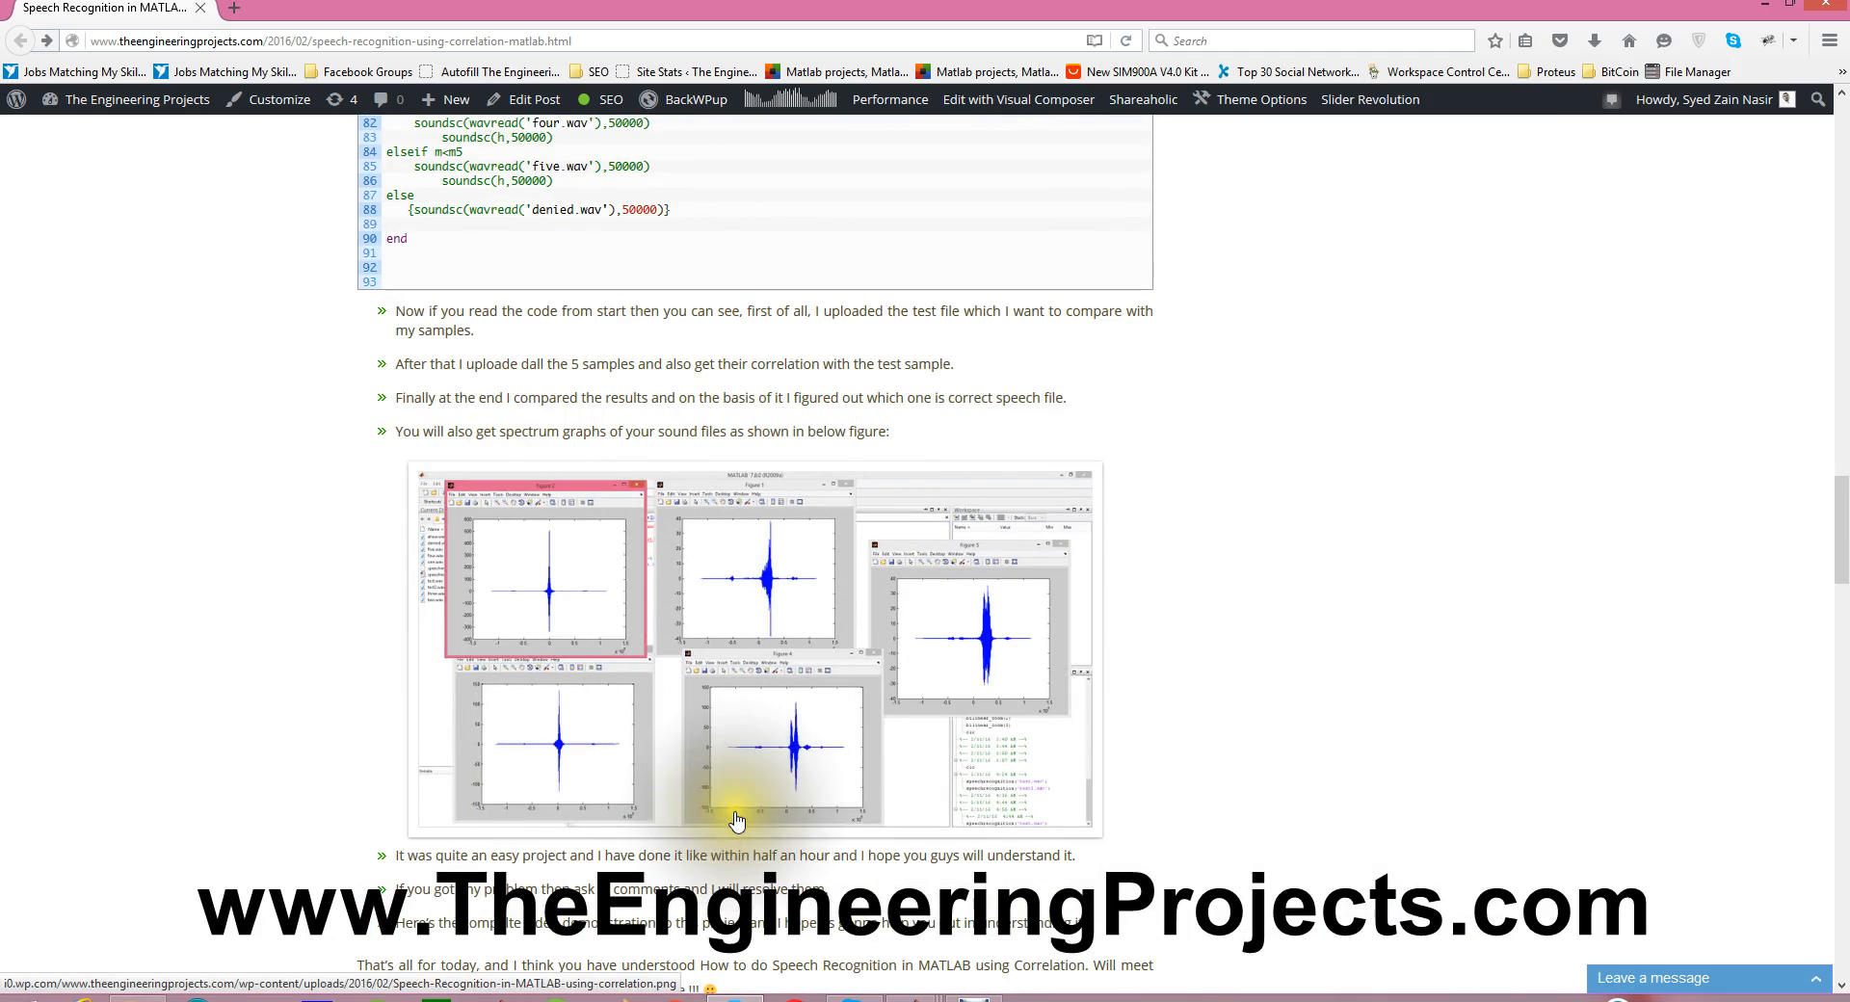
scroll("down", 3)
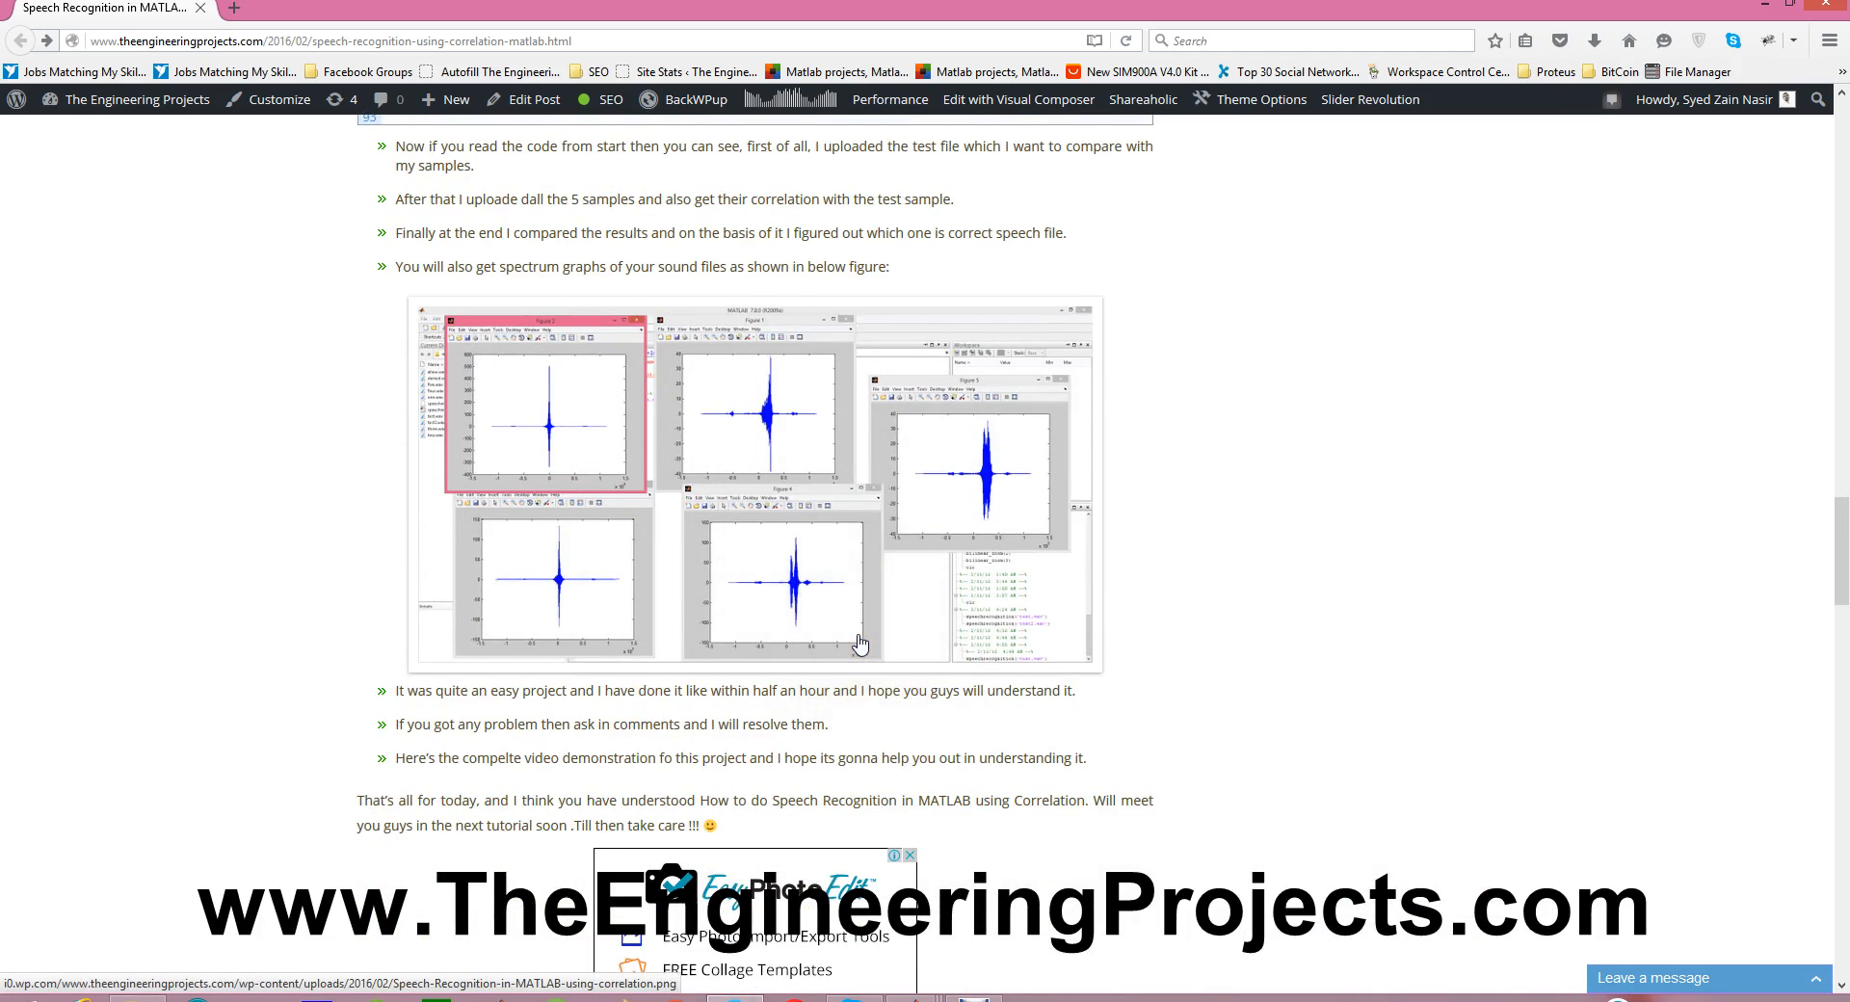
scroll("down", 3)
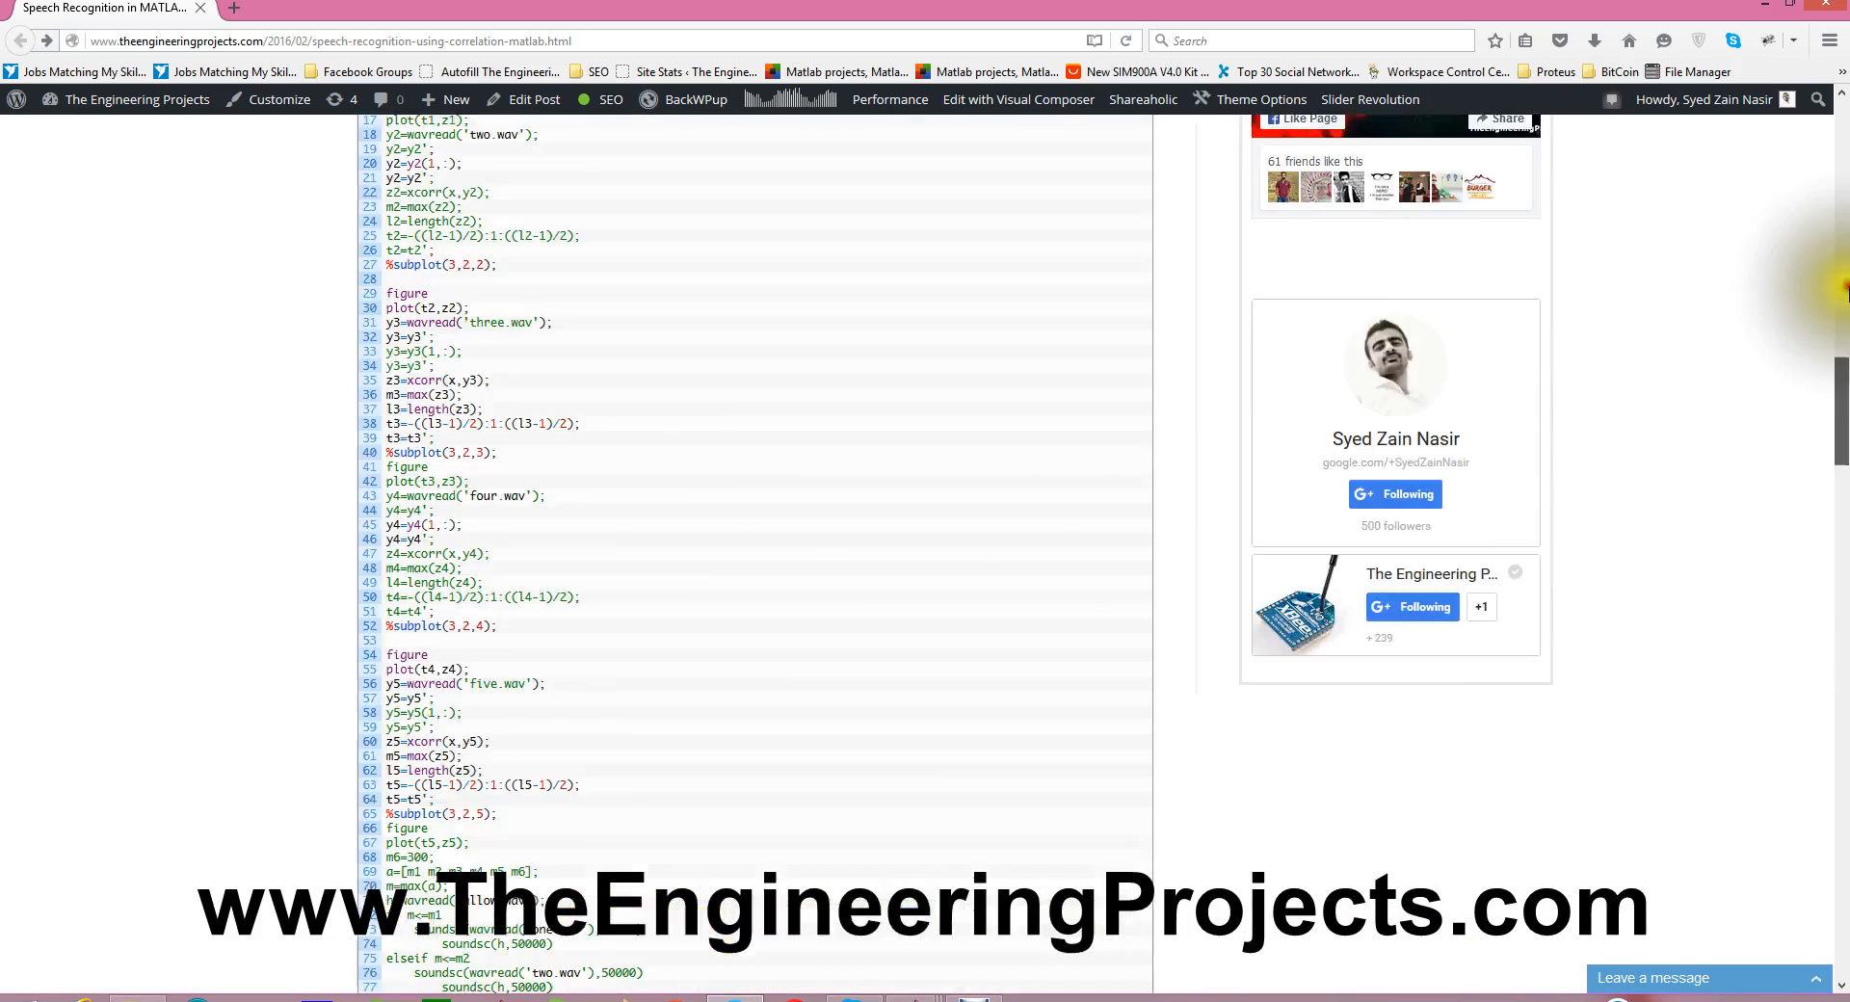
scroll("up", 3)
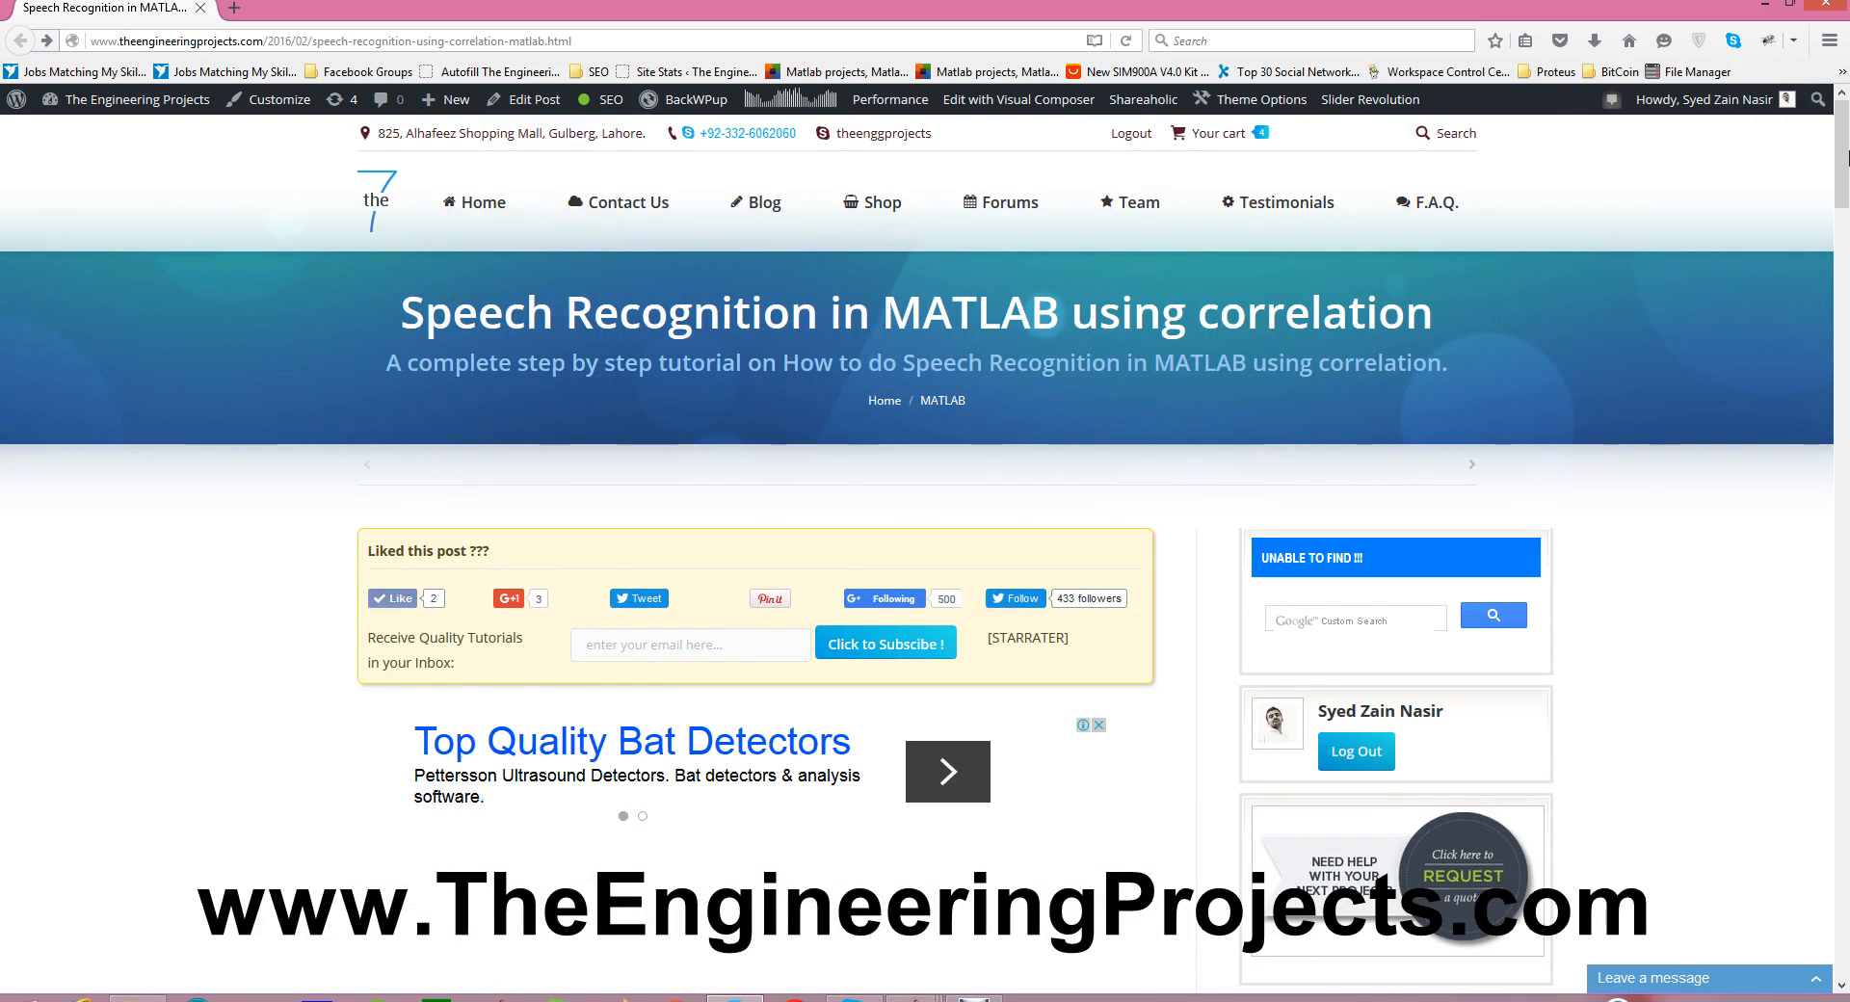